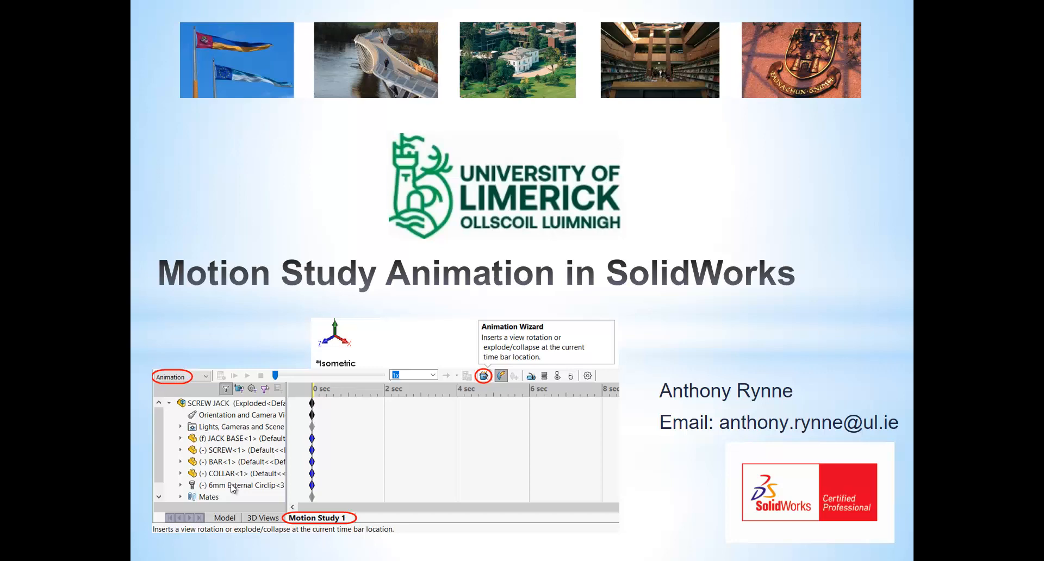
mouse_move(361, 531)
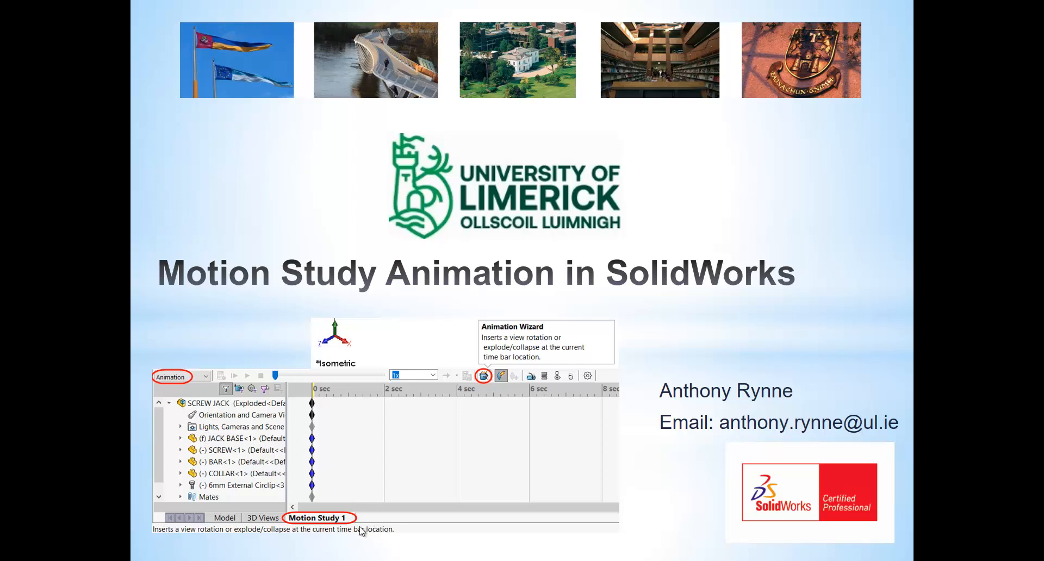
mouse_move(377, 515)
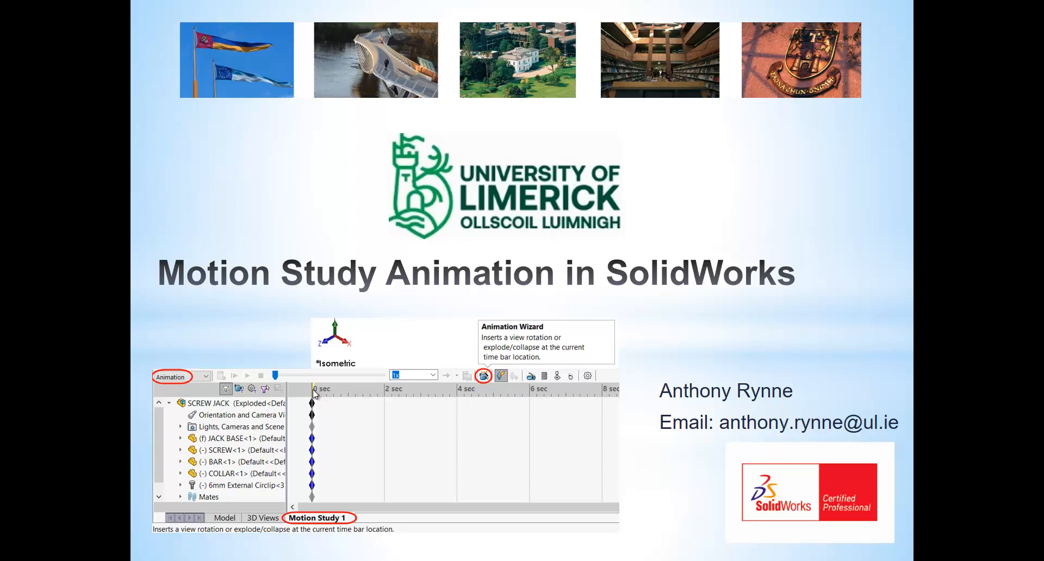
mouse_move(316, 452)
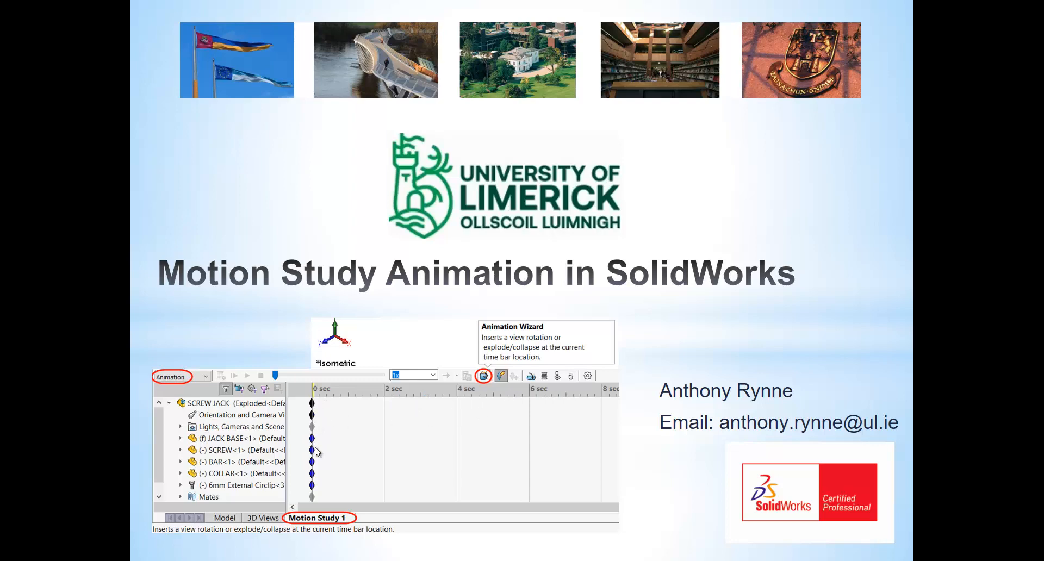
mouse_move(486, 394)
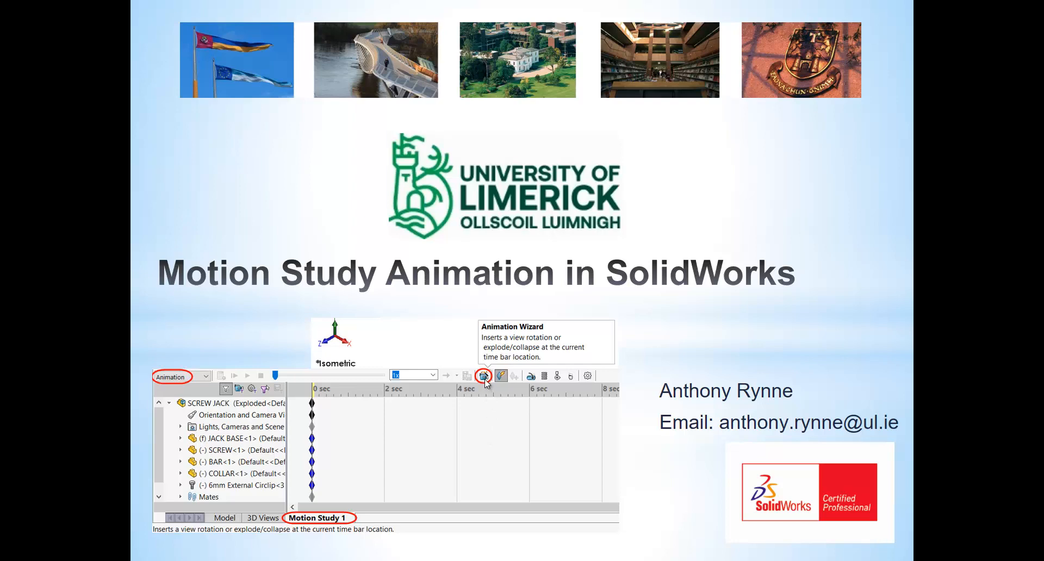
mouse_move(483, 396)
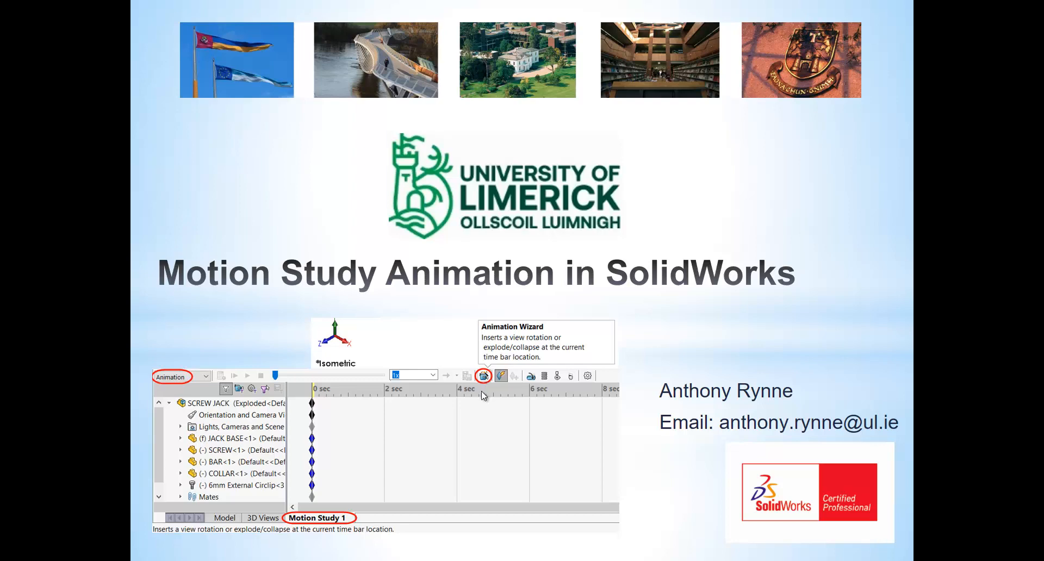
mouse_move(509, 472)
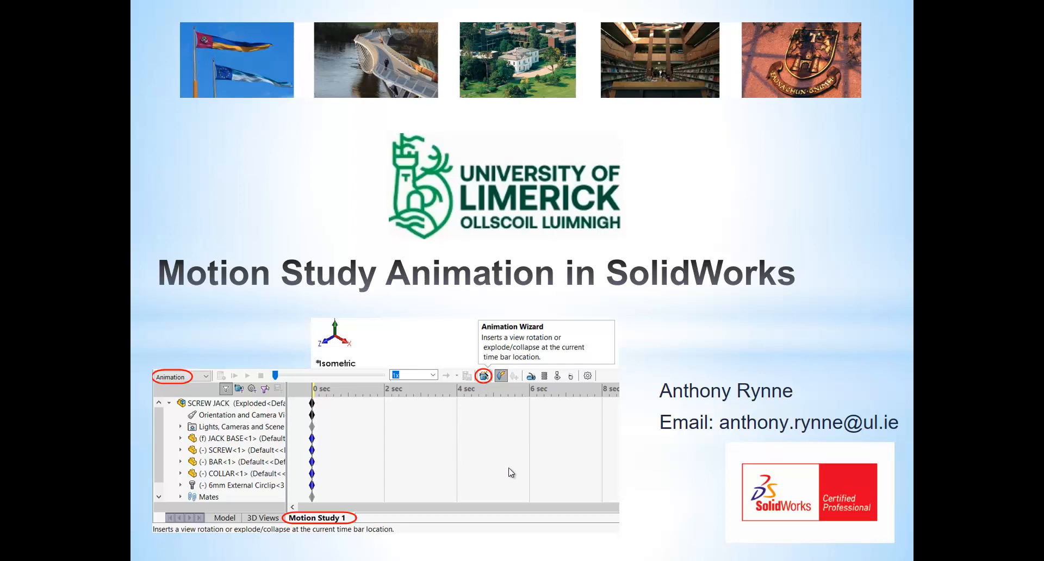
mouse_move(456, 405)
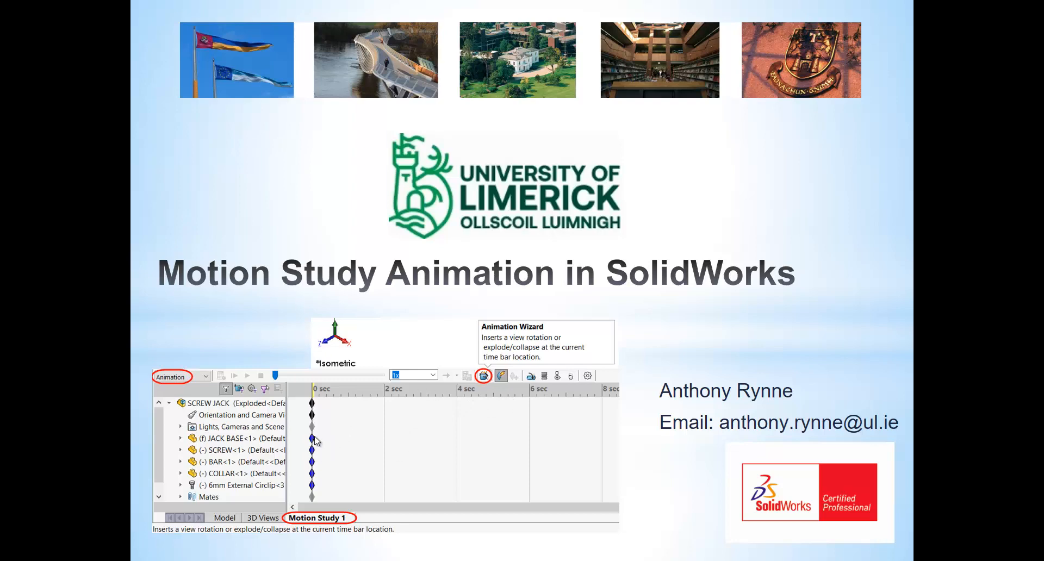
mouse_move(329, 443)
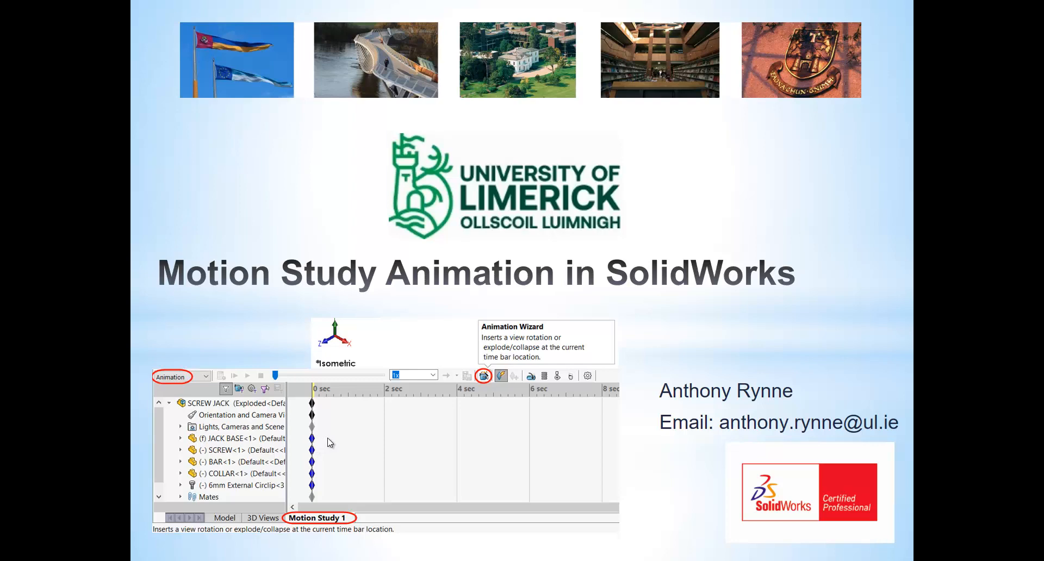
mouse_move(348, 437)
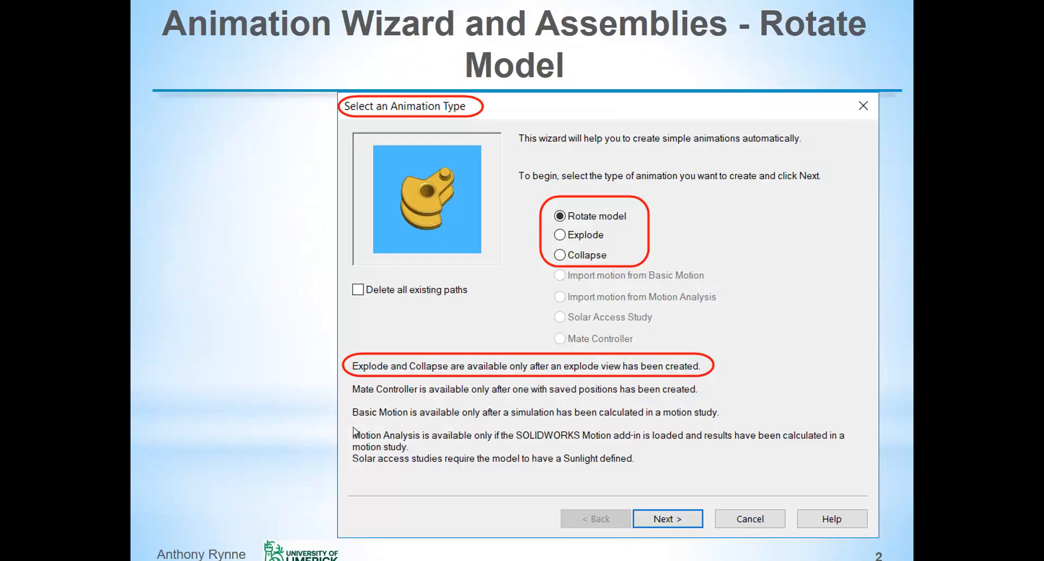
mouse_move(512, 213)
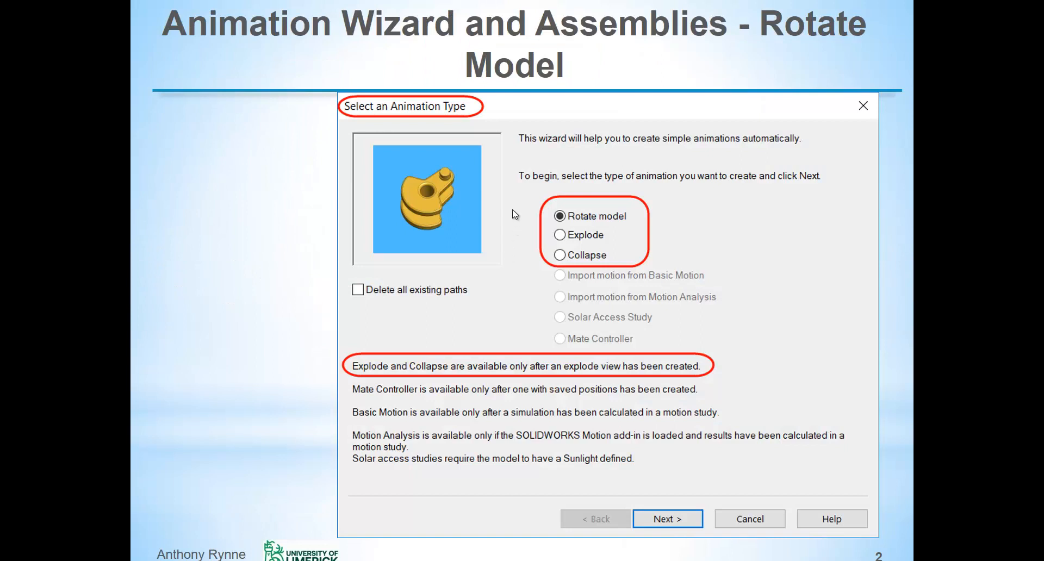
mouse_move(663, 379)
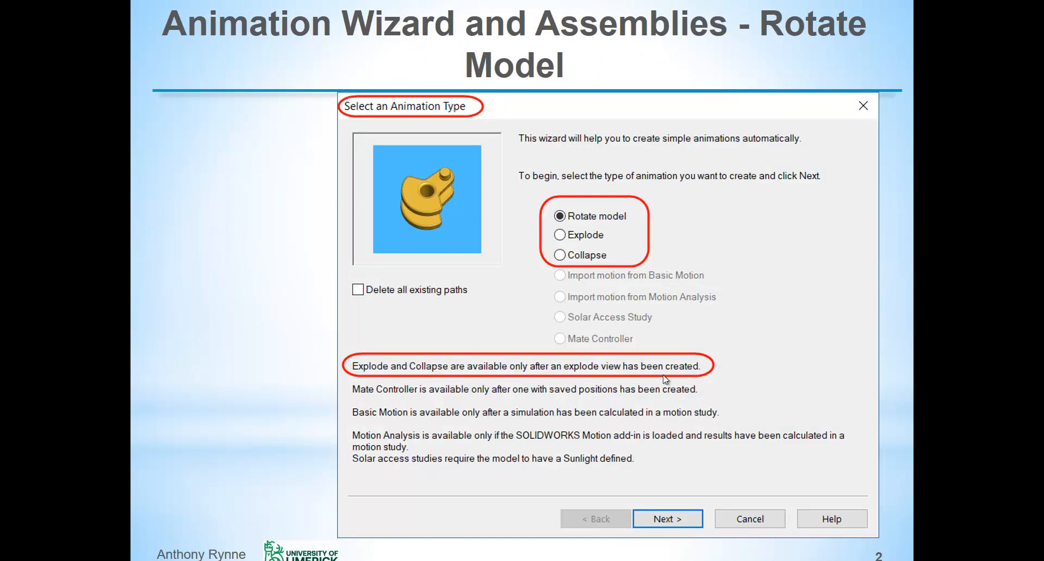
mouse_move(717, 380)
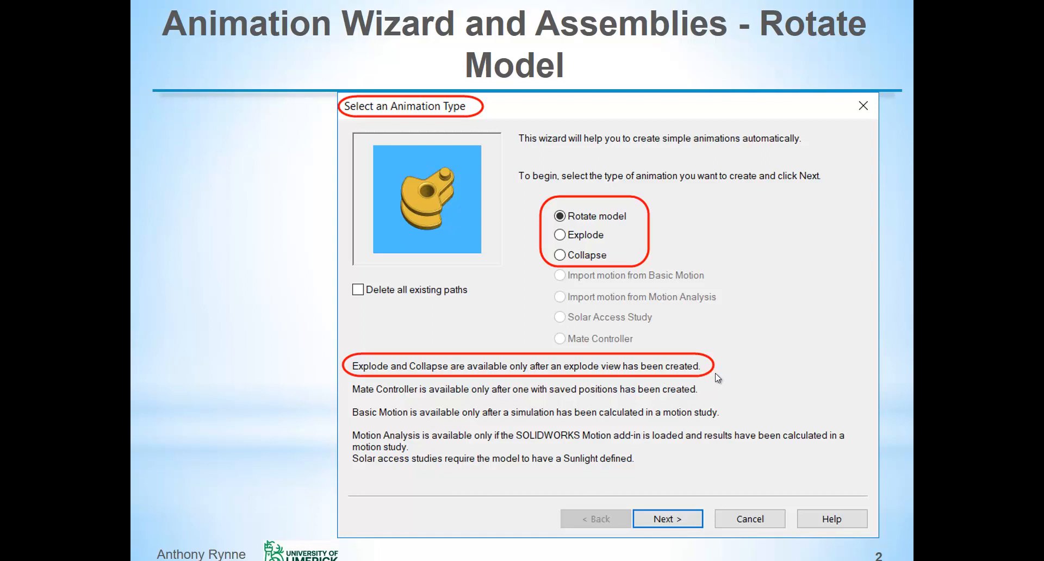
mouse_move(589, 243)
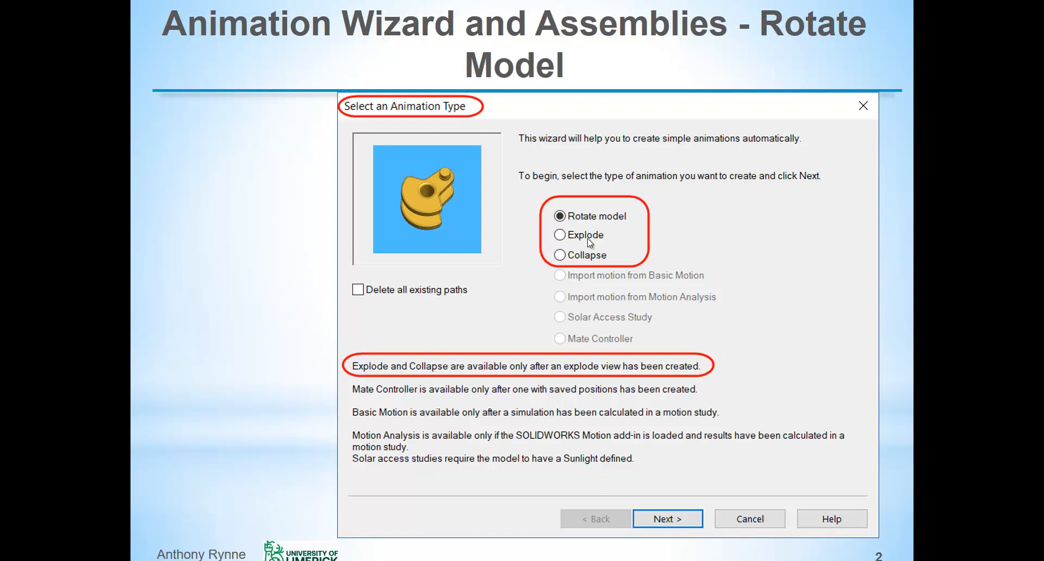
mouse_move(610, 265)
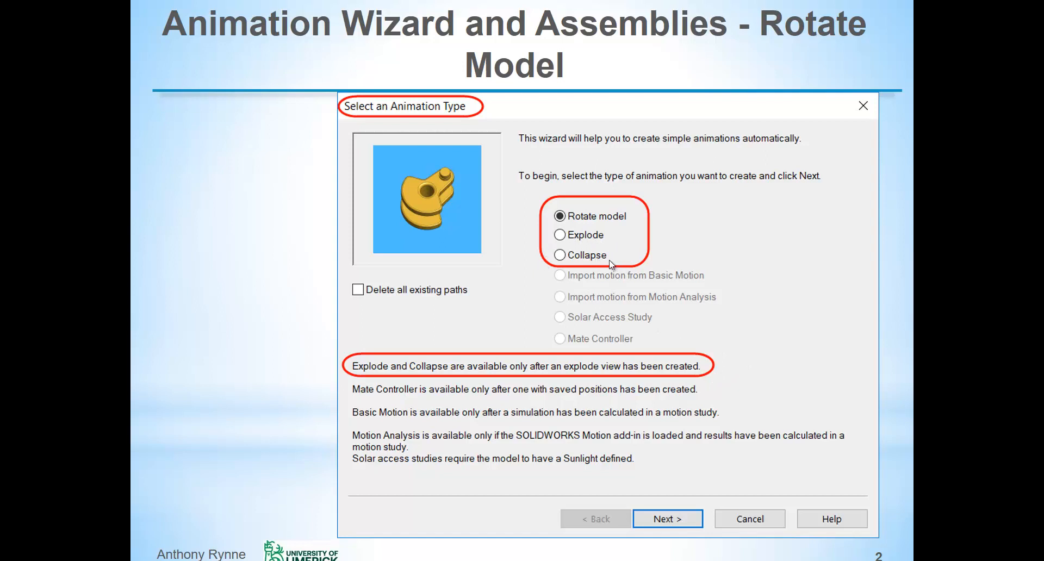
mouse_move(565, 238)
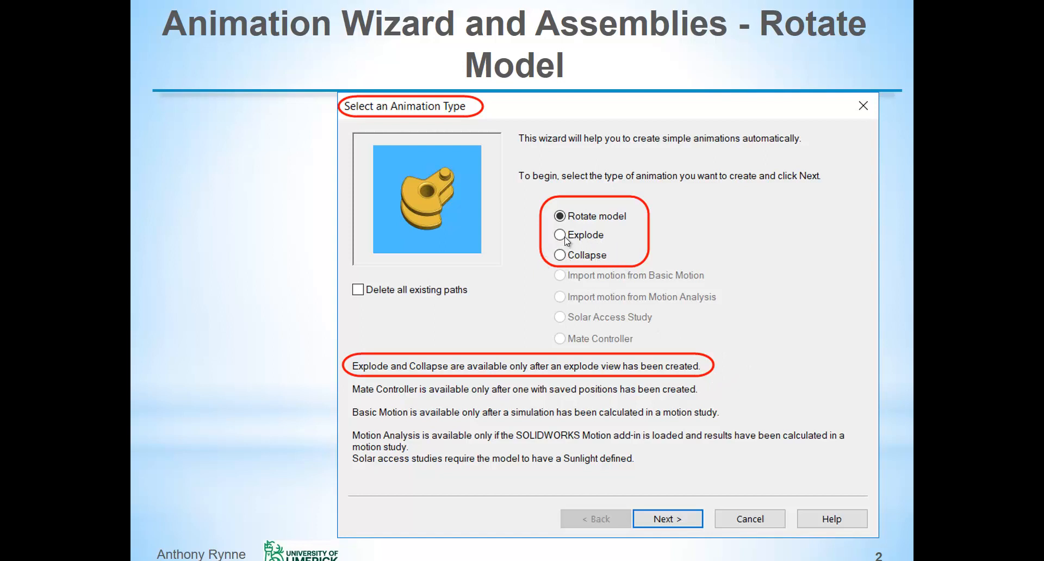
mouse_move(494, 280)
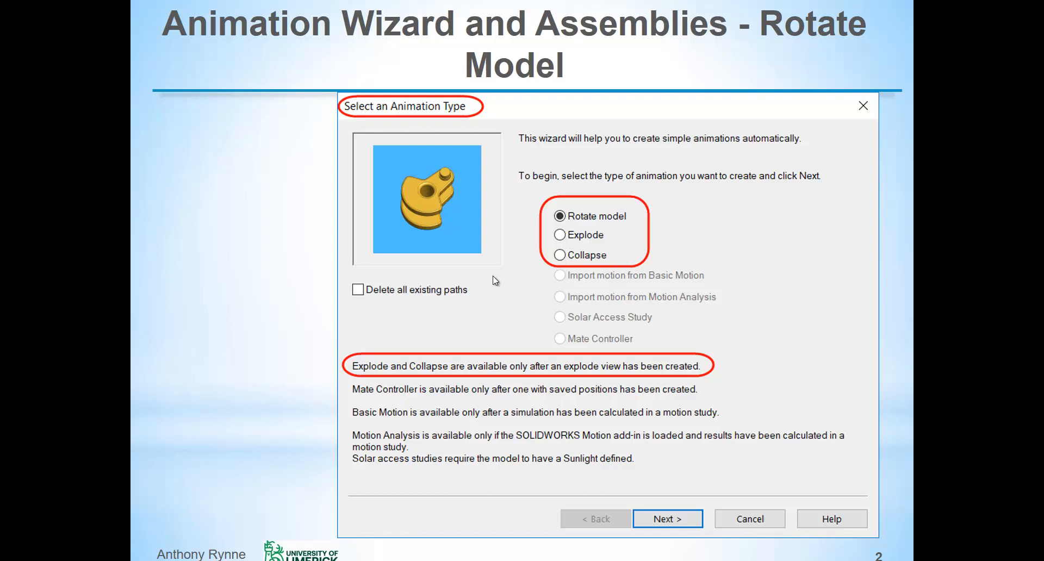
mouse_move(562, 232)
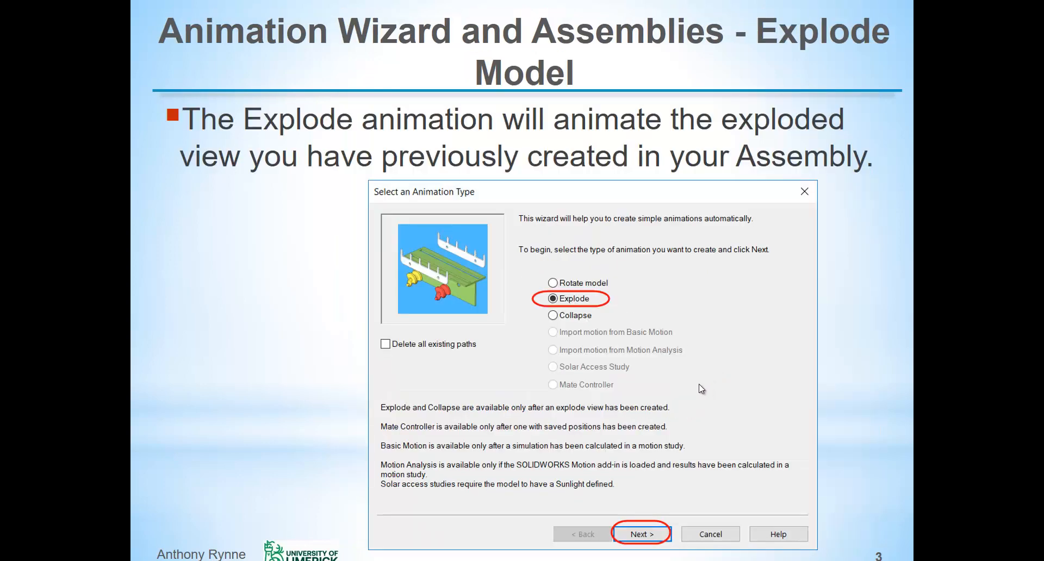
mouse_move(689, 390)
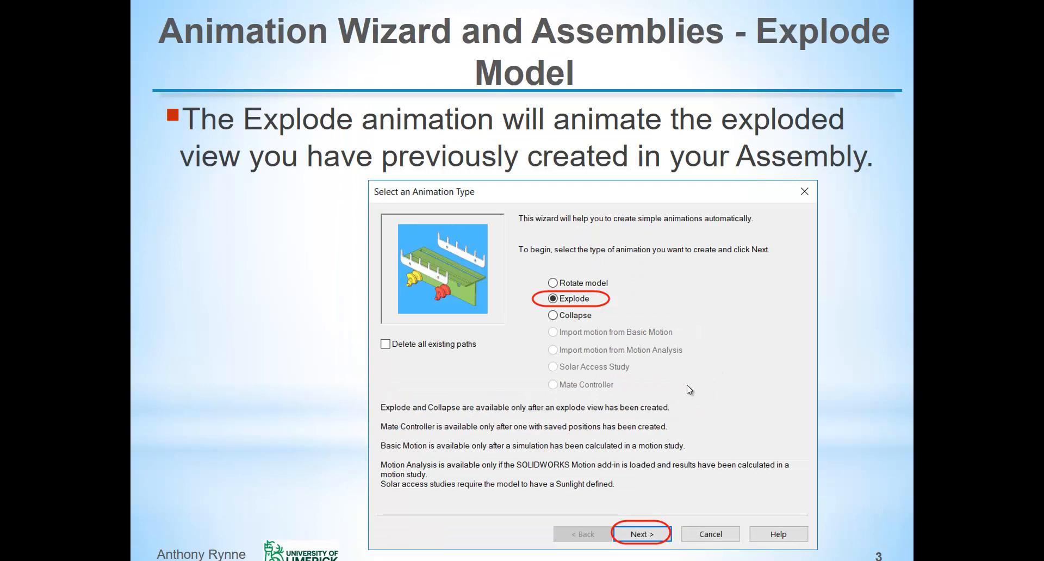
mouse_move(734, 373)
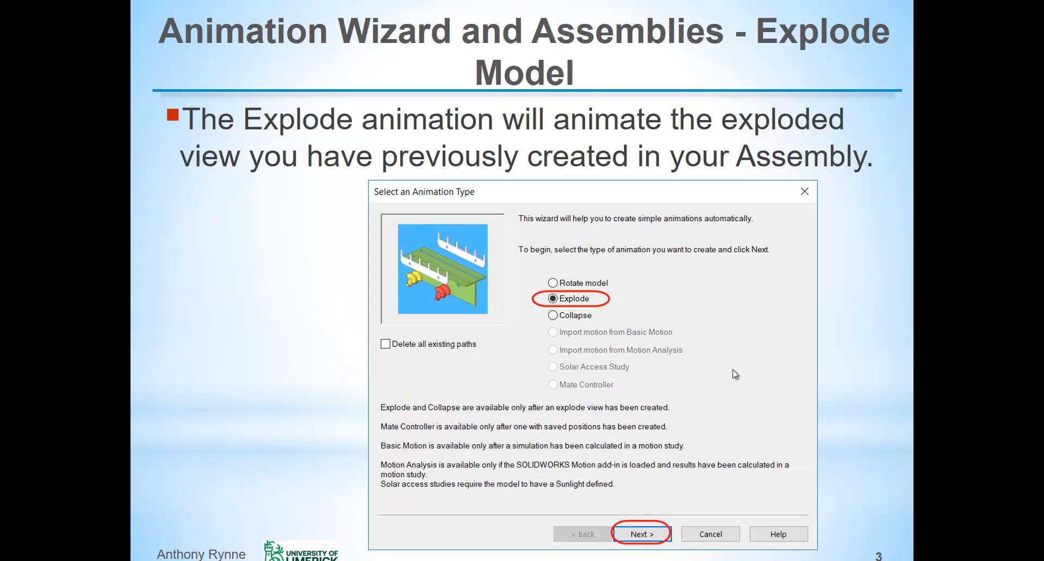
mouse_move(737, 365)
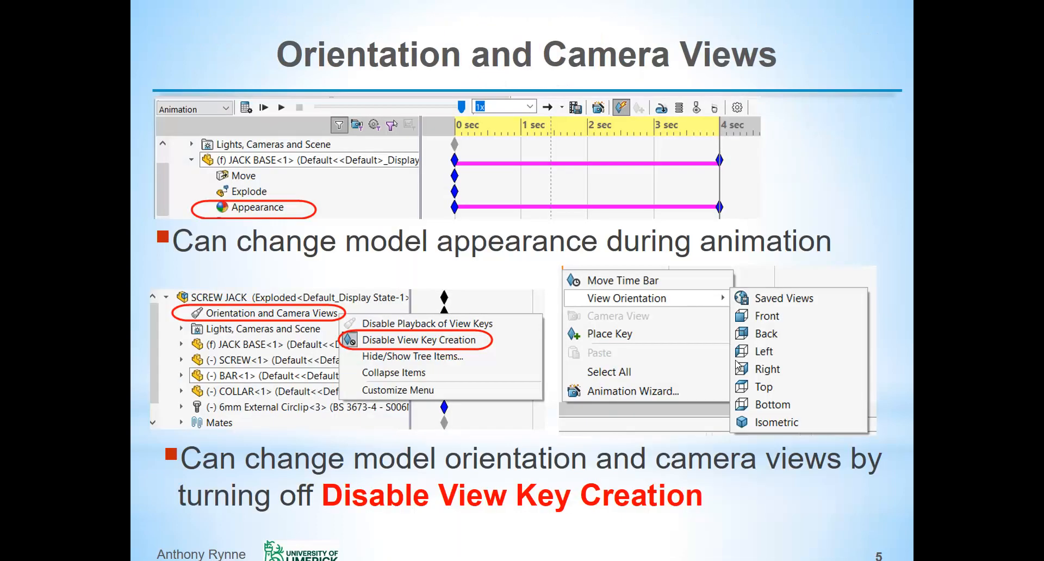
mouse_move(639, 342)
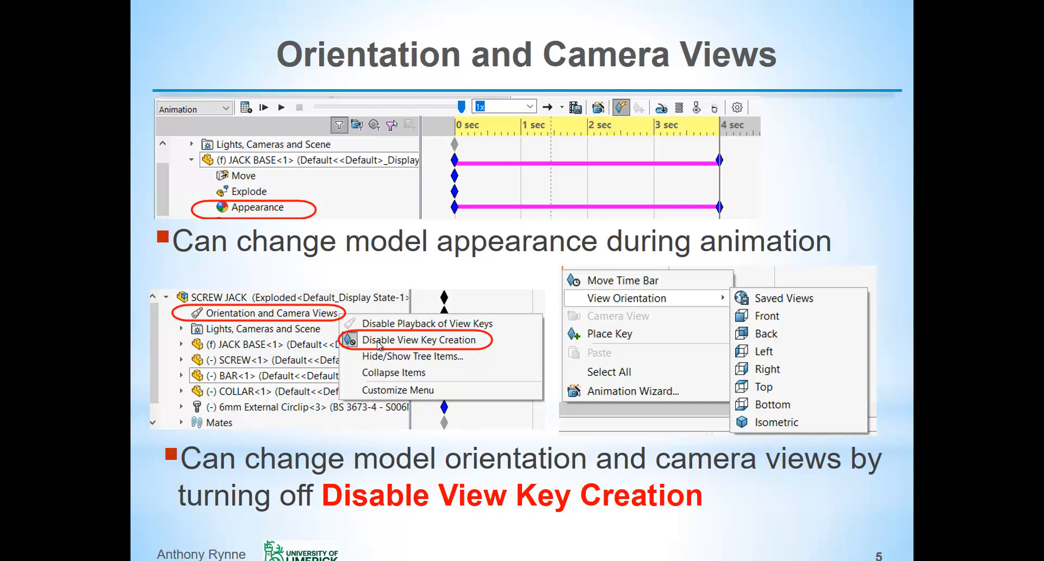
mouse_move(477, 444)
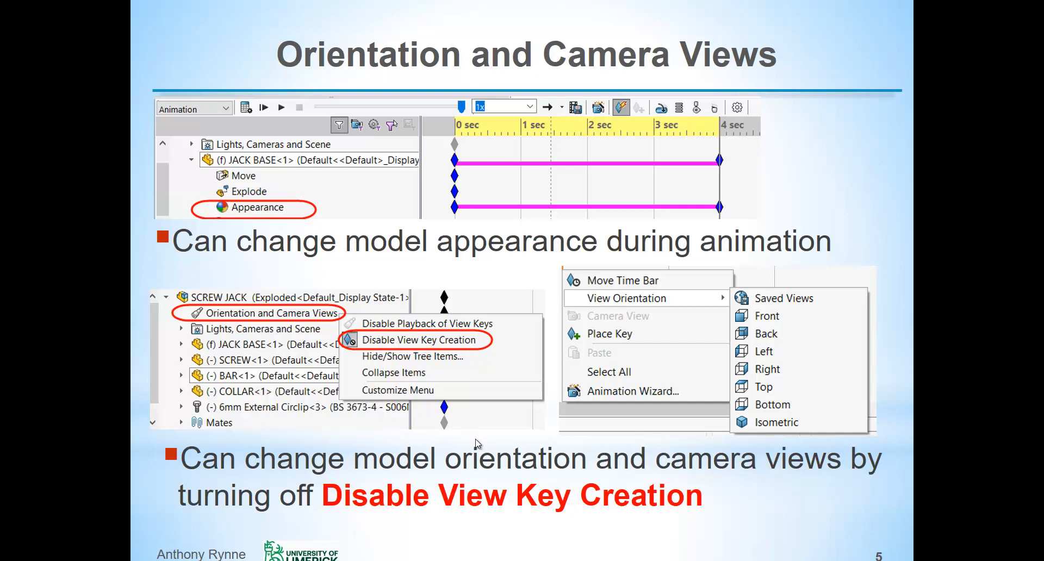
mouse_move(769, 475)
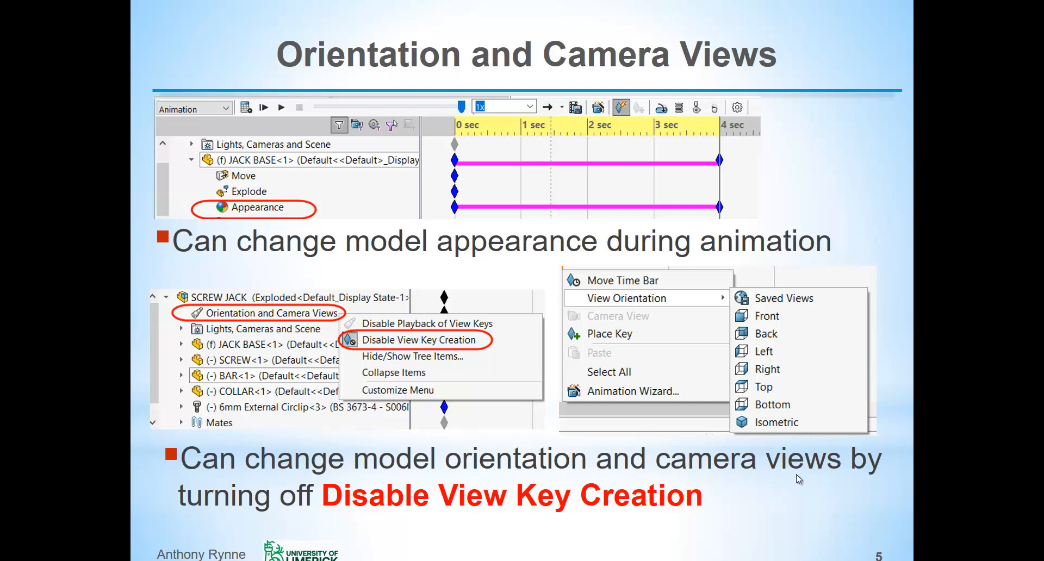
mouse_move(802, 303)
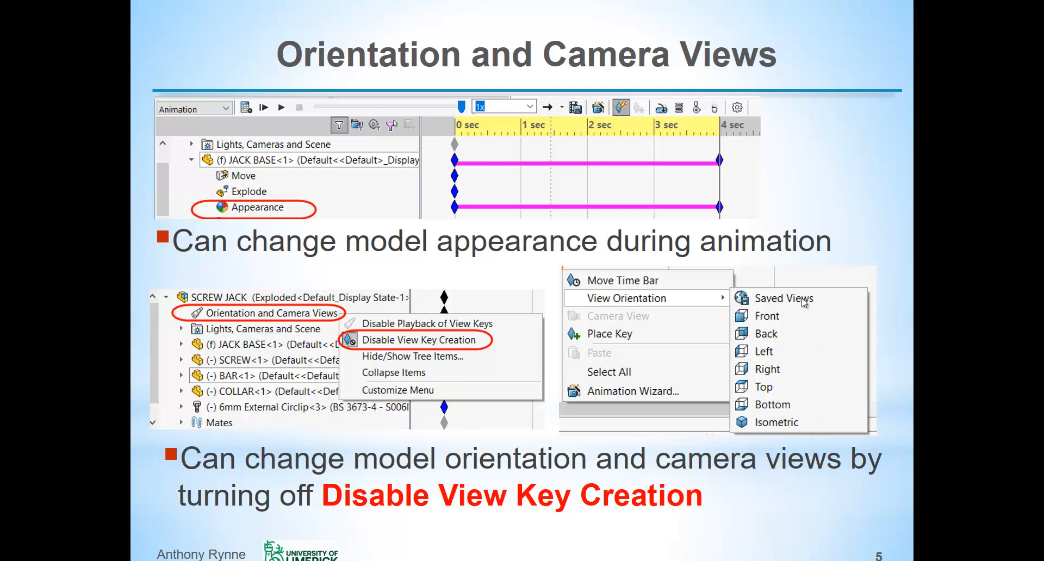
mouse_move(822, 385)
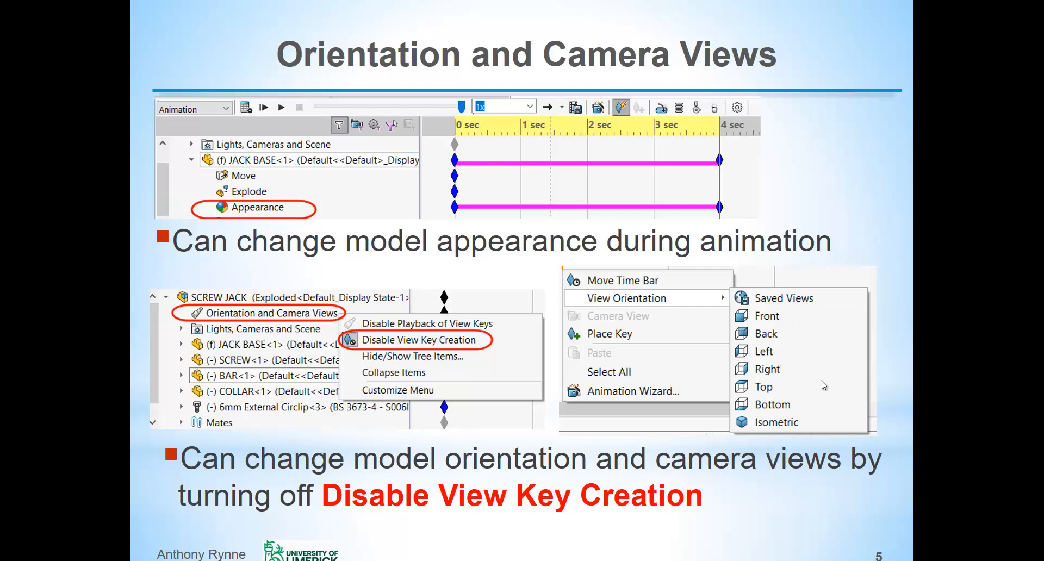
mouse_move(840, 413)
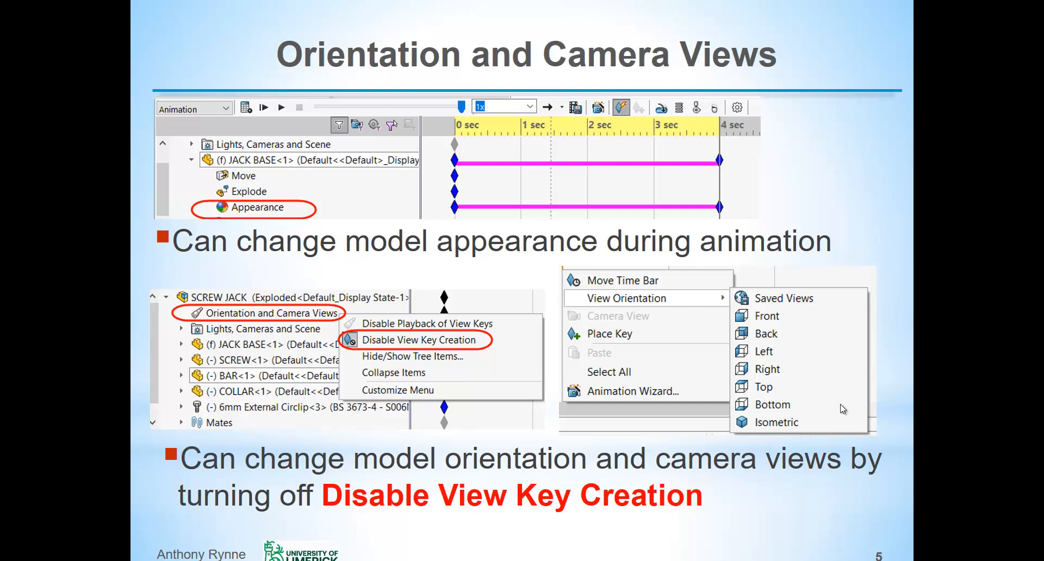
mouse_move(482, 194)
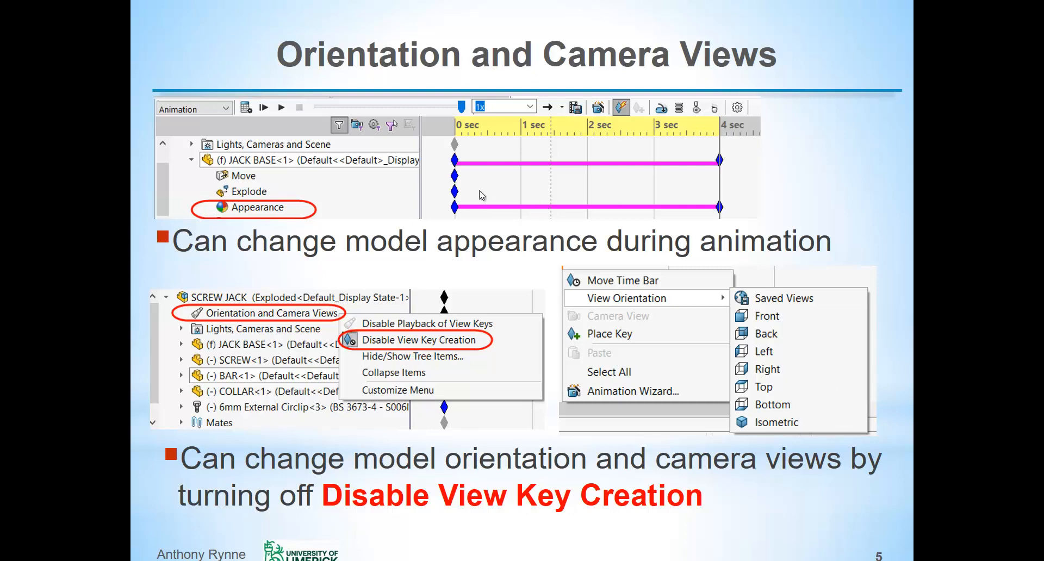
mouse_move(492, 189)
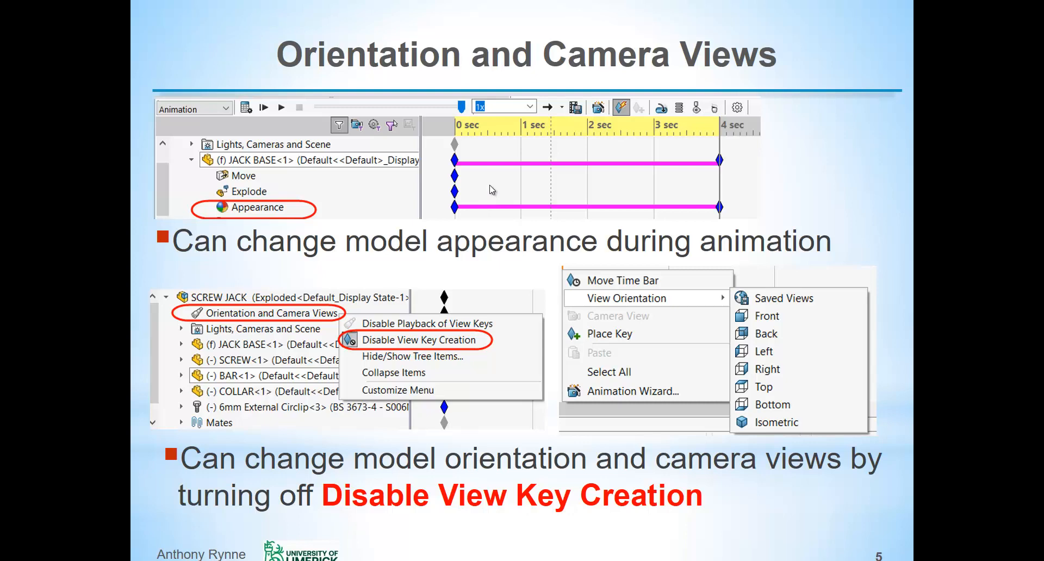
mouse_move(500, 187)
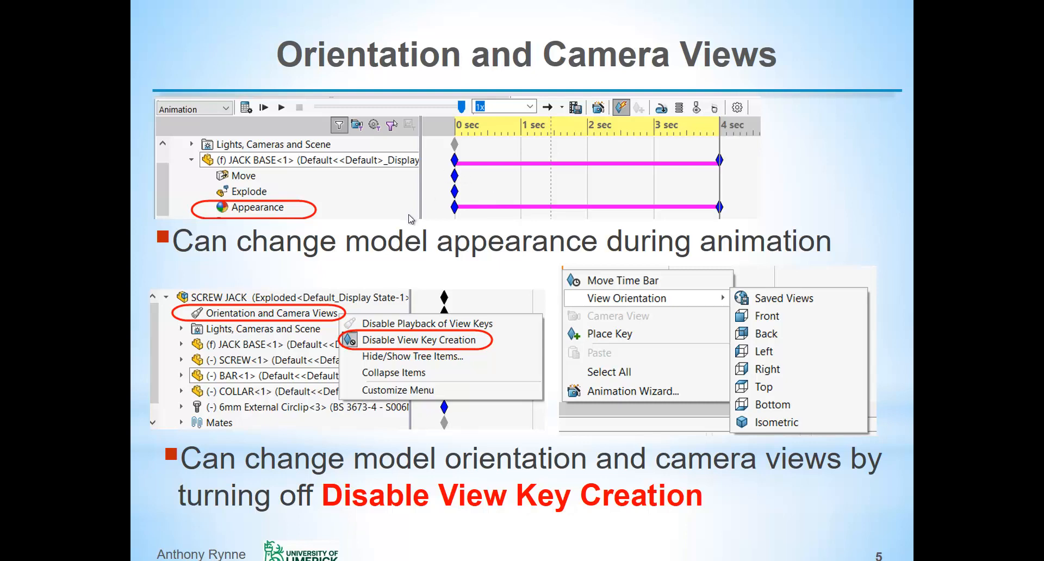
mouse_move(239, 160)
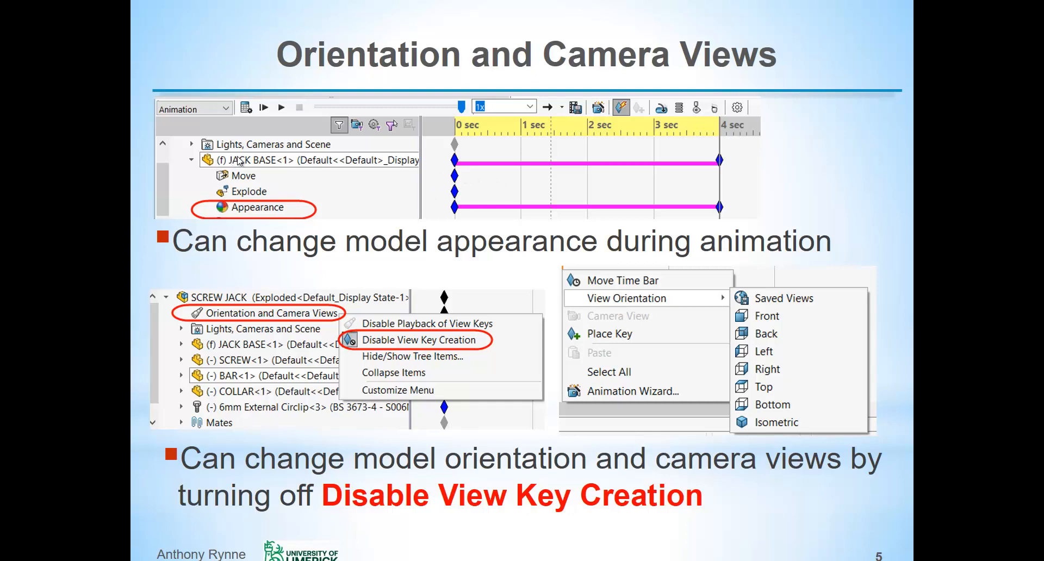
mouse_move(322, 216)
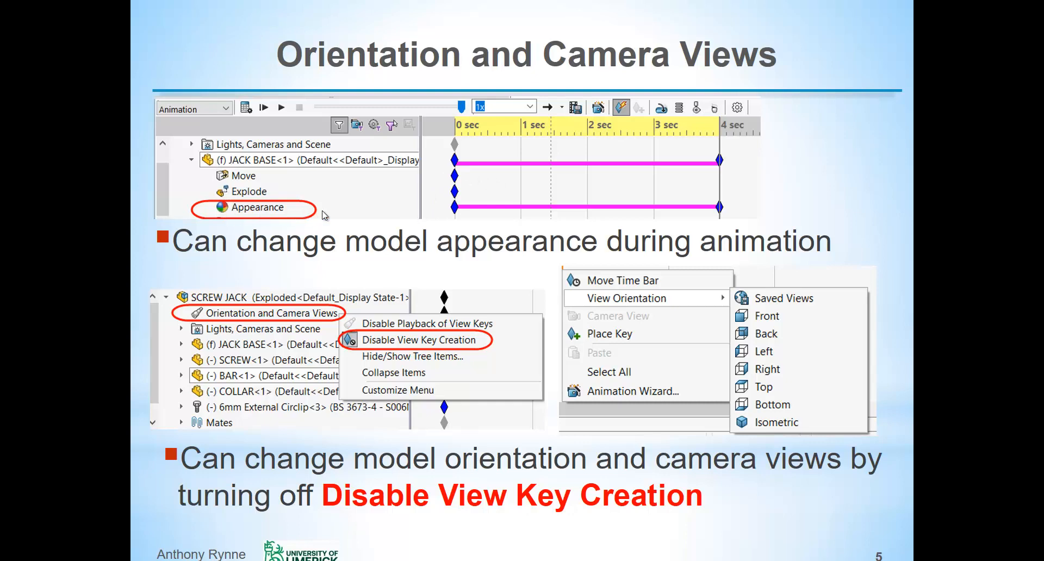
mouse_move(727, 213)
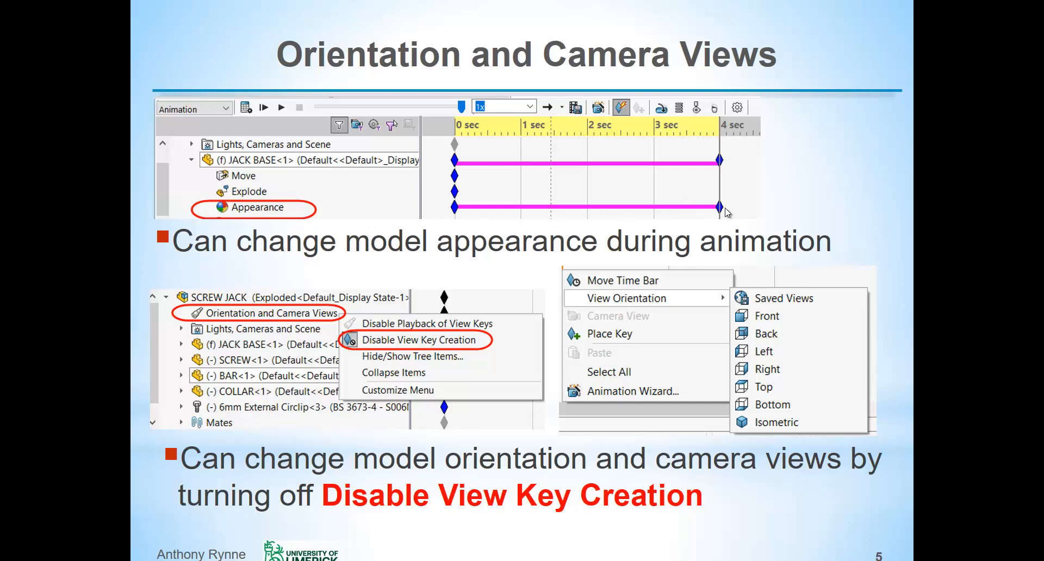
Advance to slide 6, 'Saving Motion Study Animation', with its MP4 and size settings
key(Right)
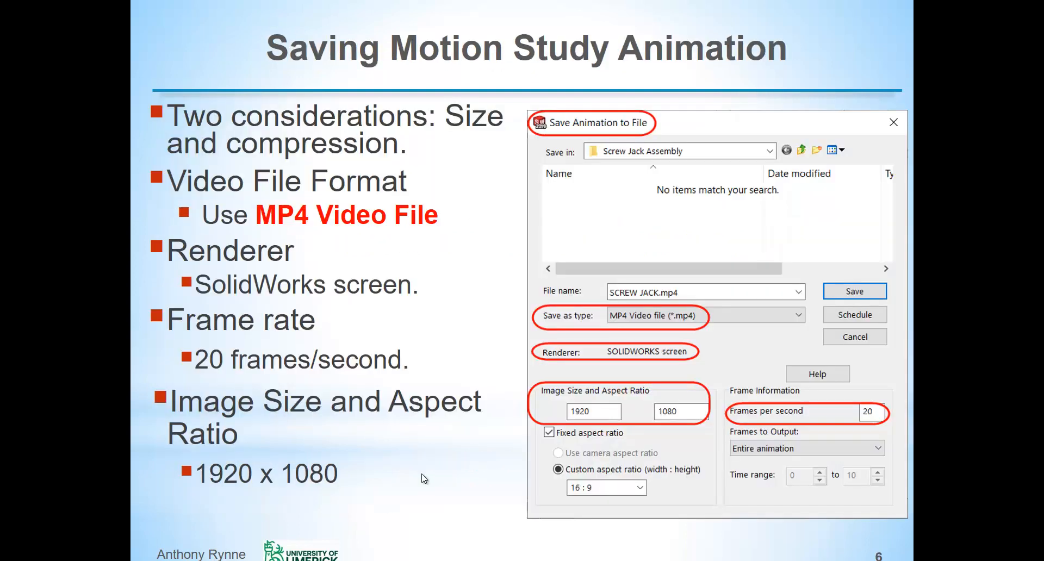
mouse_move(316, 265)
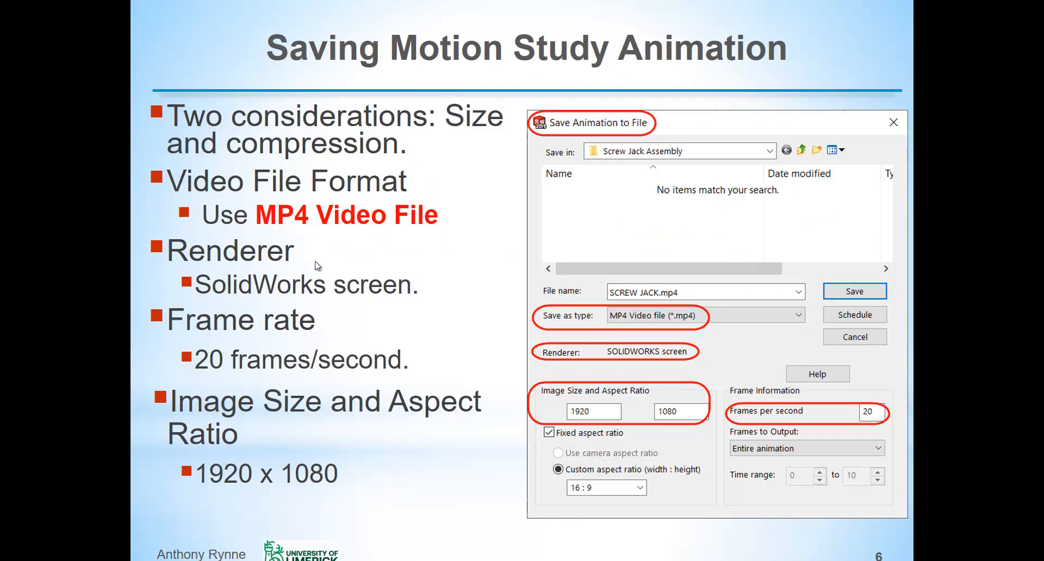
mouse_move(296, 242)
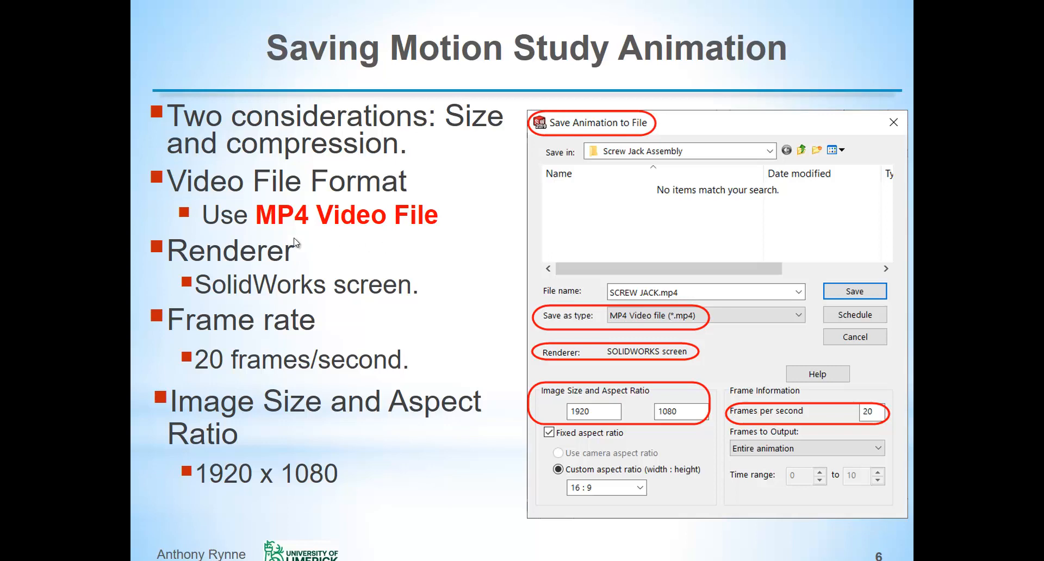
mouse_move(265, 229)
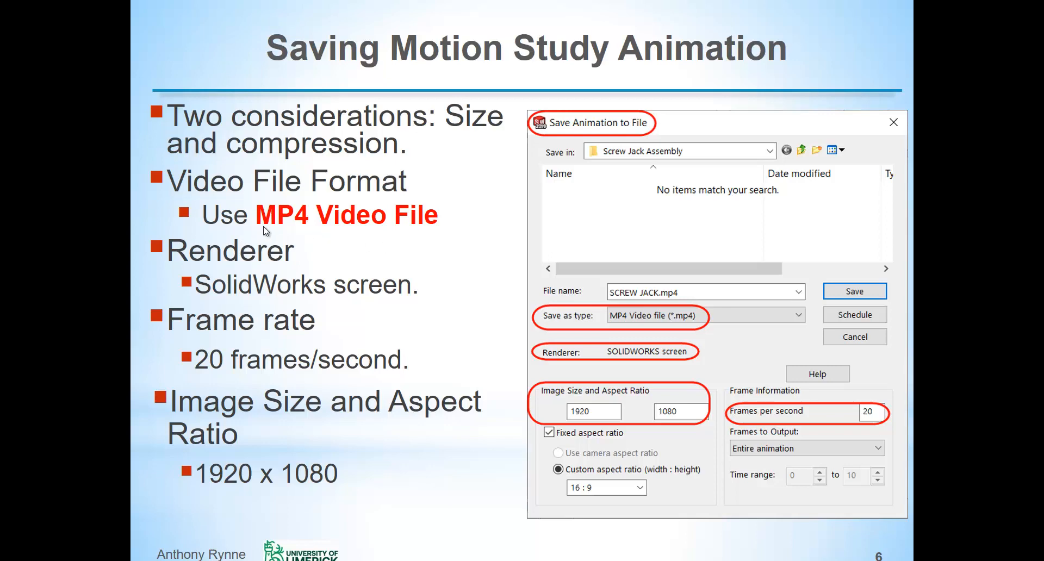
mouse_move(449, 228)
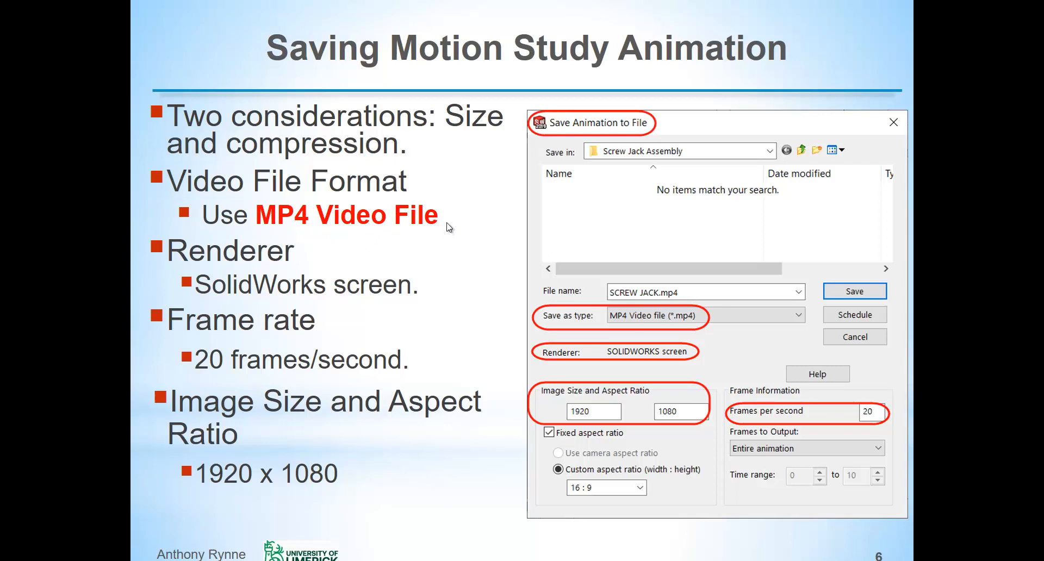
mouse_move(459, 225)
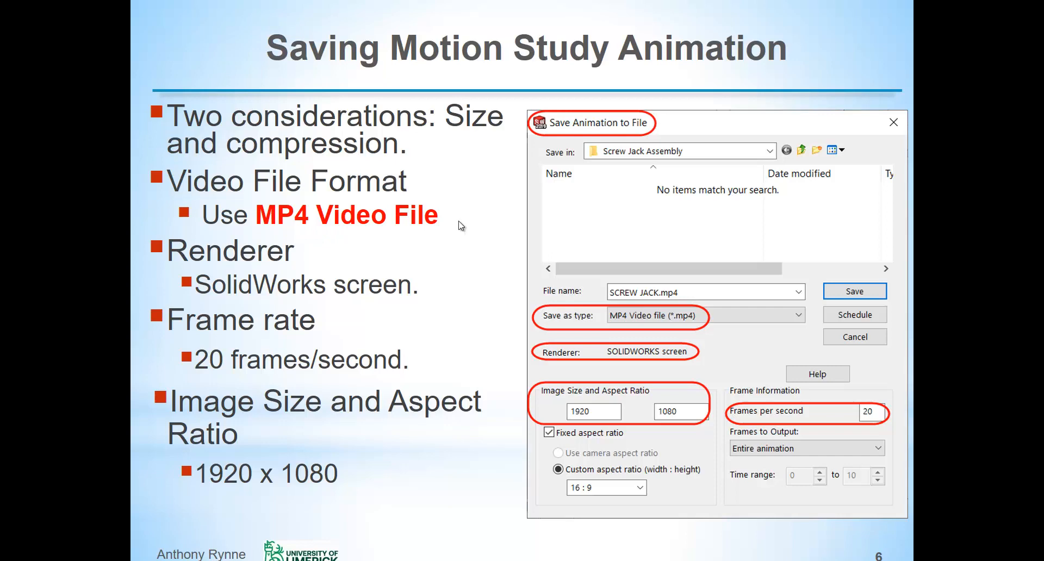
mouse_move(301, 218)
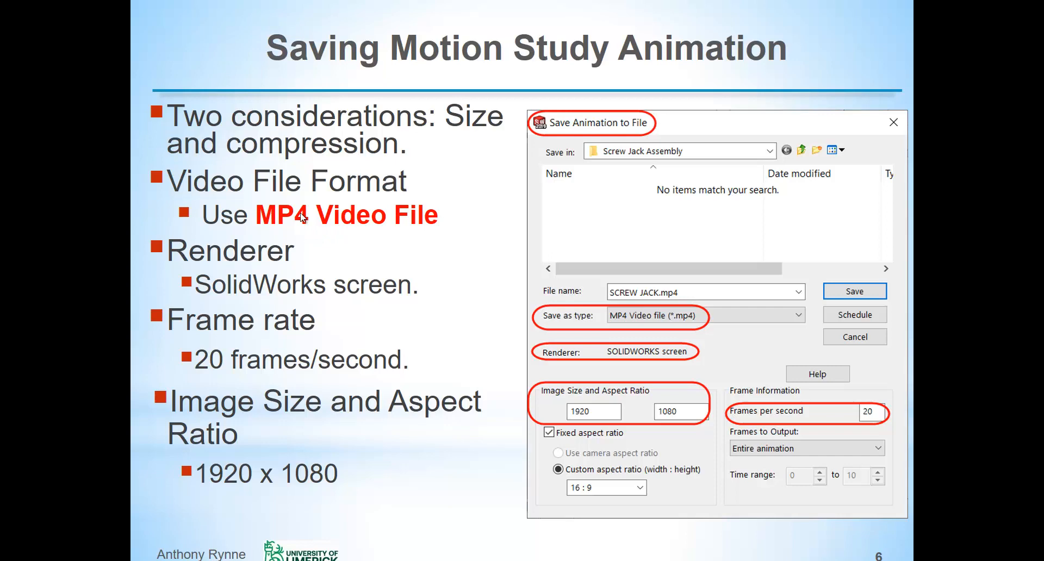
mouse_move(428, 230)
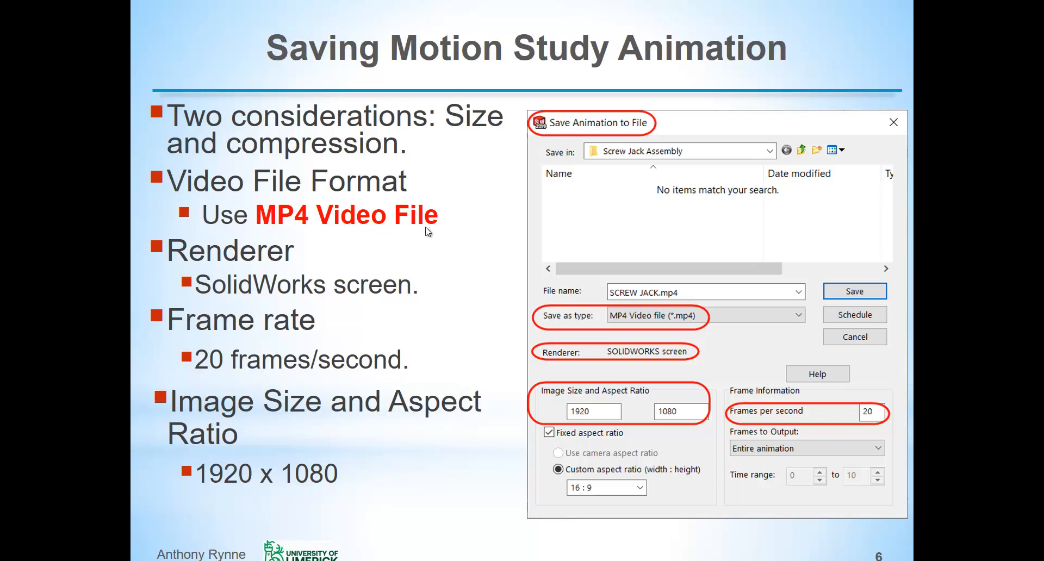
mouse_move(707, 334)
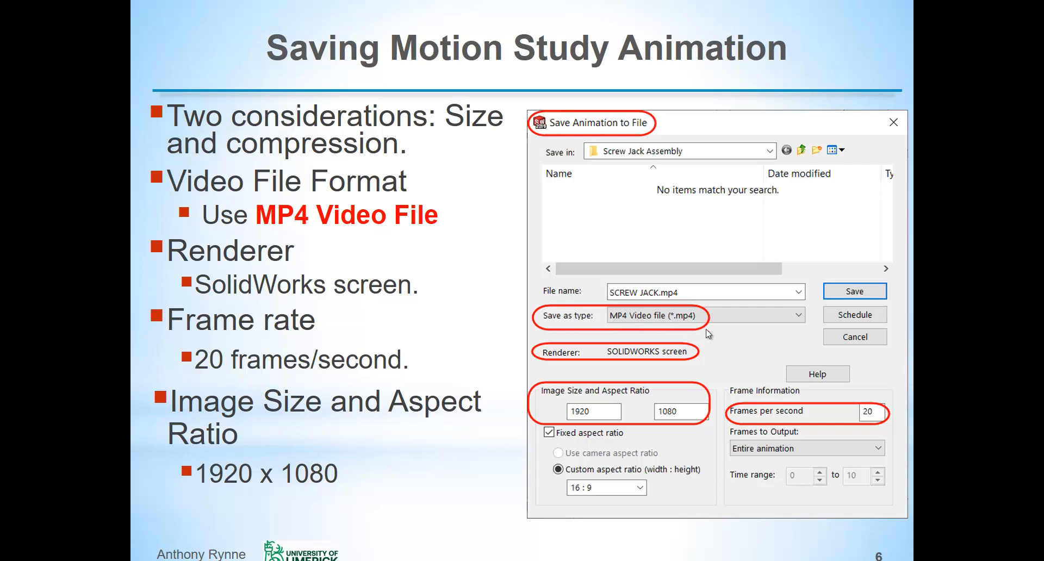
mouse_move(348, 299)
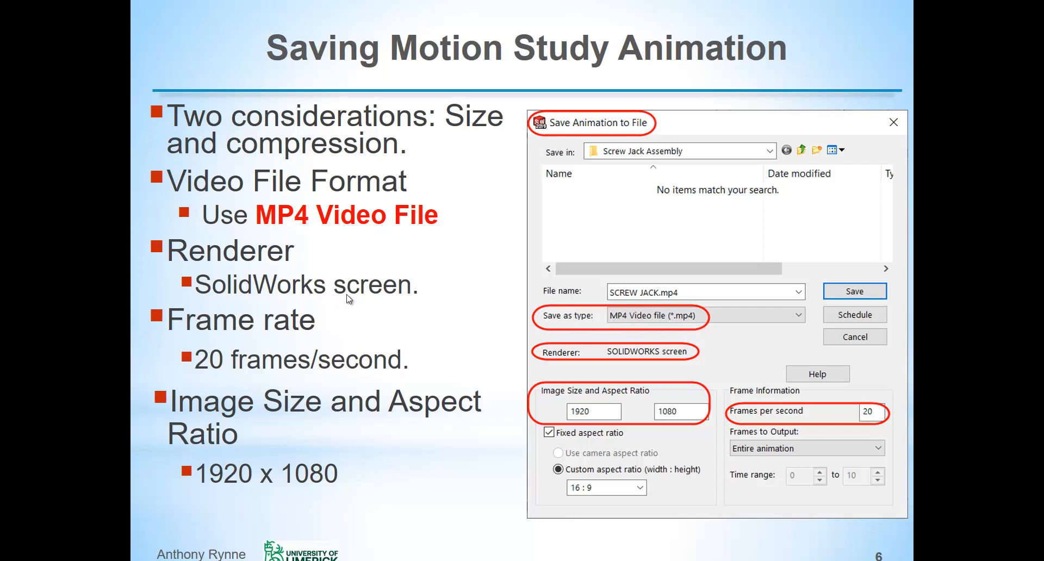
mouse_move(692, 363)
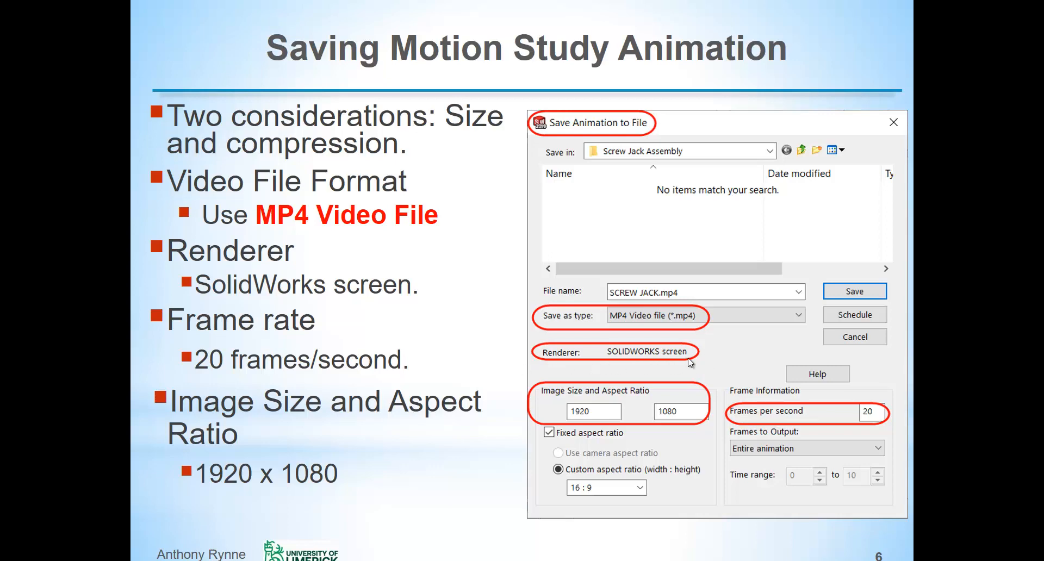
mouse_move(699, 363)
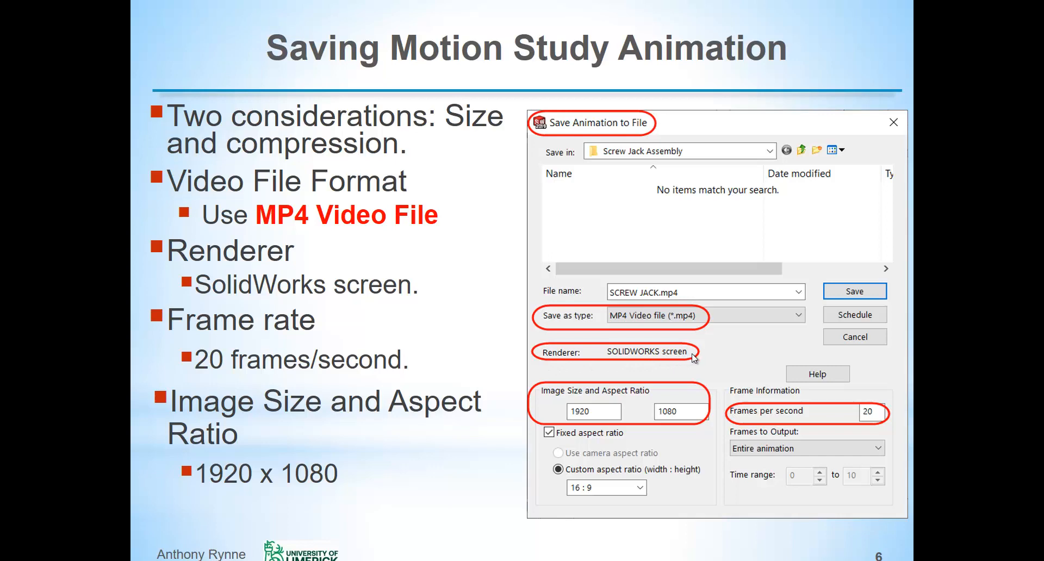
mouse_move(842, 430)
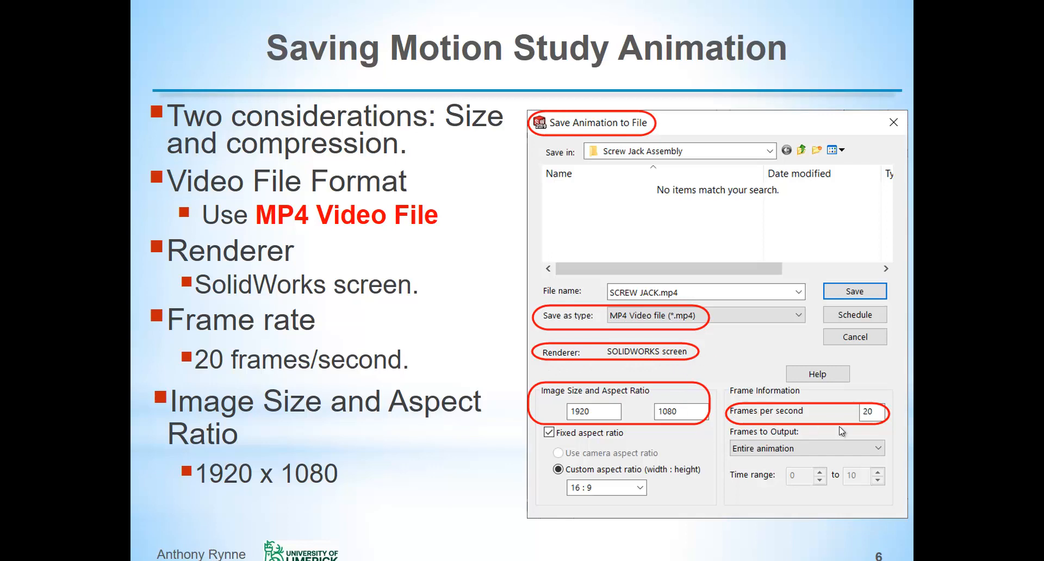
mouse_move(874, 410)
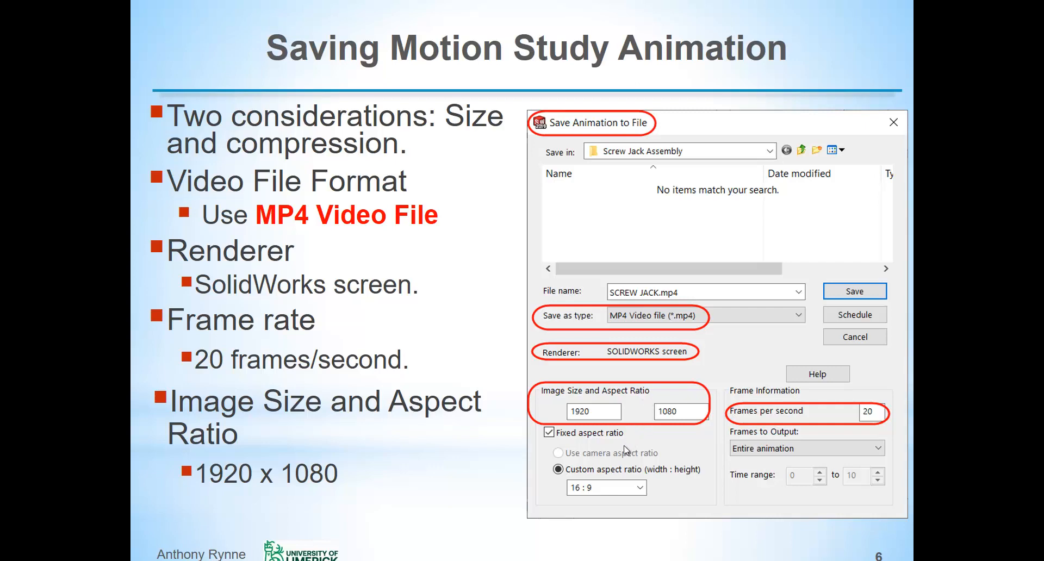
mouse_move(521, 473)
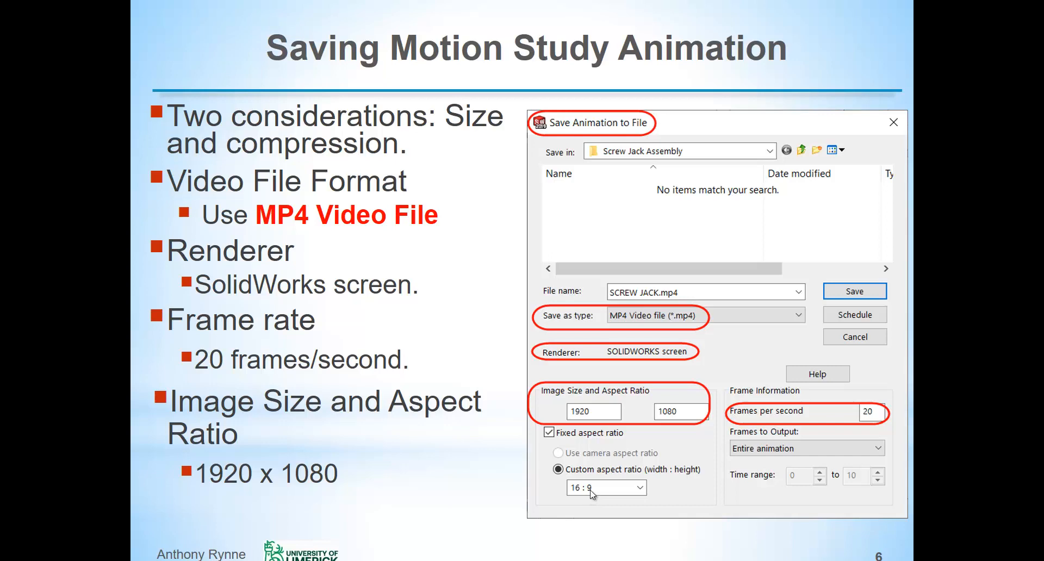
mouse_move(586, 426)
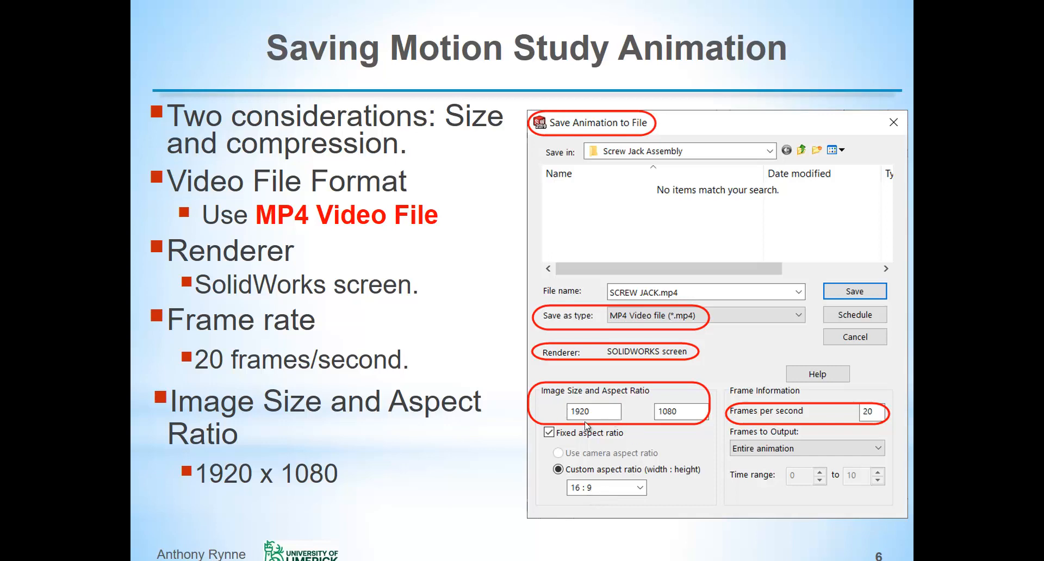
mouse_move(680, 421)
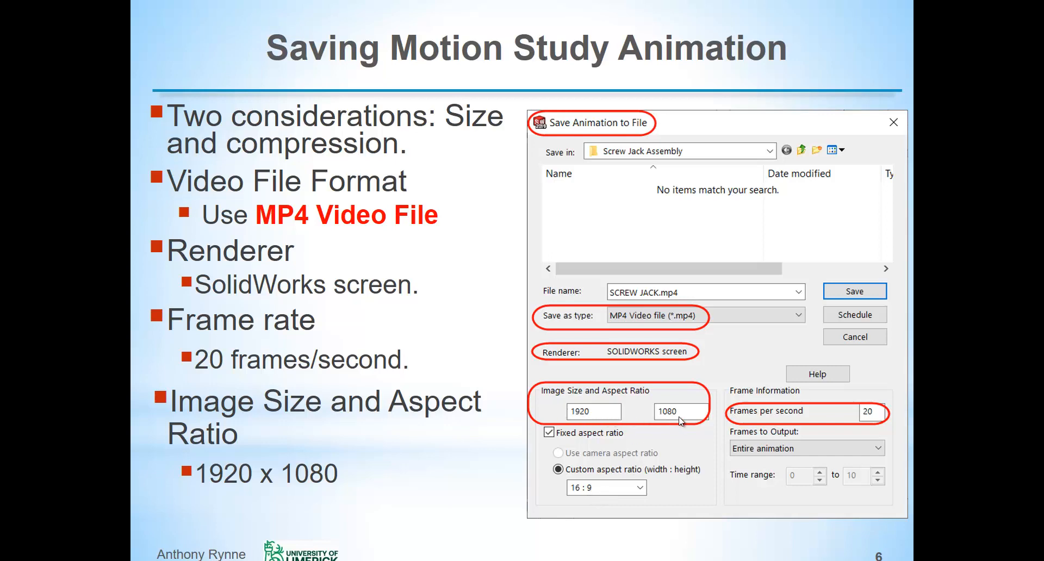
mouse_move(430, 514)
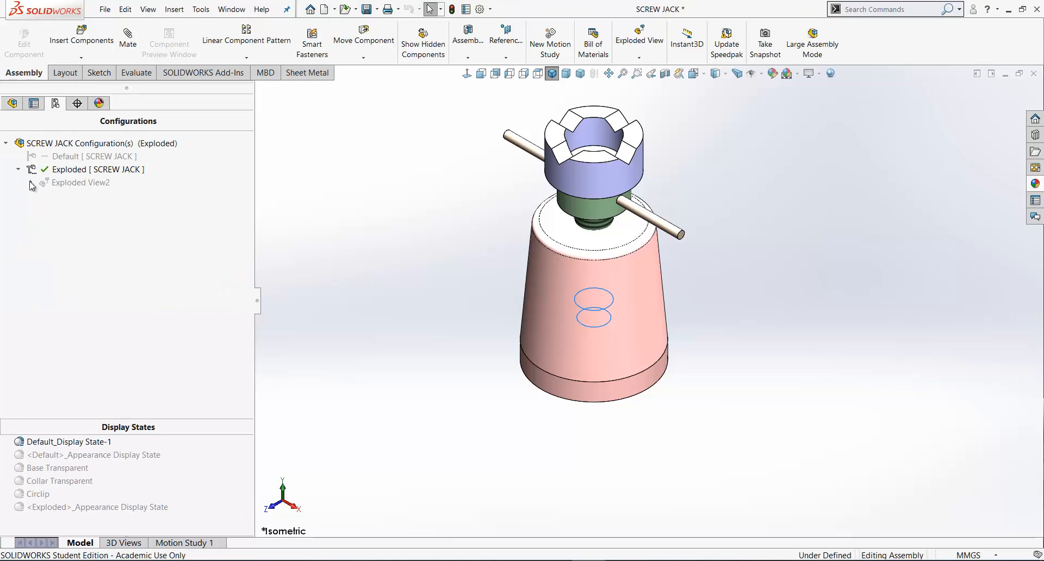
Bring up the SCREW JACK assembly showing its Exploded configuration with Exploded View2
click(30, 185)
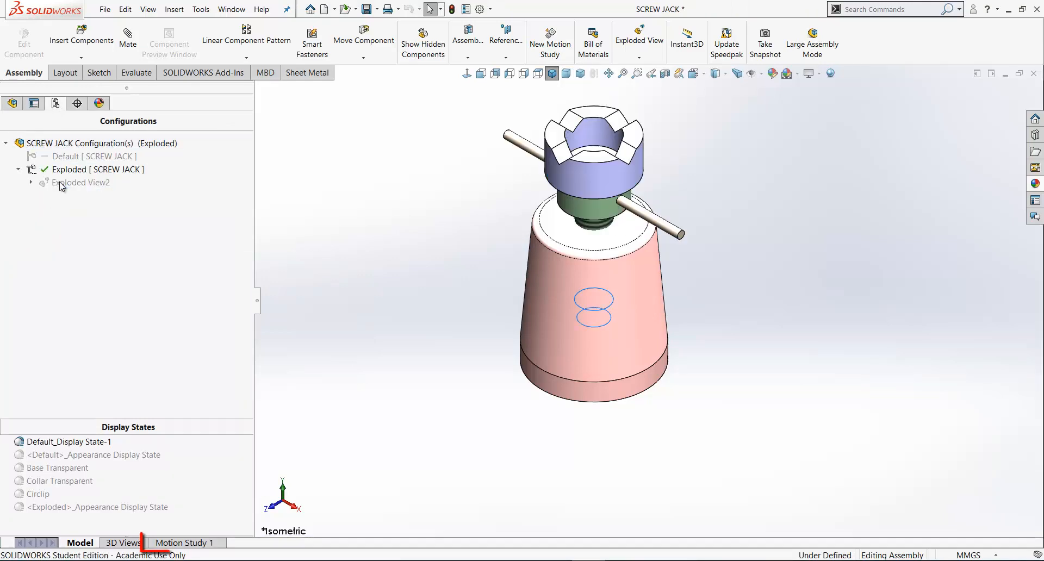
click(185, 542)
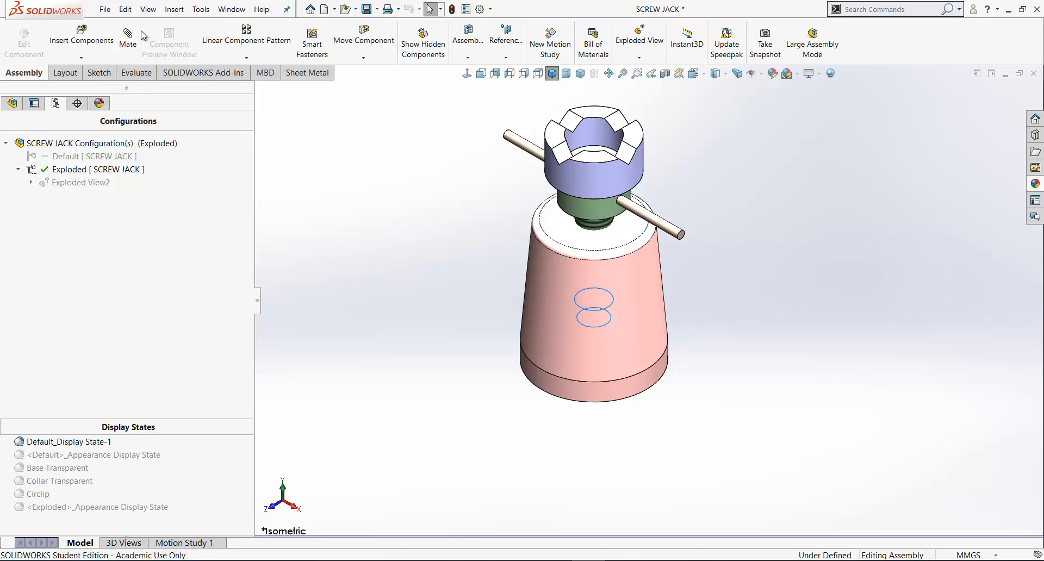
Toggle the MotionManager pane on via View > Toolbars so Motion Study 1 is available
click(148, 10)
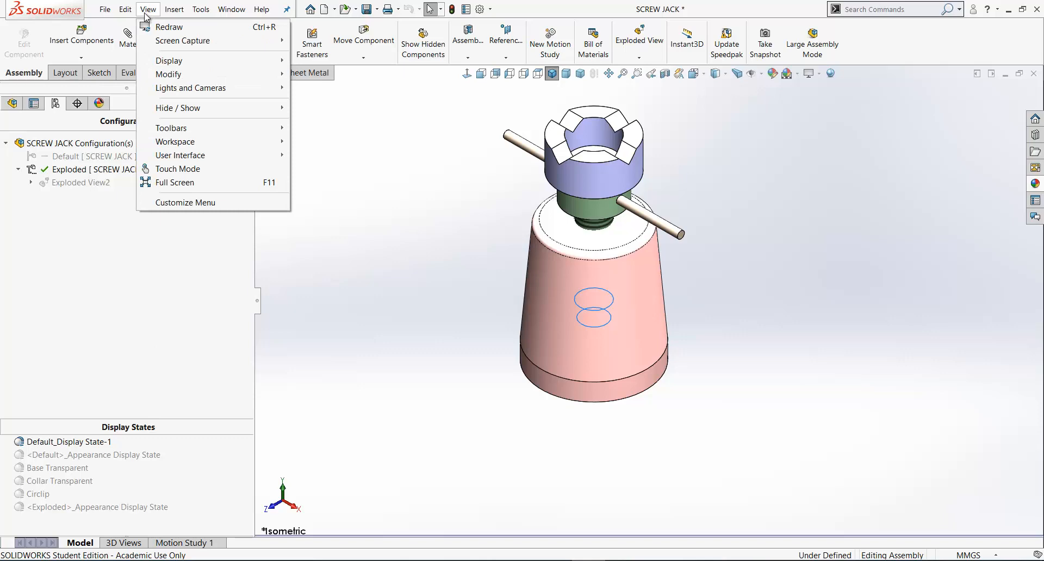
click(170, 128)
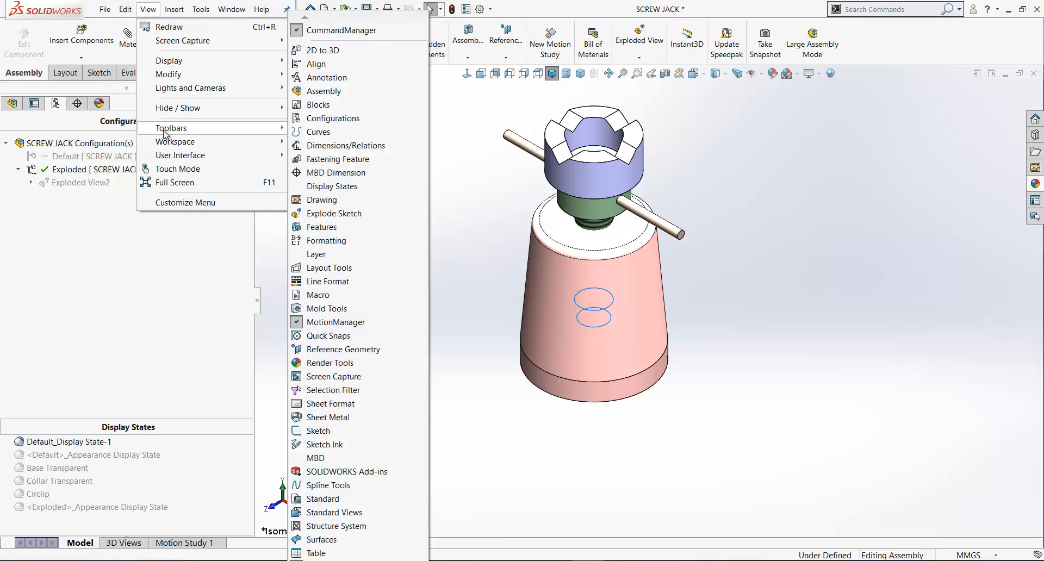
mouse_move(336, 322)
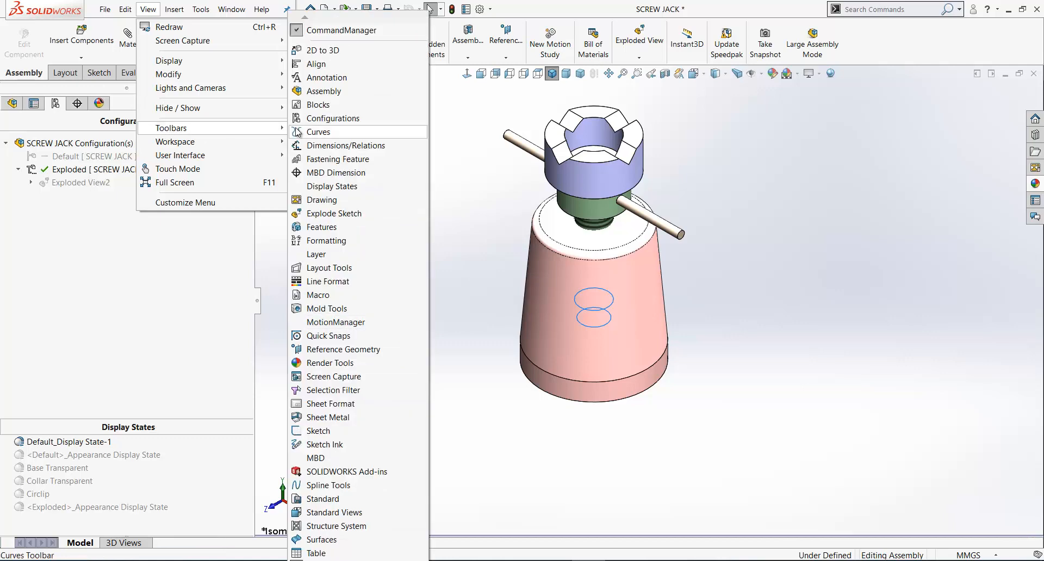
mouse_move(334, 322)
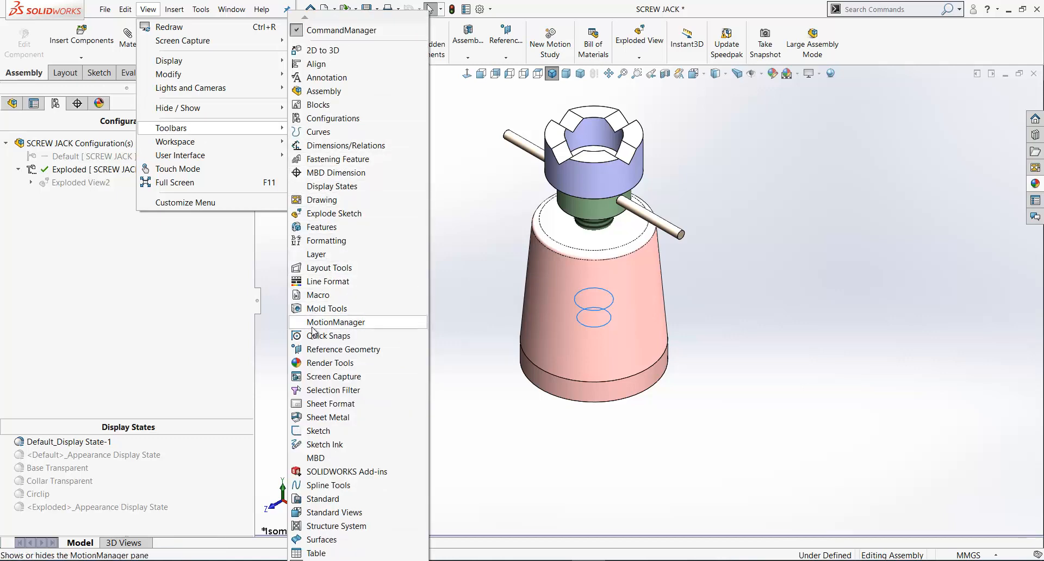
click(336, 322)
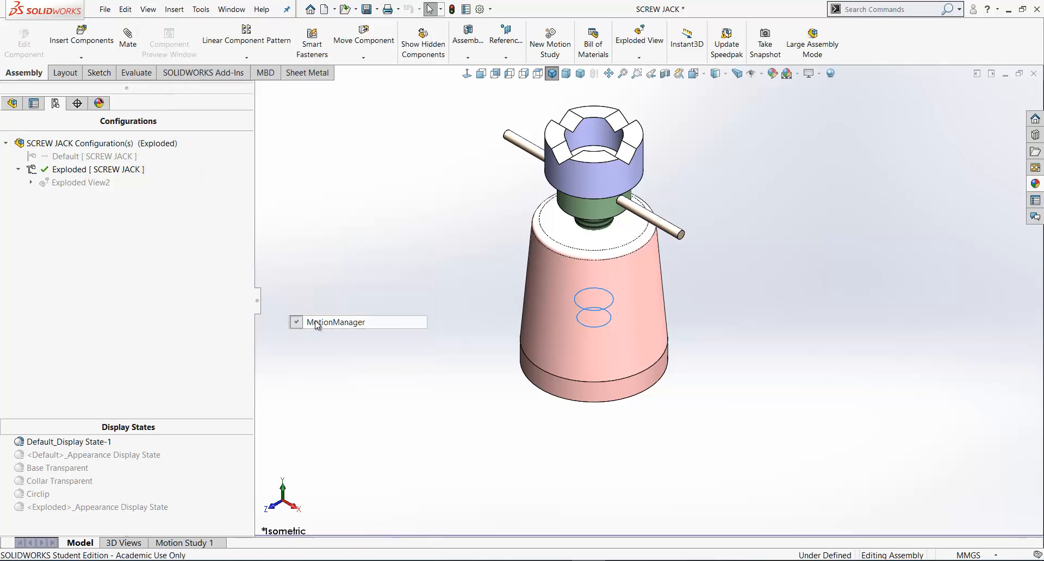
click(296, 322)
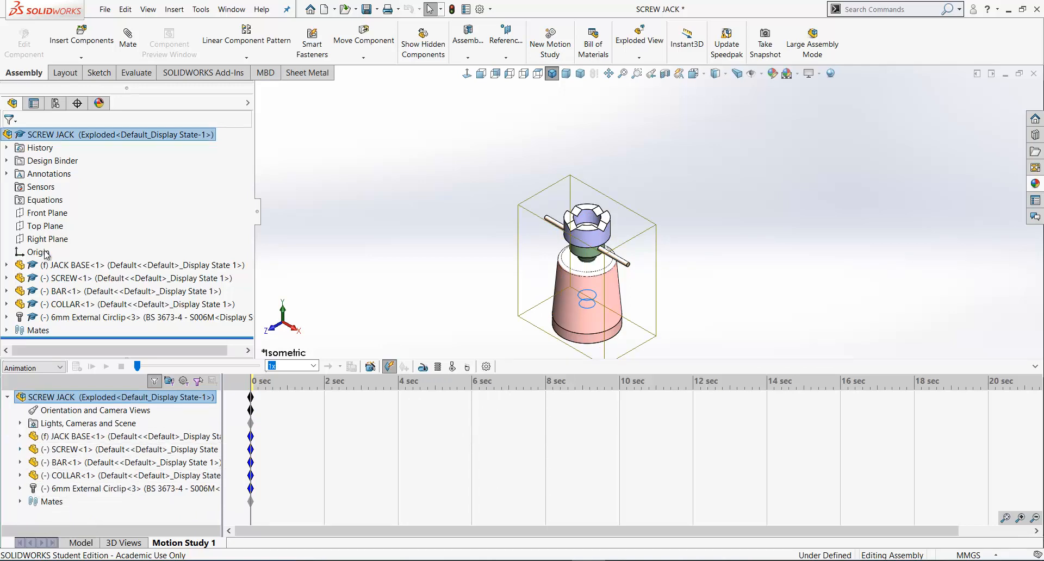
mouse_move(60, 250)
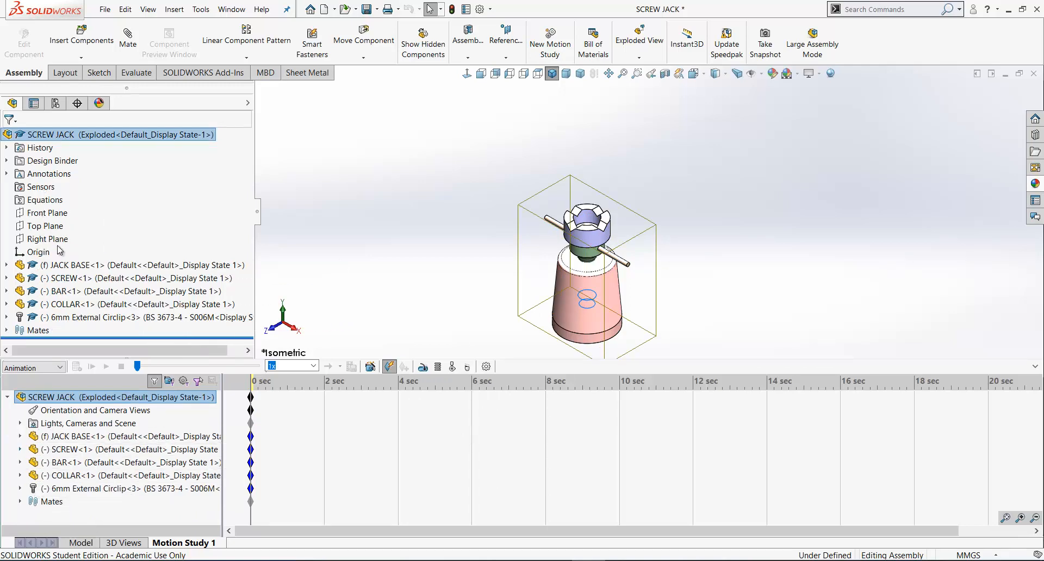
click(34, 367)
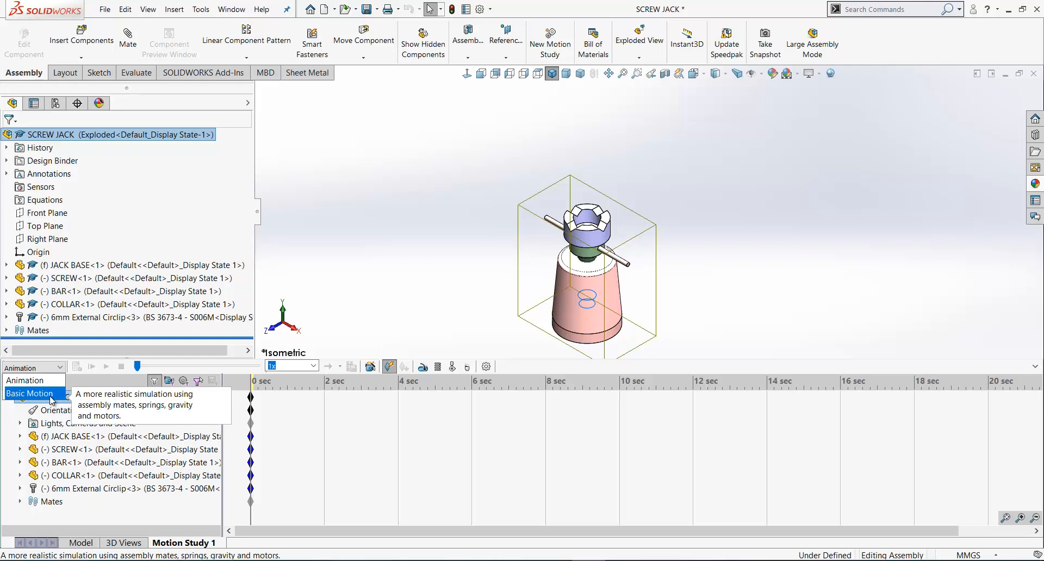
mouse_move(59, 398)
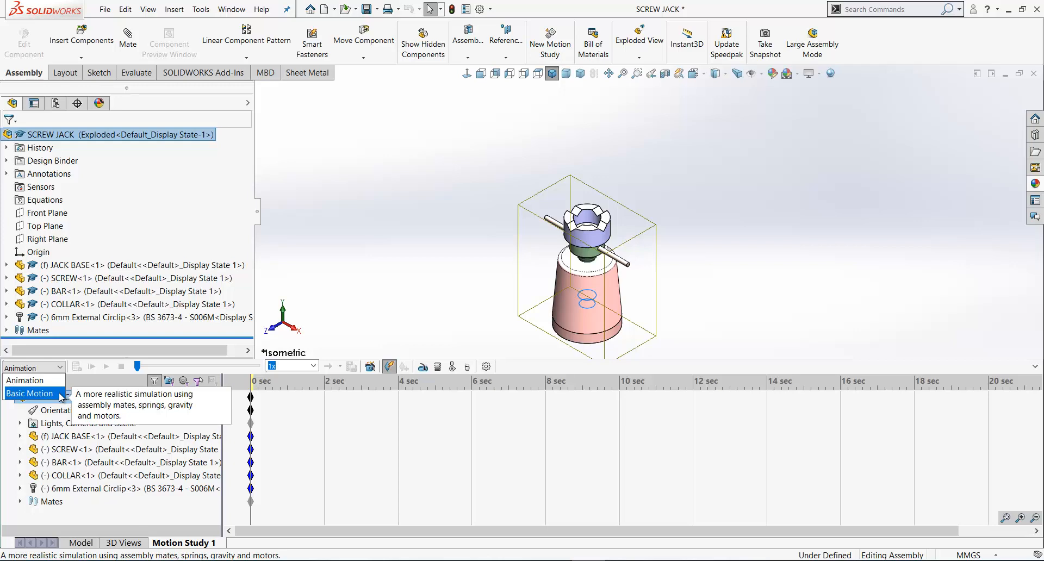
click(23, 380)
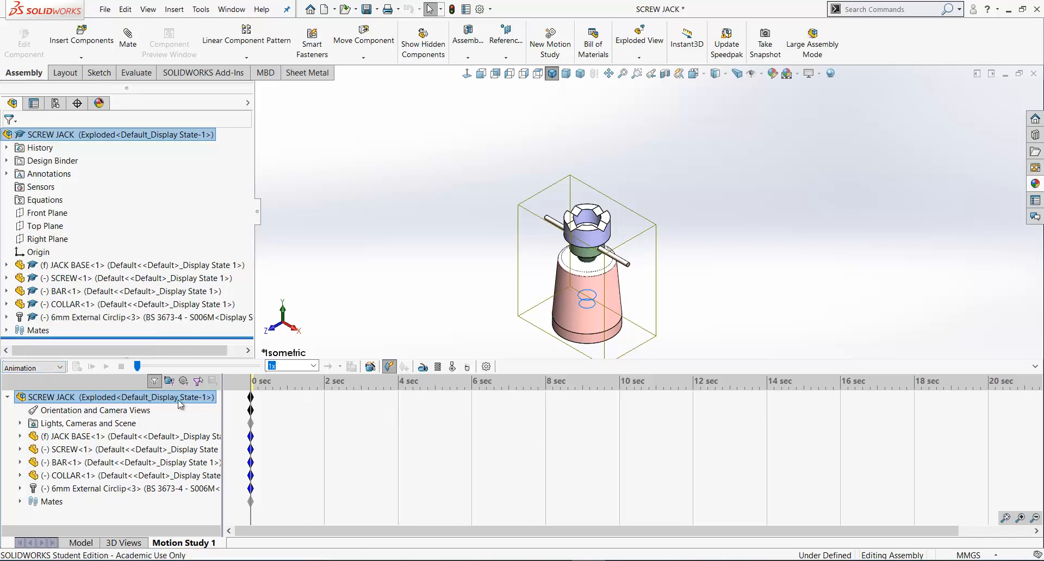
mouse_move(351, 366)
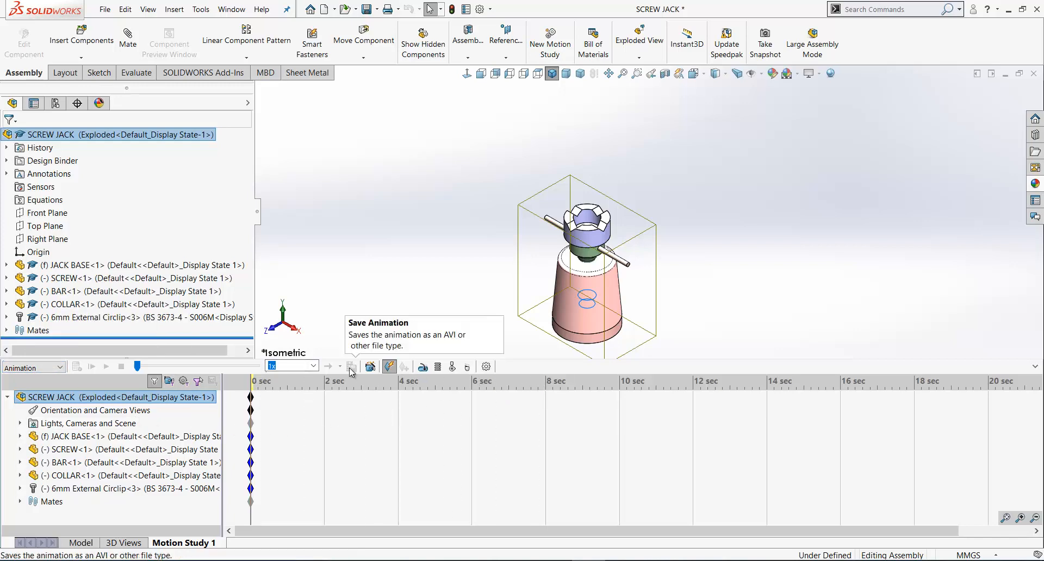
mouse_move(423, 367)
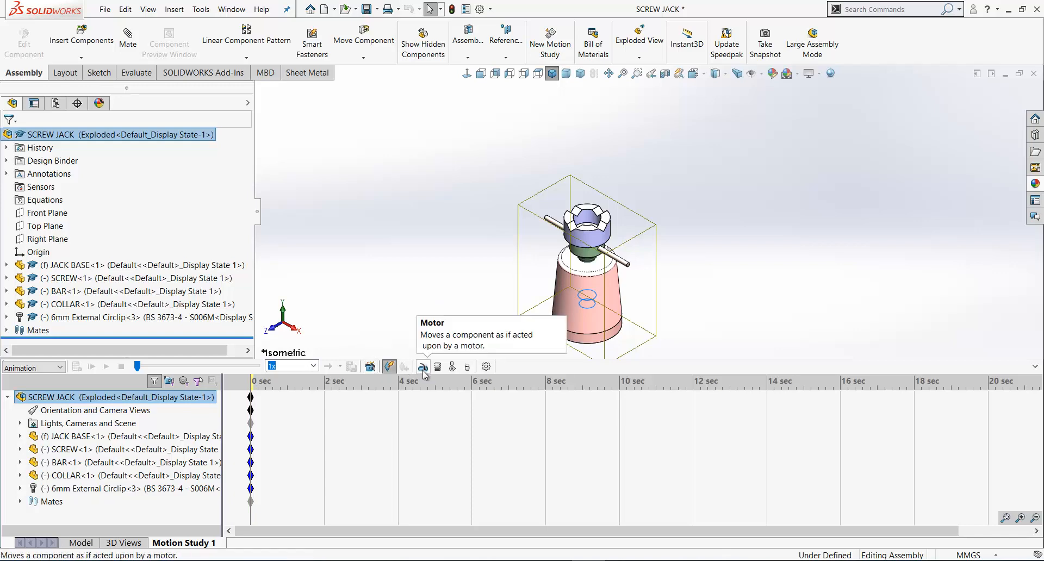
mouse_move(451, 366)
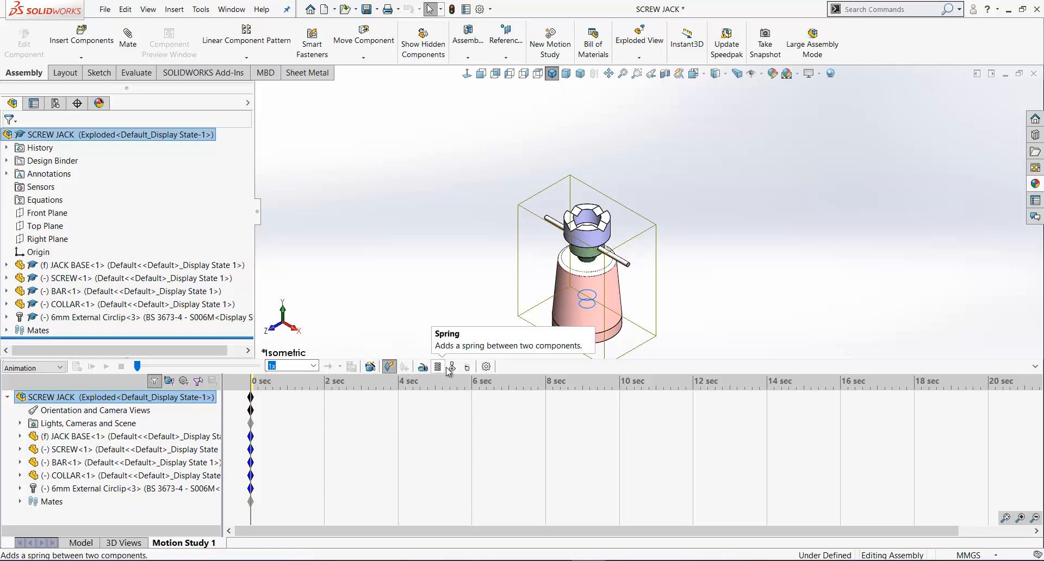
mouse_move(469, 370)
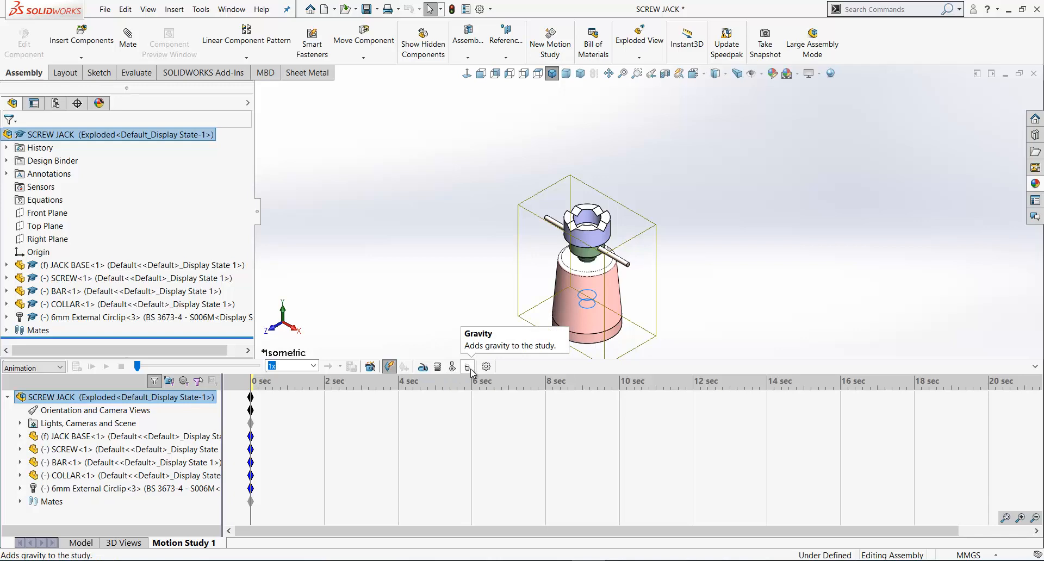
mouse_move(486, 366)
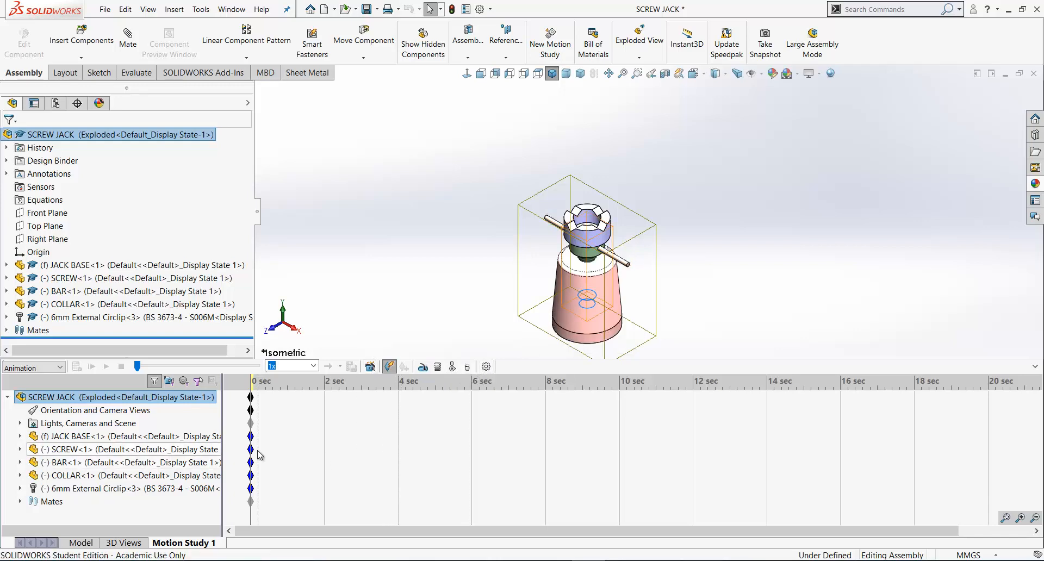
mouse_move(371, 367)
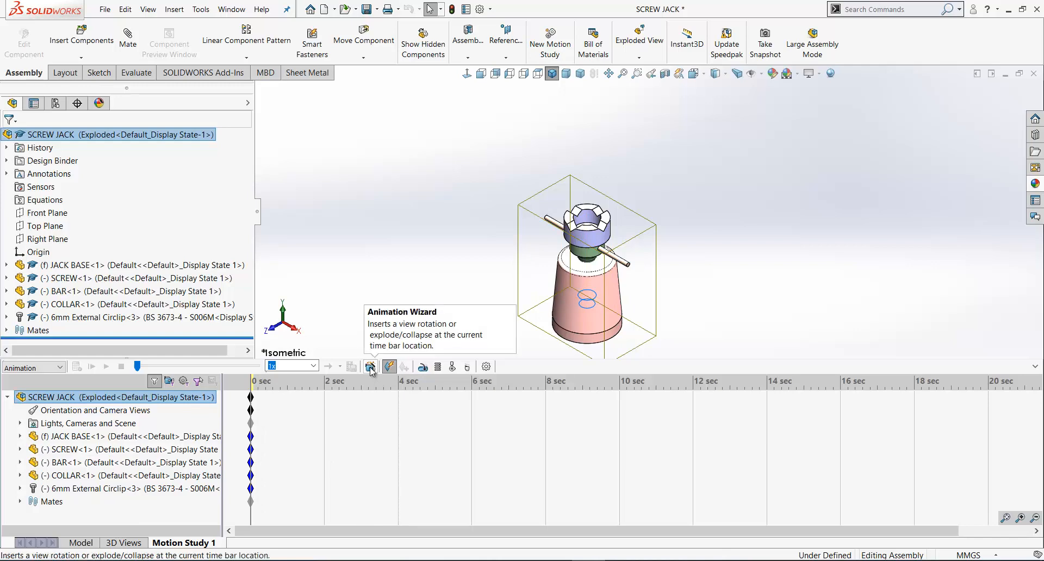
In the Animation Wizard, choose Rotate model about the Y-axis, one clockwise turn, and enter duration 10
click(369, 366)
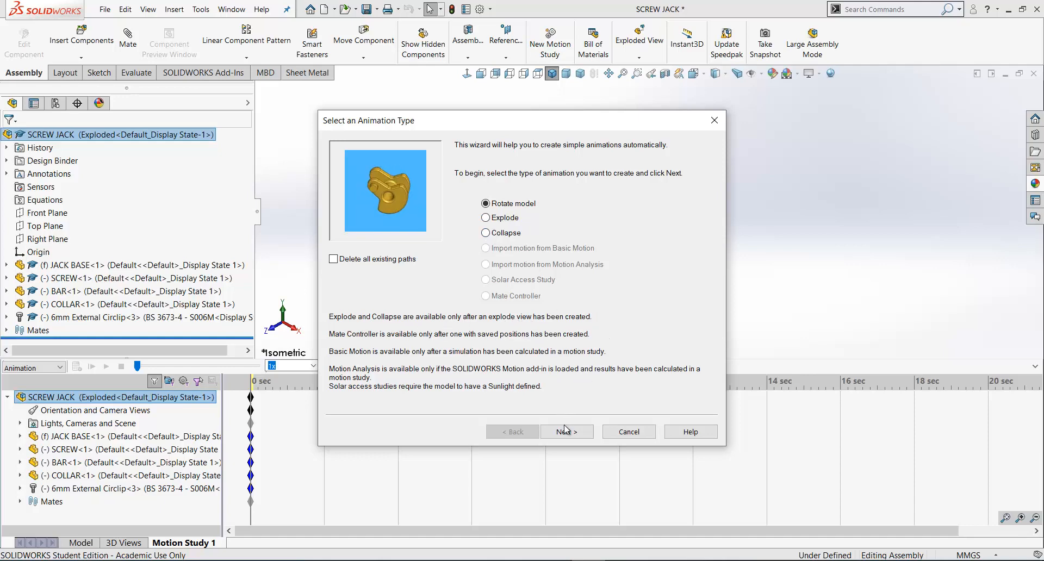
click(566, 431)
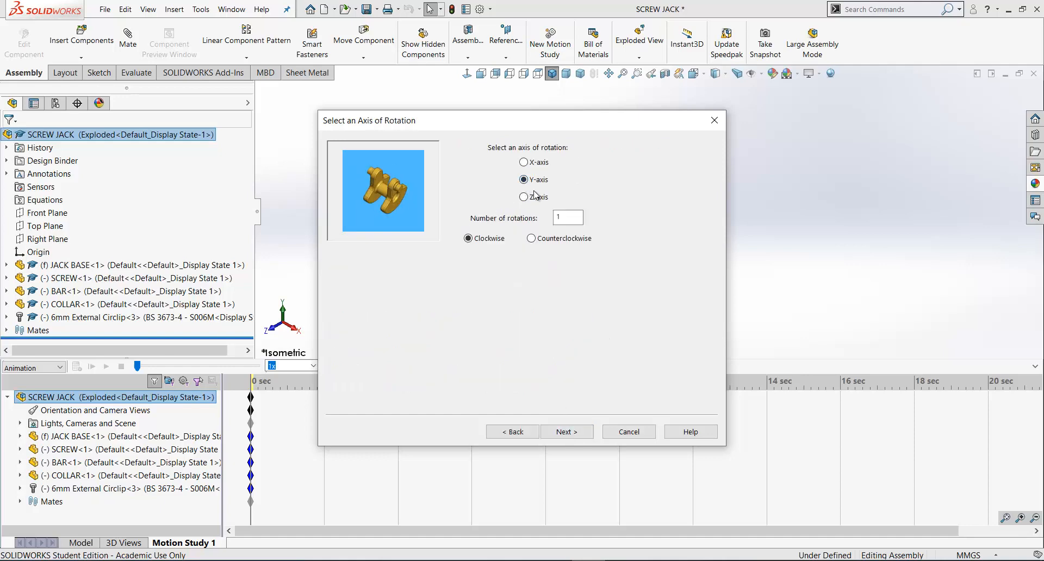
click(565, 432)
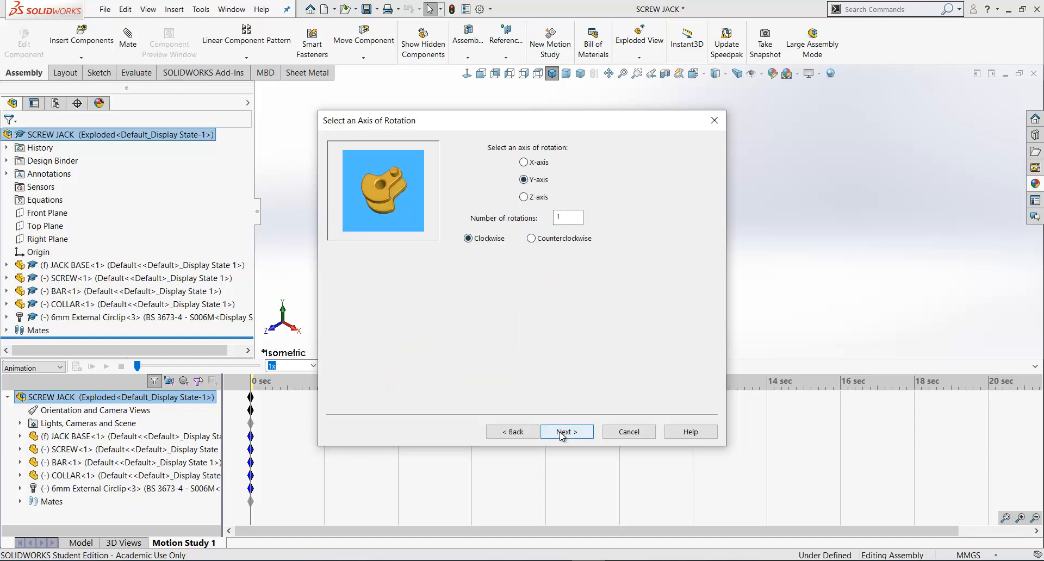
click(565, 432)
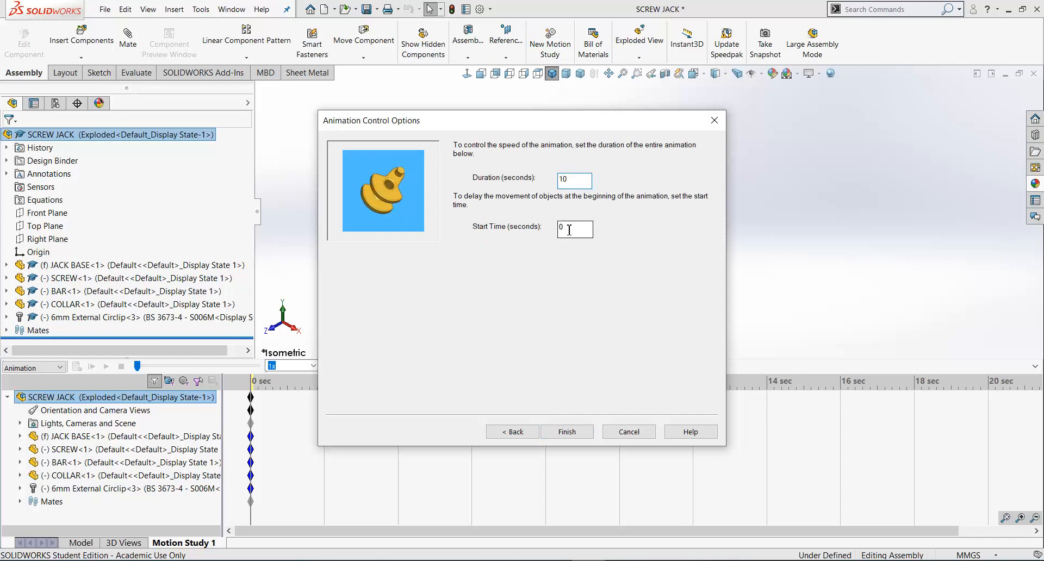
click(574, 181)
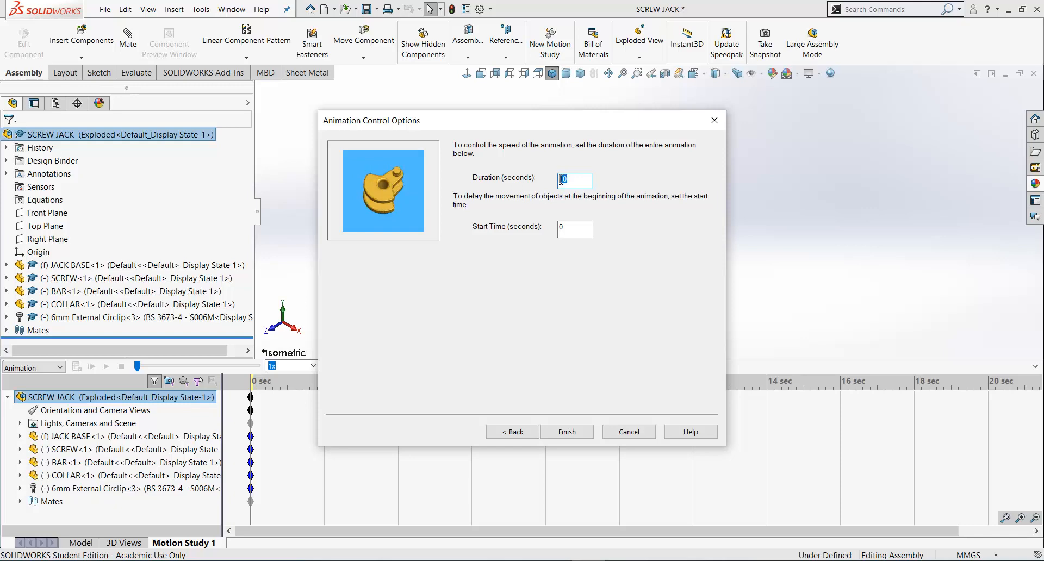
text(10)
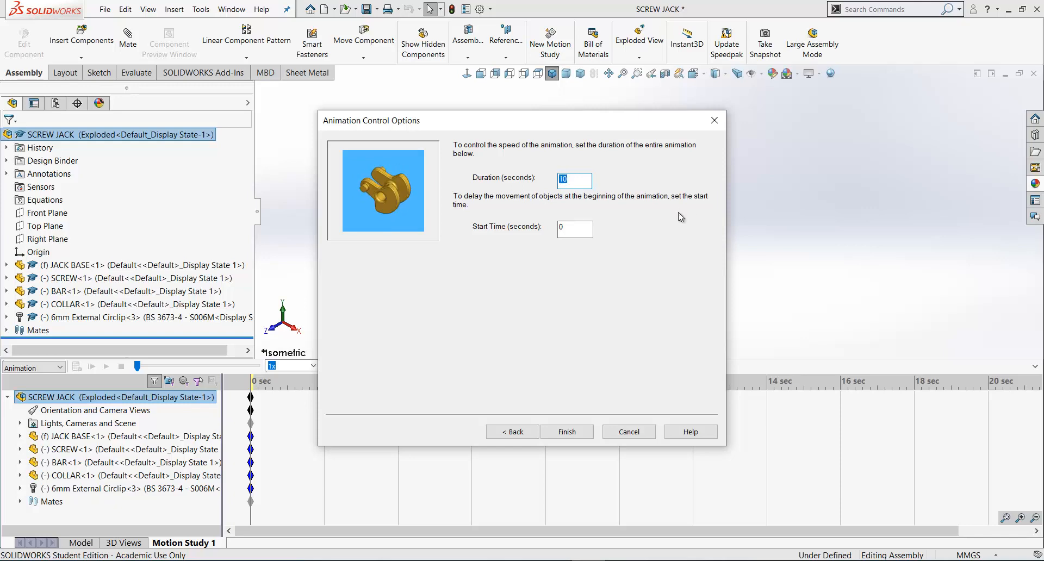
Finish the wizard to add the 8-second rotation, then preview the view keys along the timeline
click(566, 432)
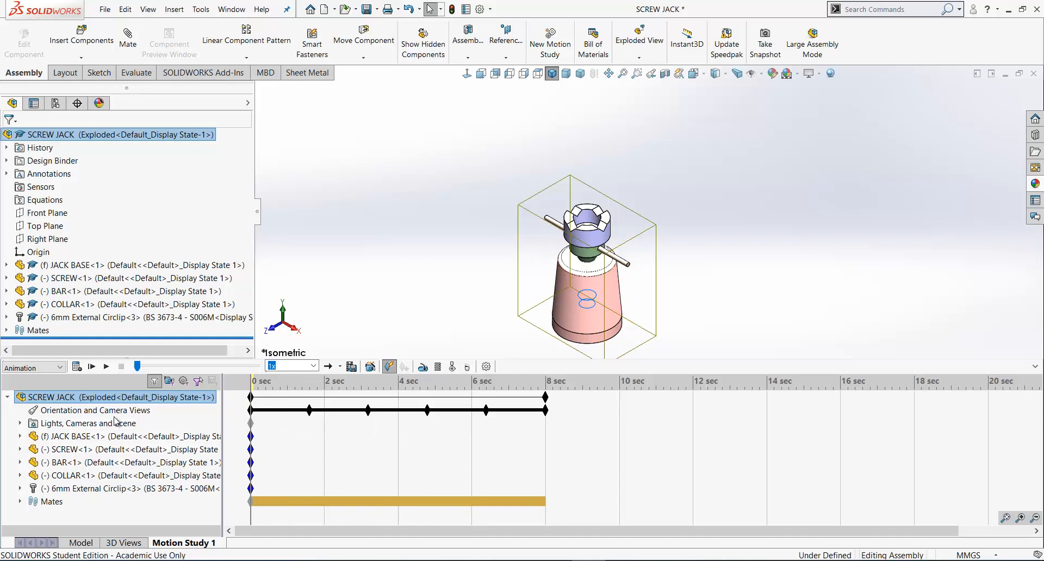
mouse_move(181, 417)
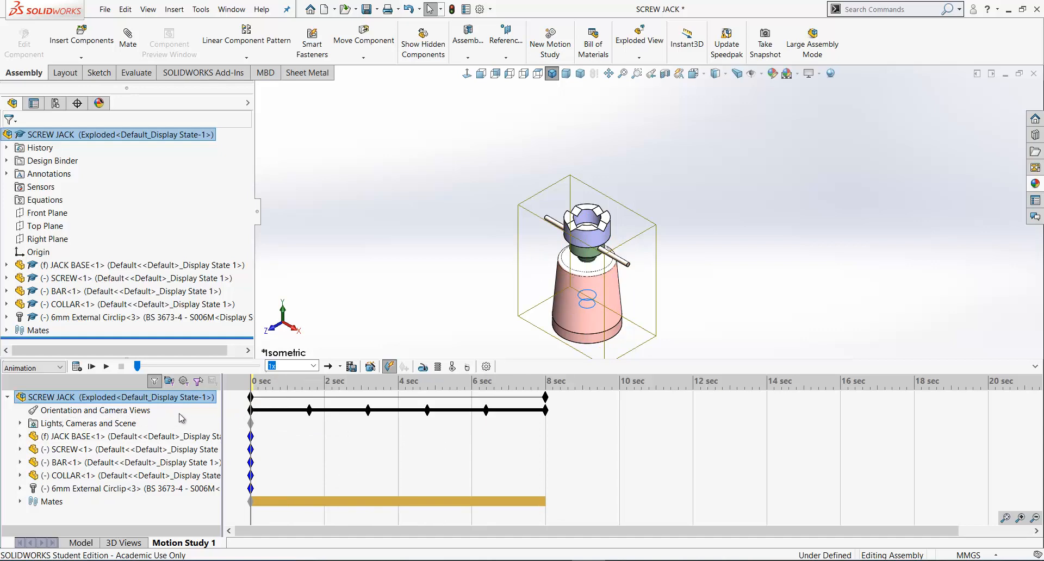
click(310, 411)
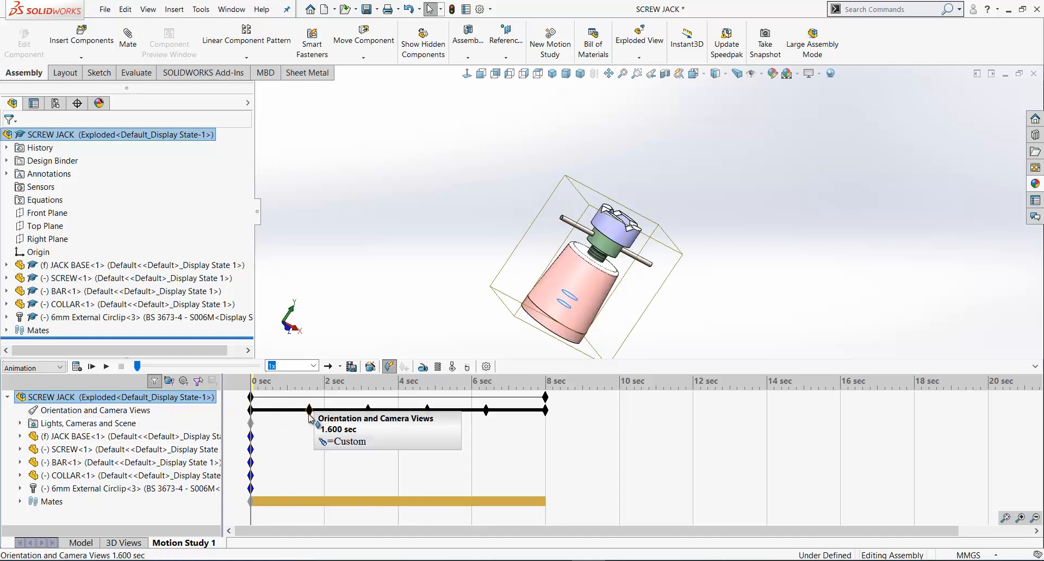
drag(310, 410, 368, 410)
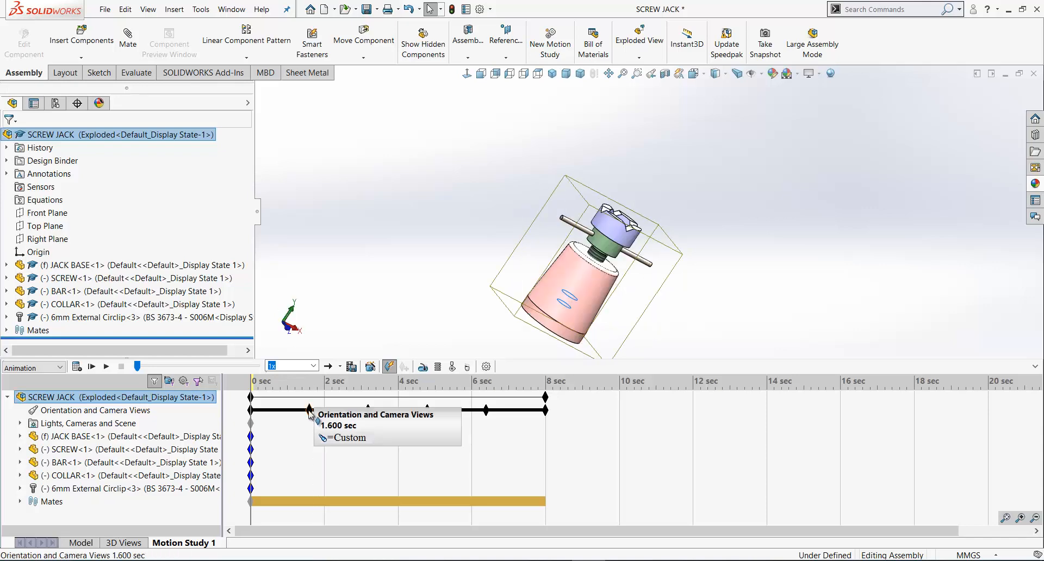
click(550, 73)
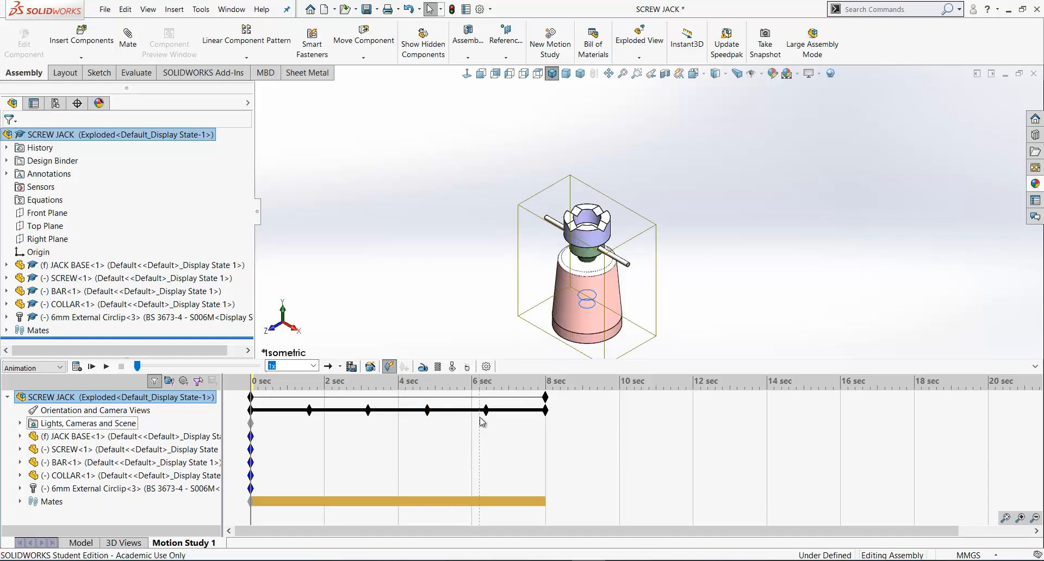
mouse_move(546, 397)
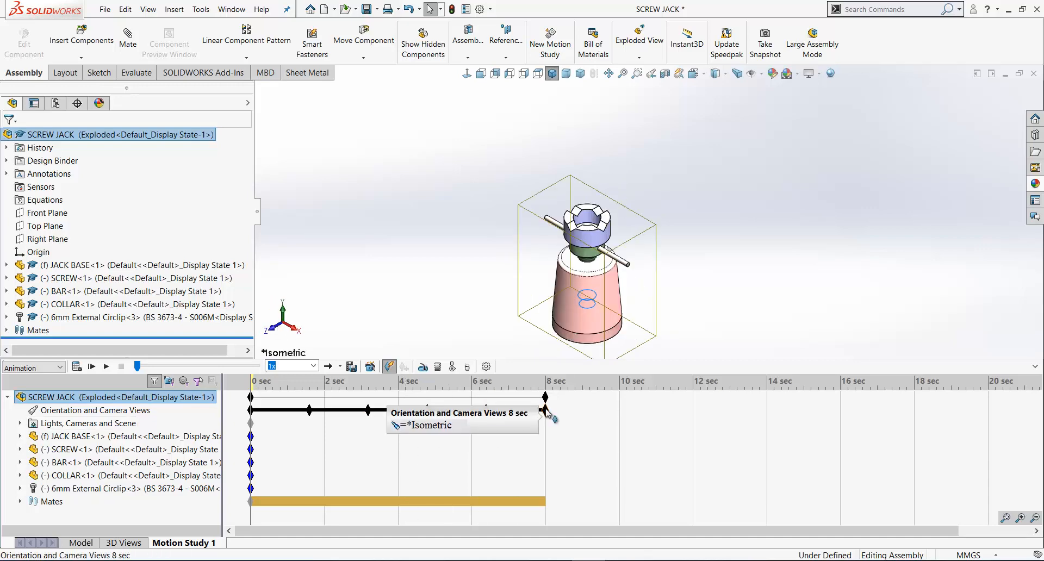
mouse_move(76, 366)
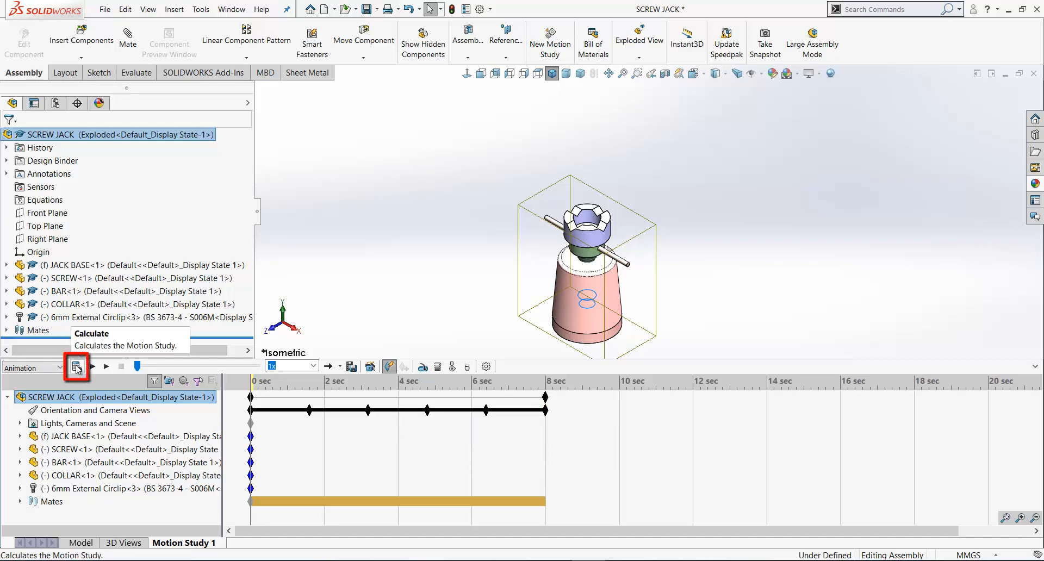
Calculate the study so the 8-second rotation plays and returns to isometric
click(77, 366)
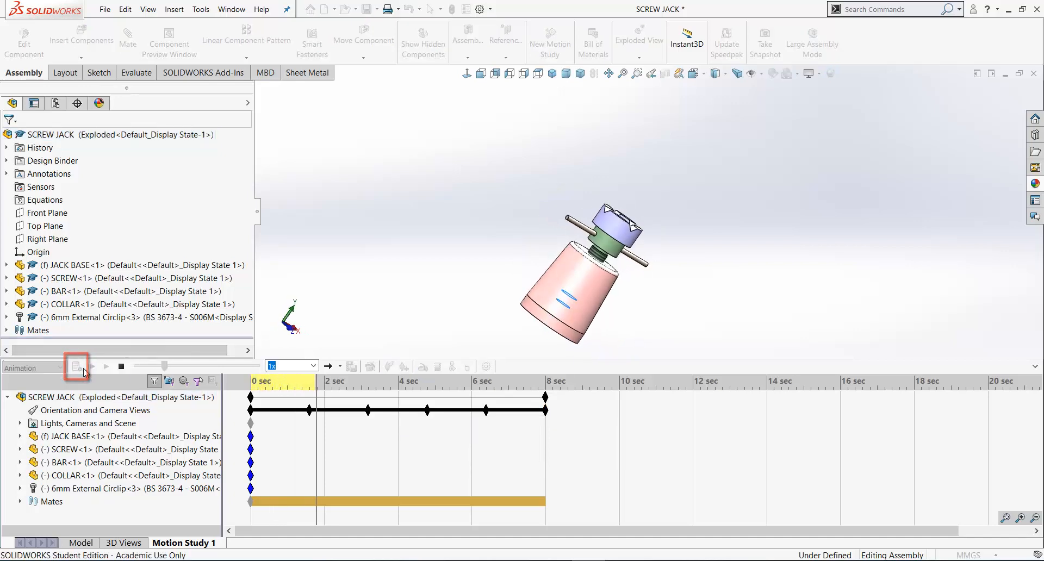
click(76, 366)
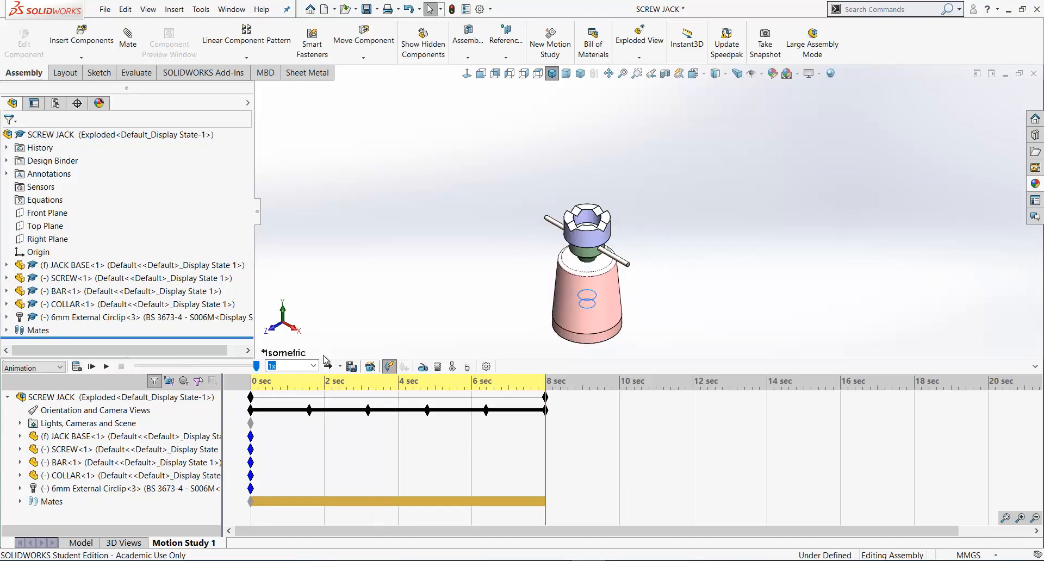
mouse_move(488, 322)
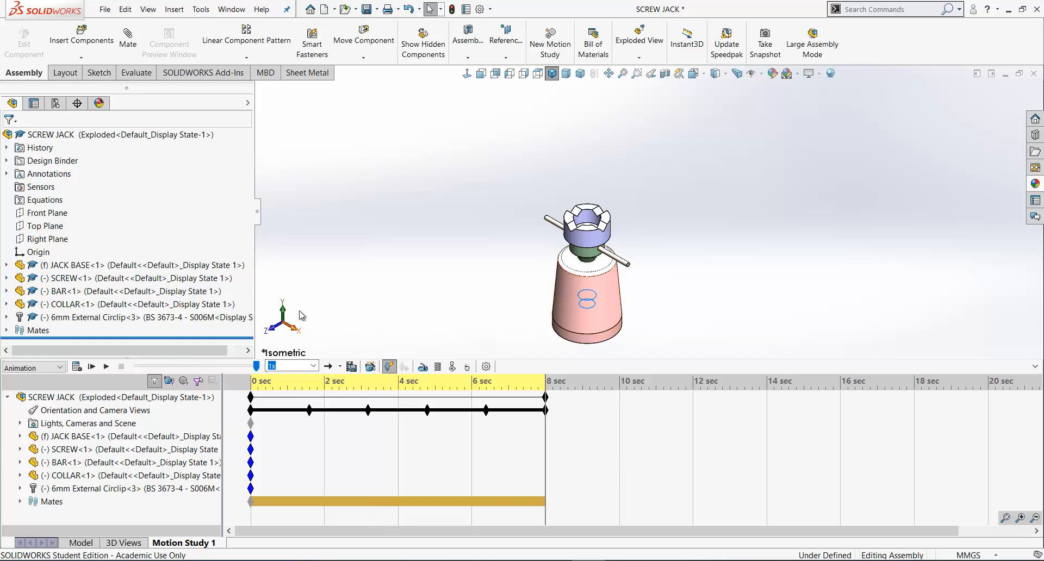
mouse_move(371, 366)
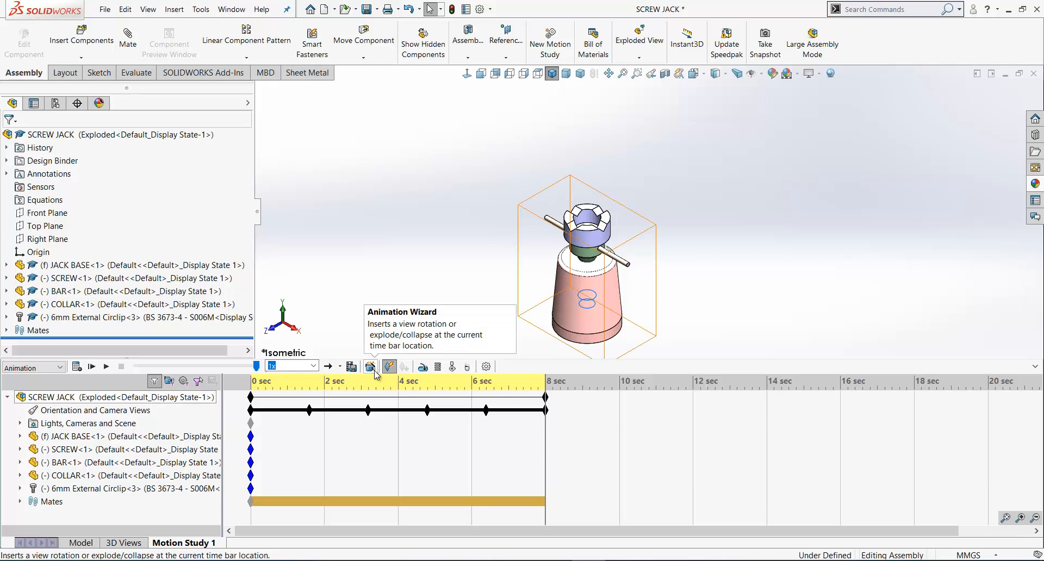
Add an Explode animation with duration 17 and start time 8 through the Animation Wizard
click(372, 366)
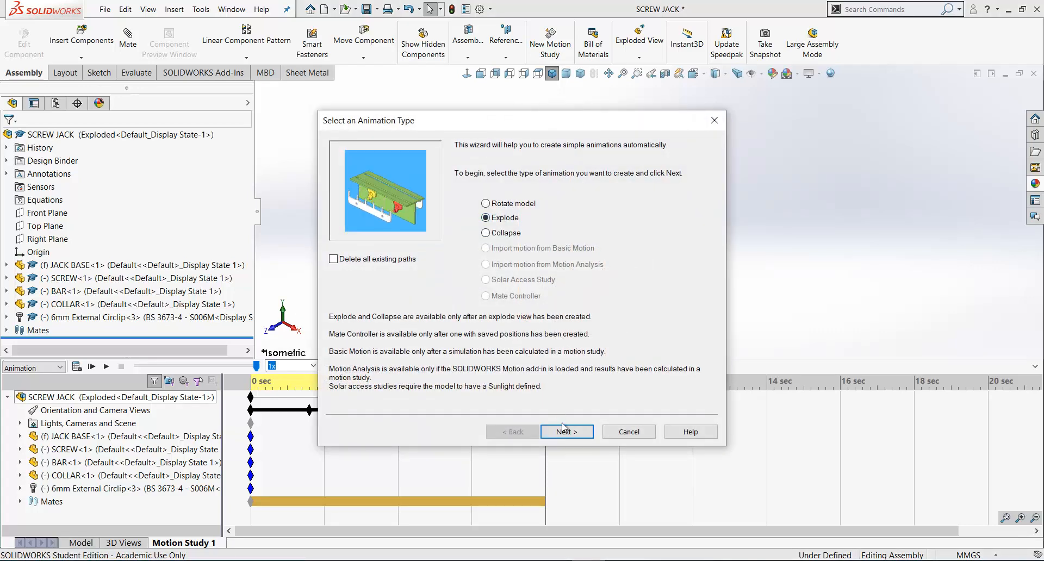
click(565, 432)
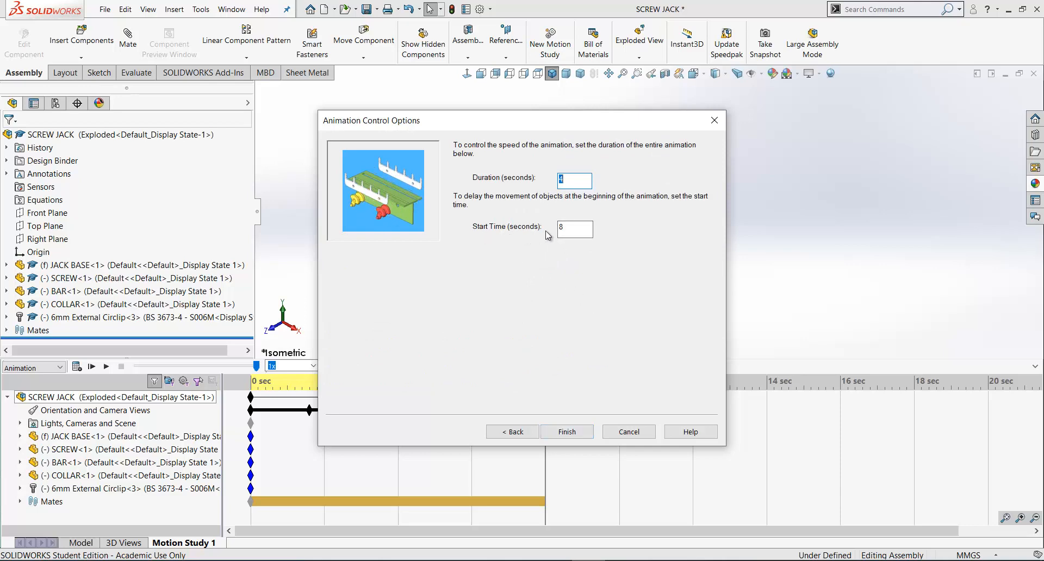
click(574, 229)
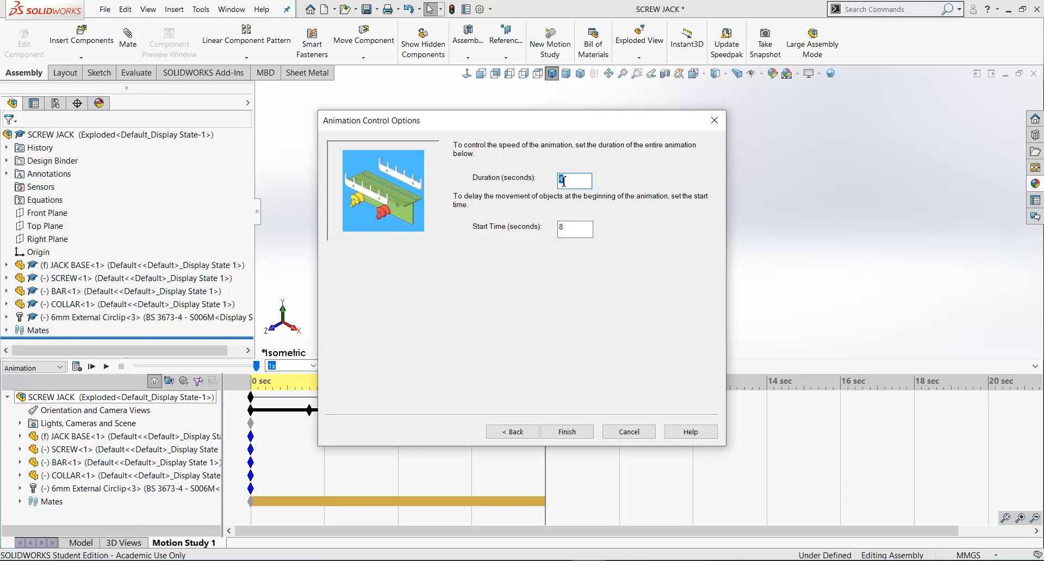
text(1)
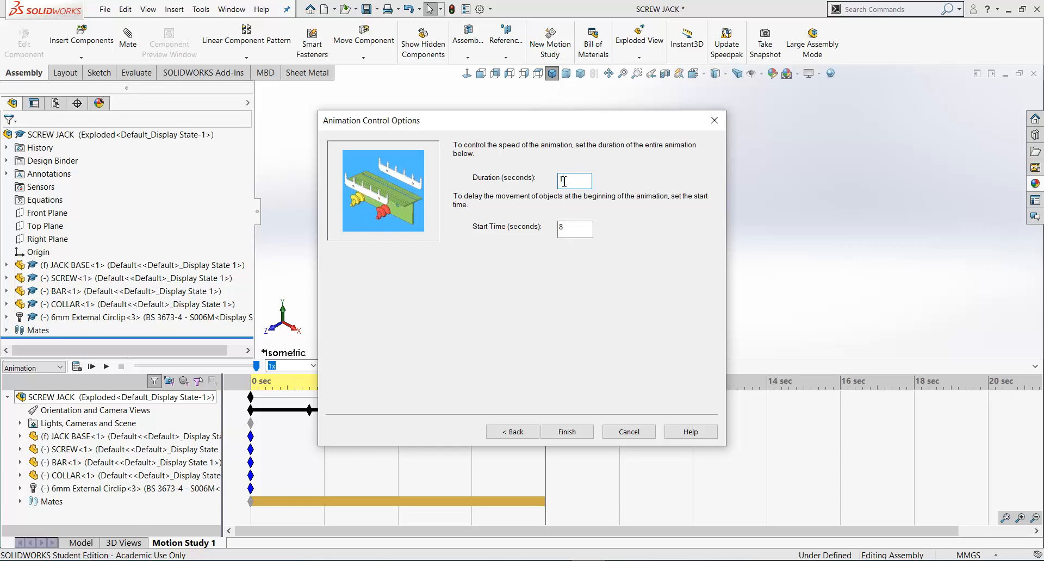
text(17)
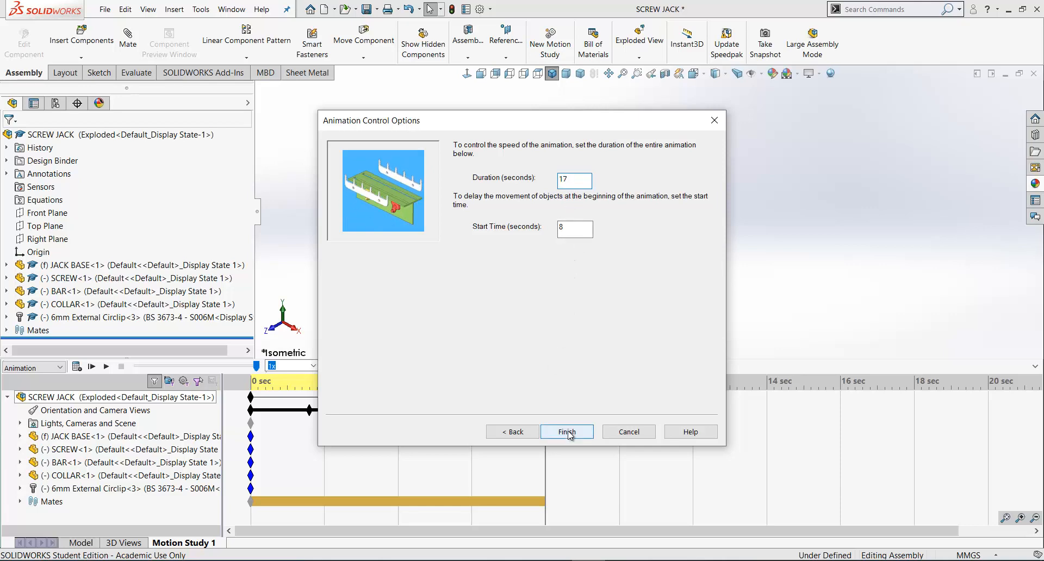
click(566, 432)
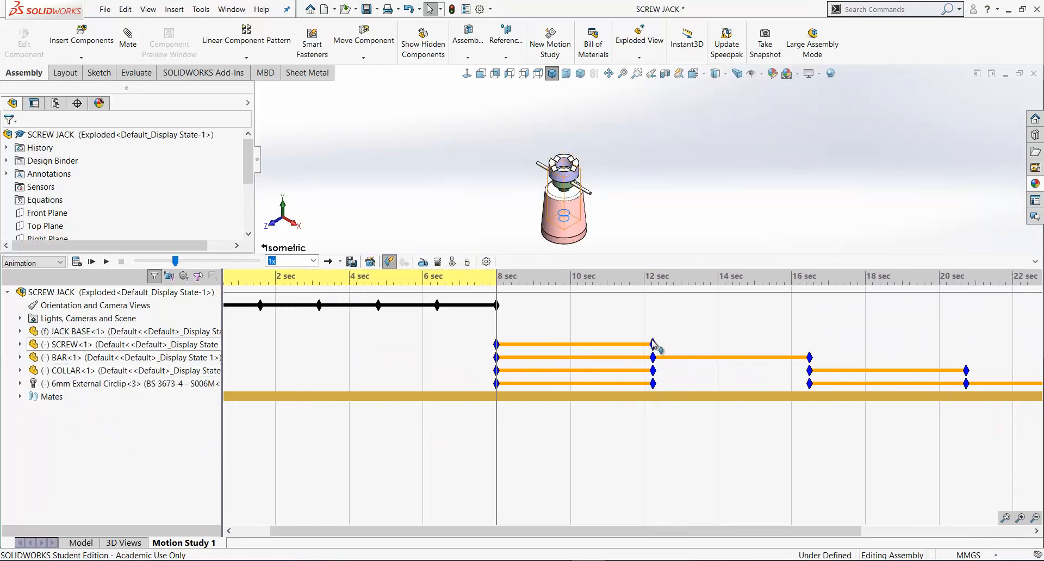
Play the 25-second study from the start until the screw jack is fully exploded
click(652, 344)
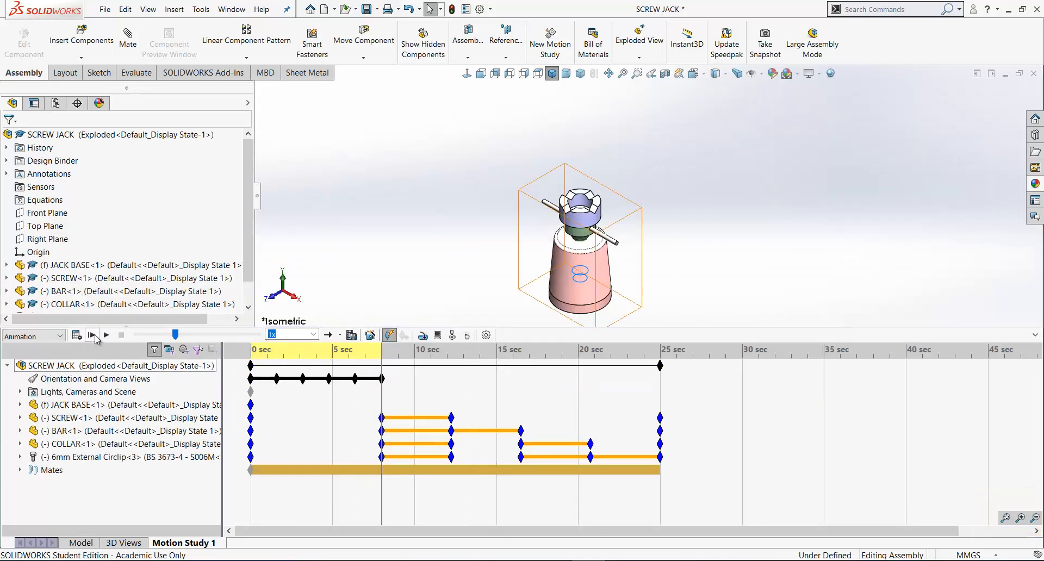
click(105, 335)
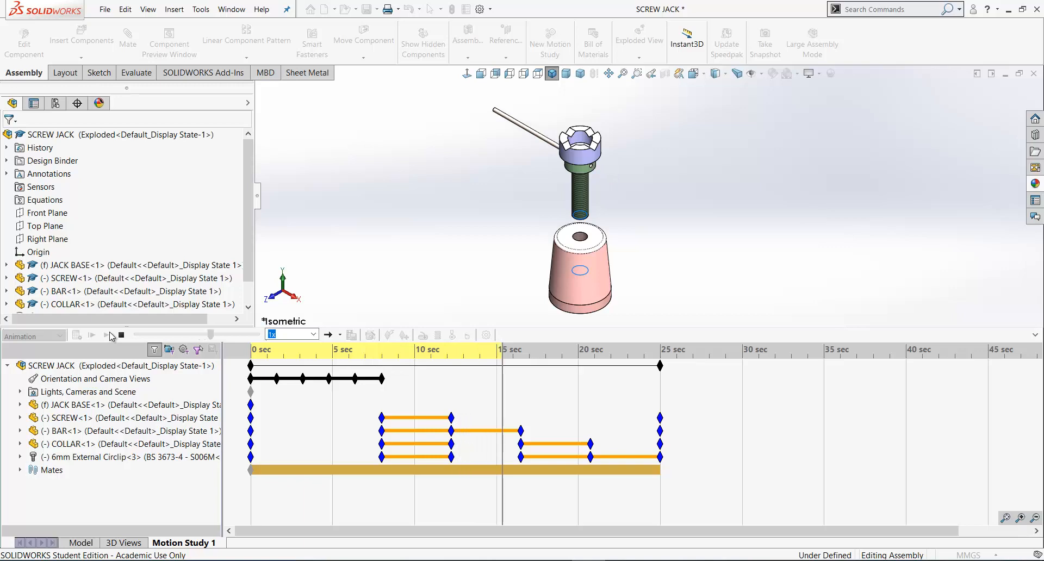
click(91, 335)
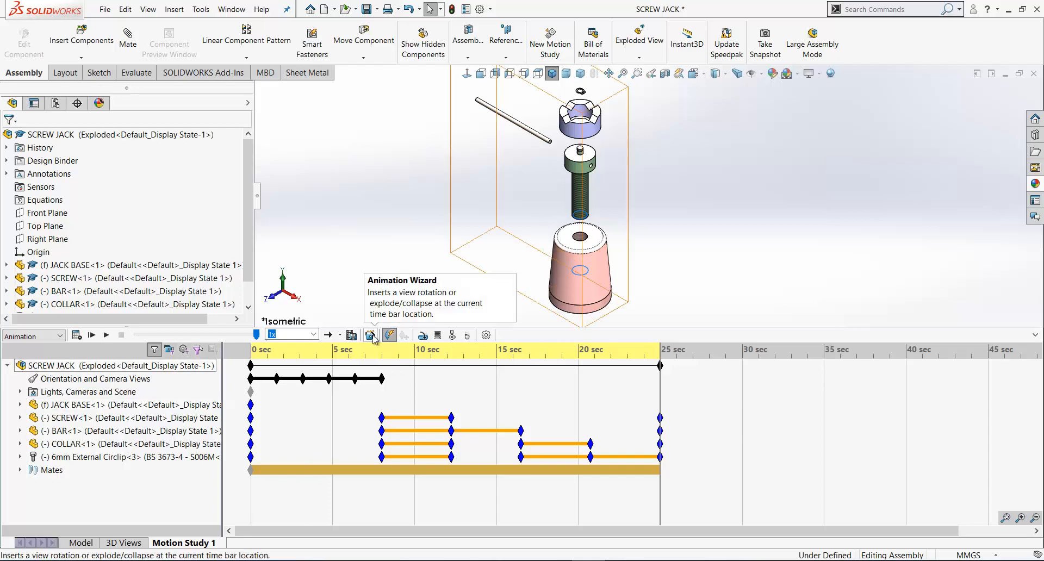
Add a Collapse animation lasting 10 seconds starting at 25 s, extending the study to 35 s
click(372, 335)
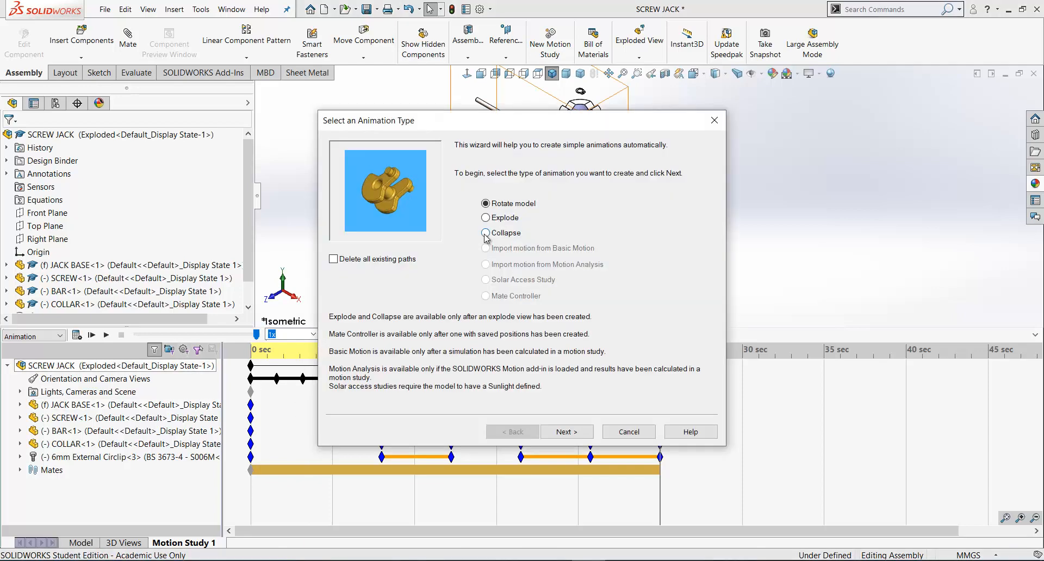
click(565, 431)
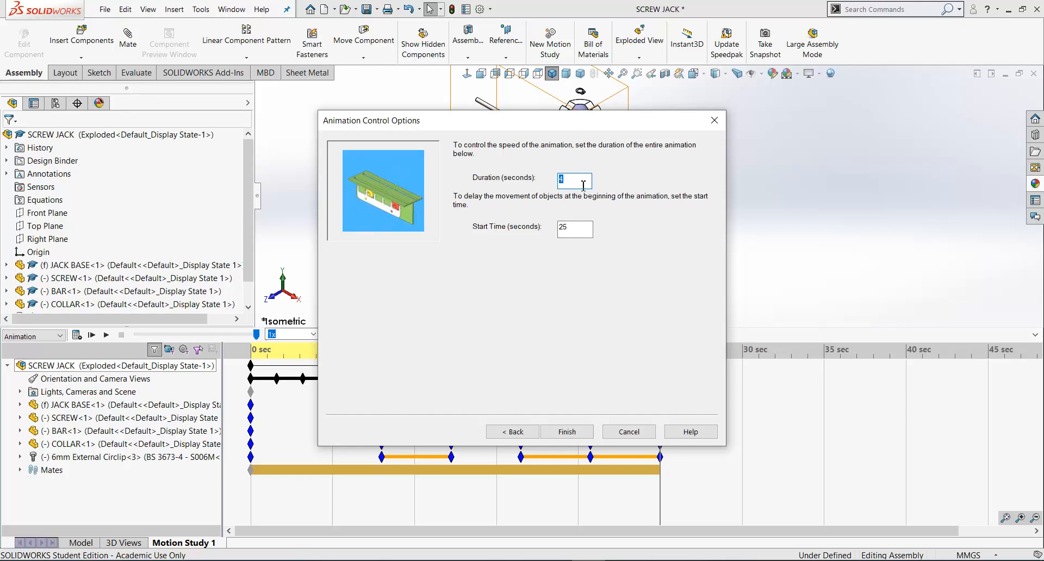
text(10)
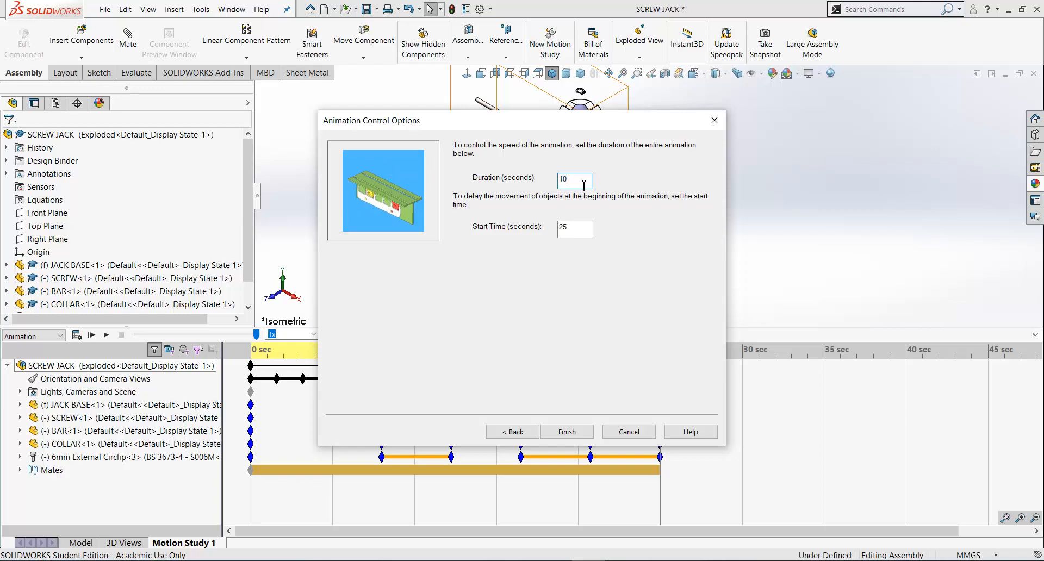
click(566, 432)
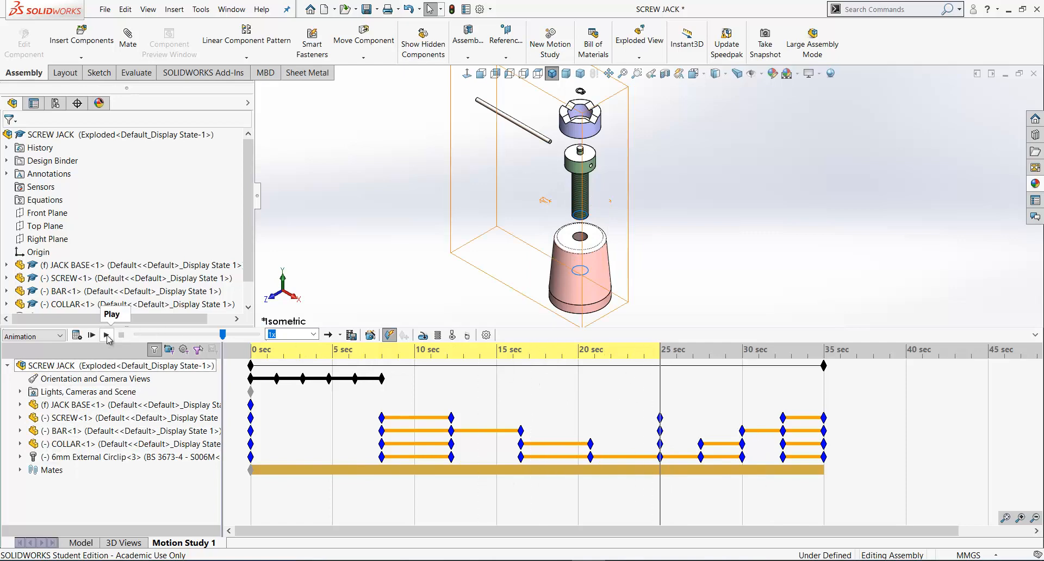
click(91, 335)
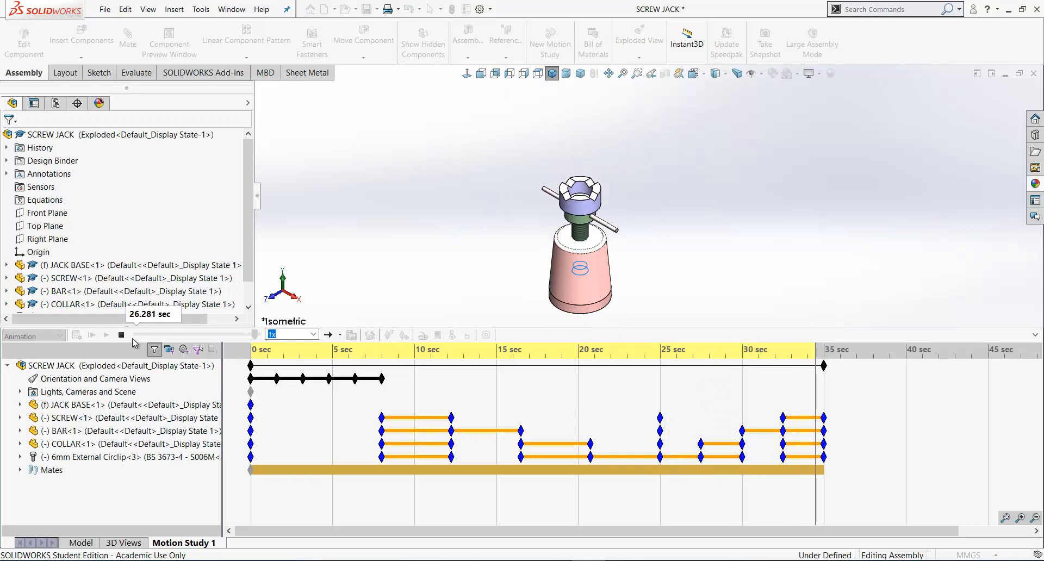
click(91, 335)
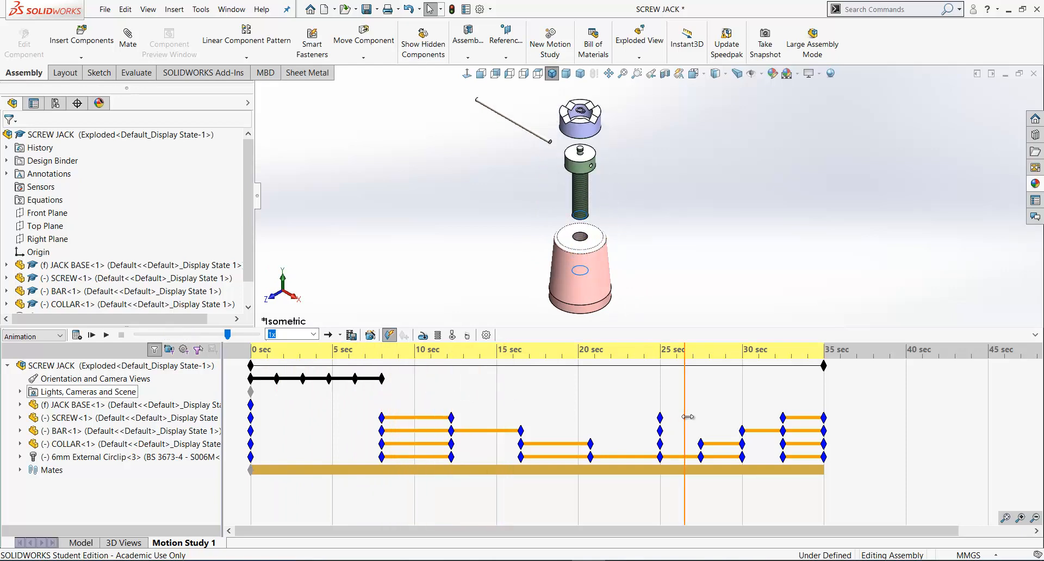
drag(674, 417, 816, 429)
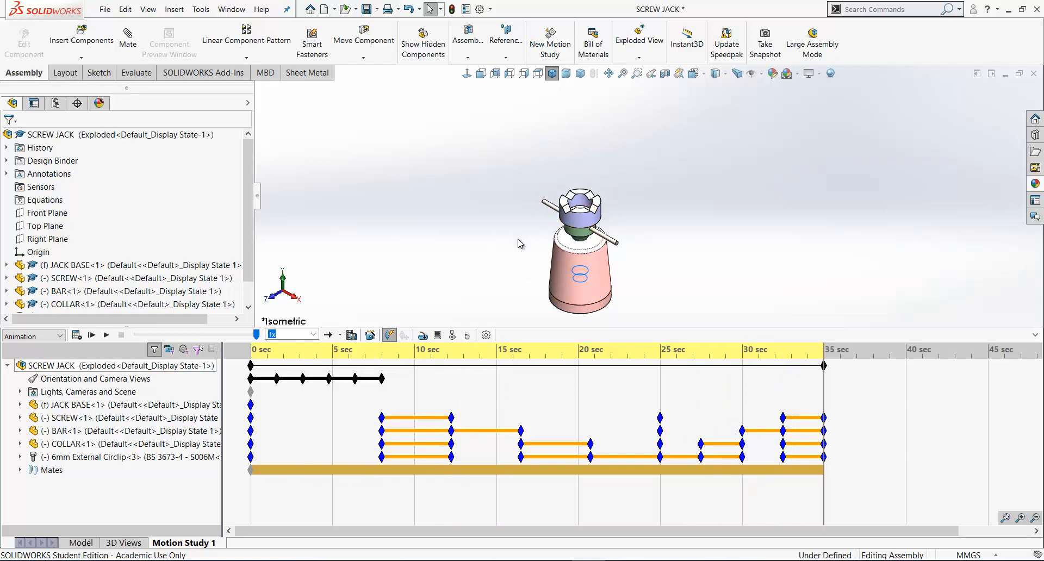
mouse_move(383, 380)
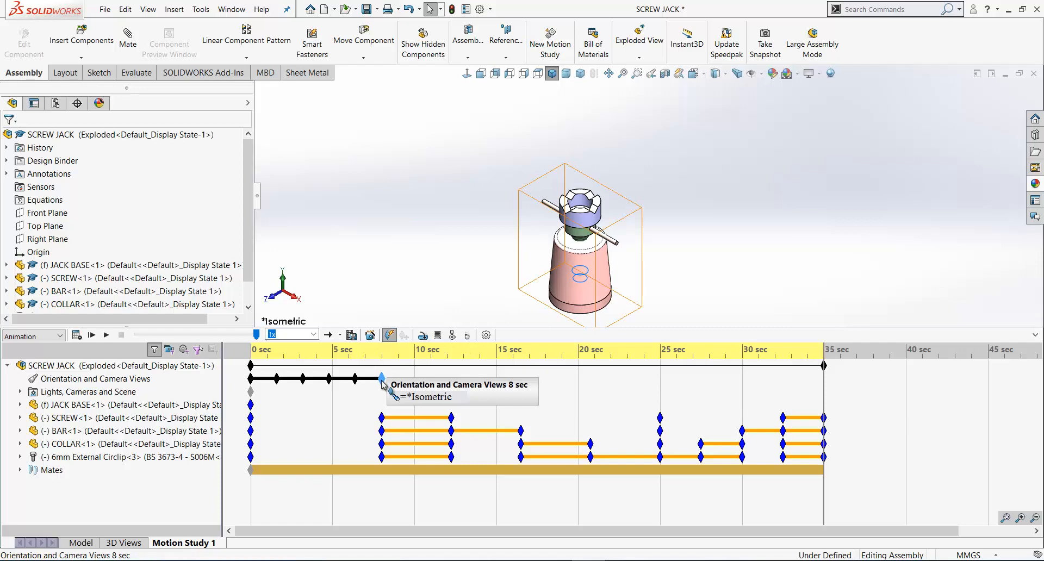
Copy the 8 sec isometric view key and place it at 35 seconds in the view row
right_click(382, 378)
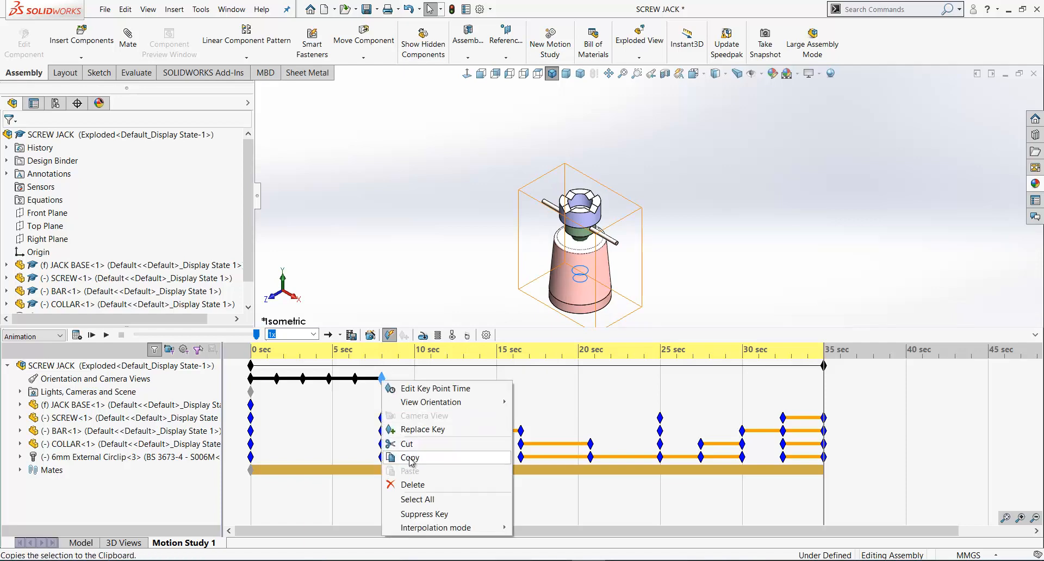
click(409, 458)
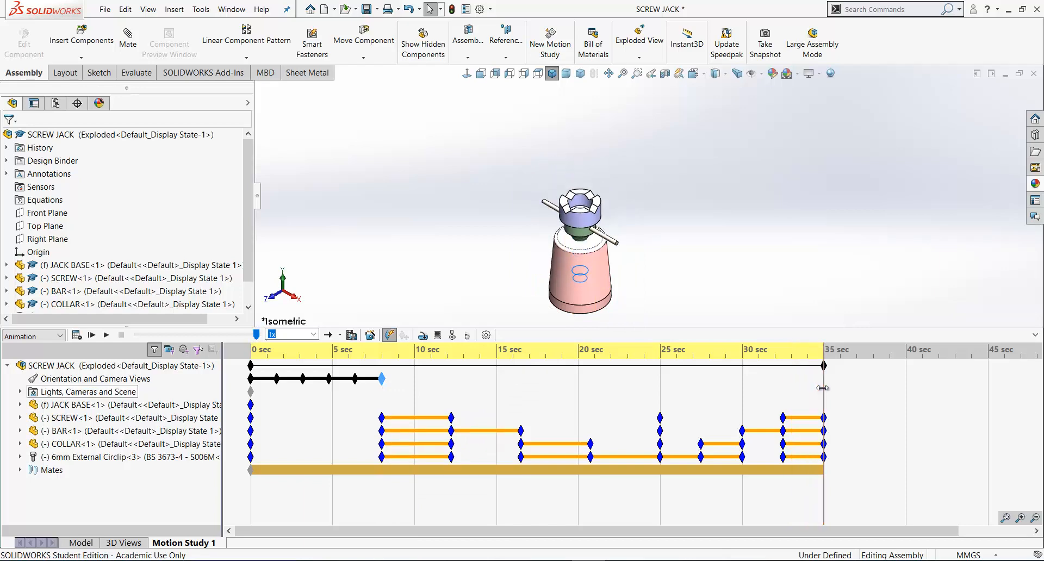
right_click(822, 388)
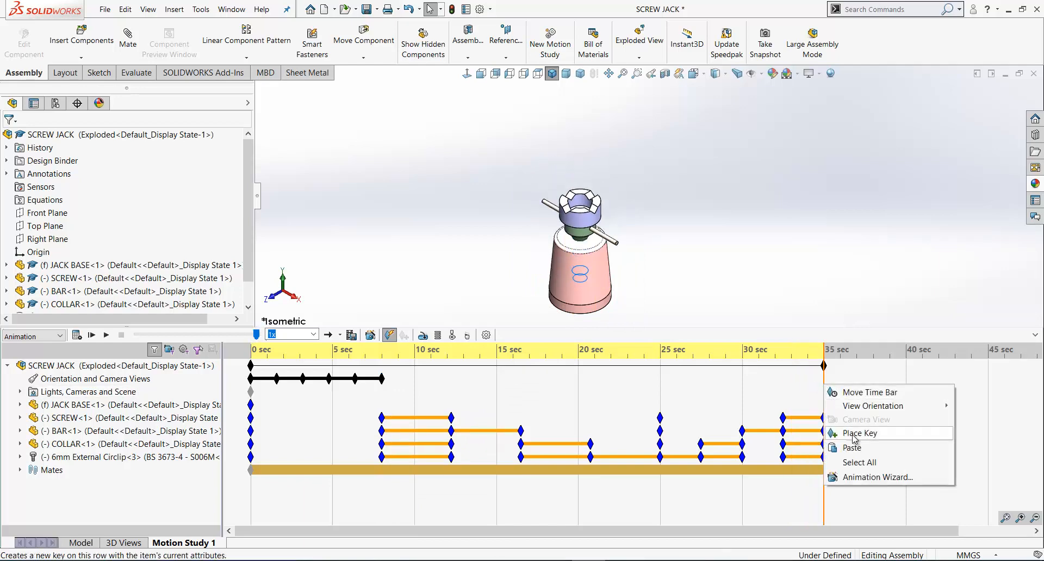
click(859, 432)
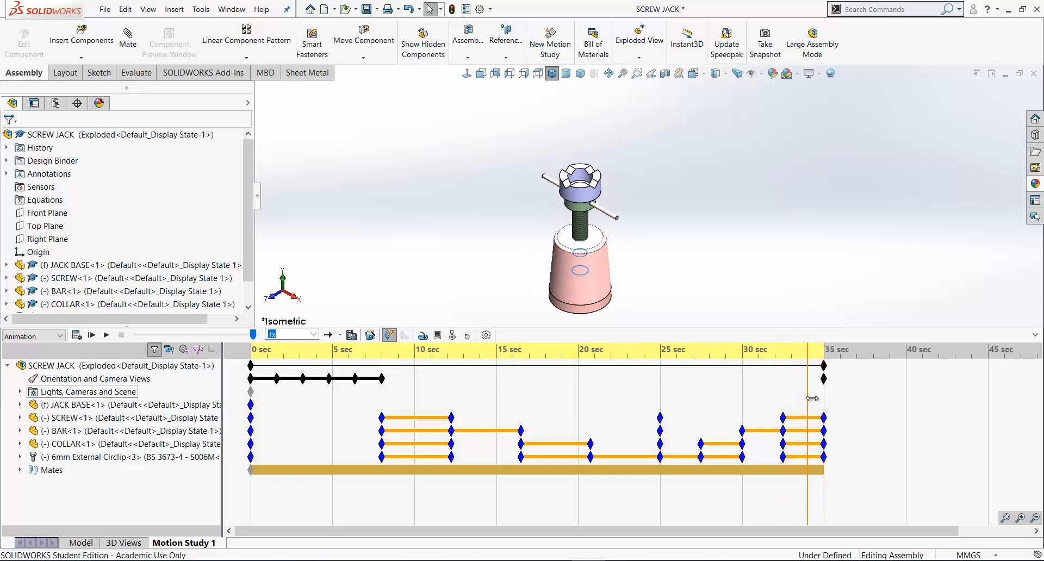
Extend the study time bar past 35 seconds and review the view key options
drag(806, 398, 823, 392)
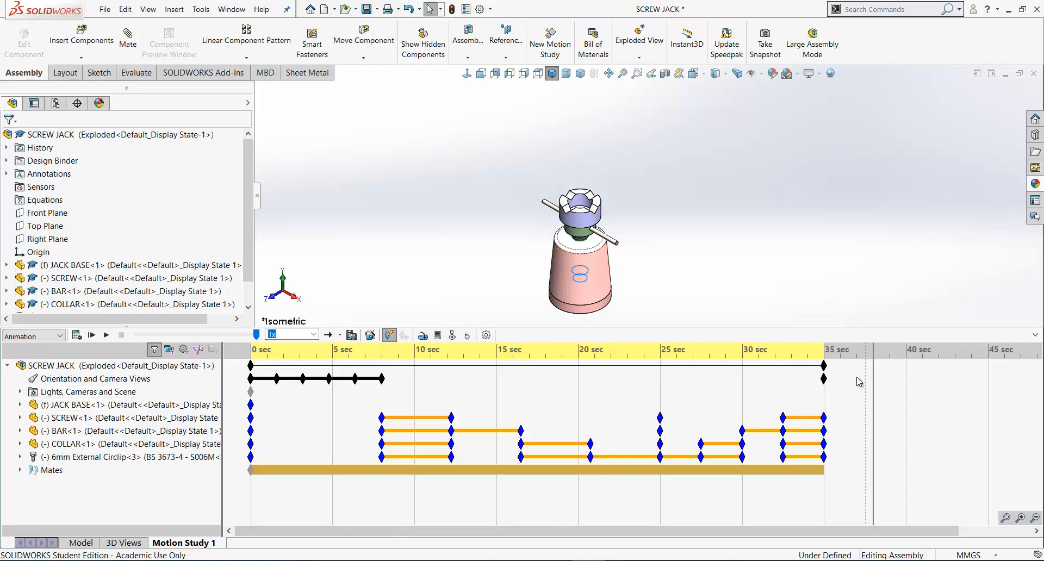
right_click(823, 366)
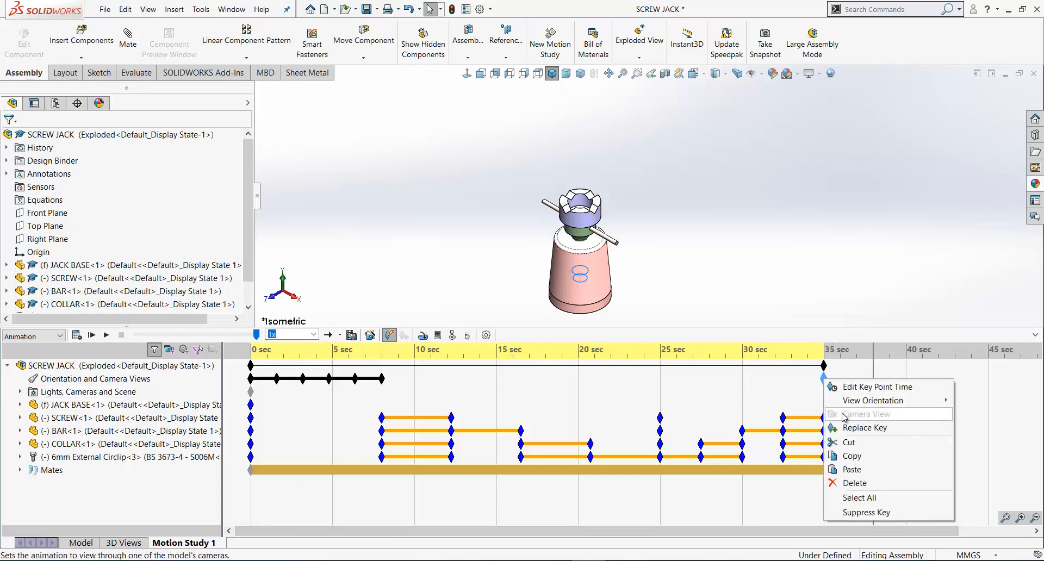
right_click(871, 385)
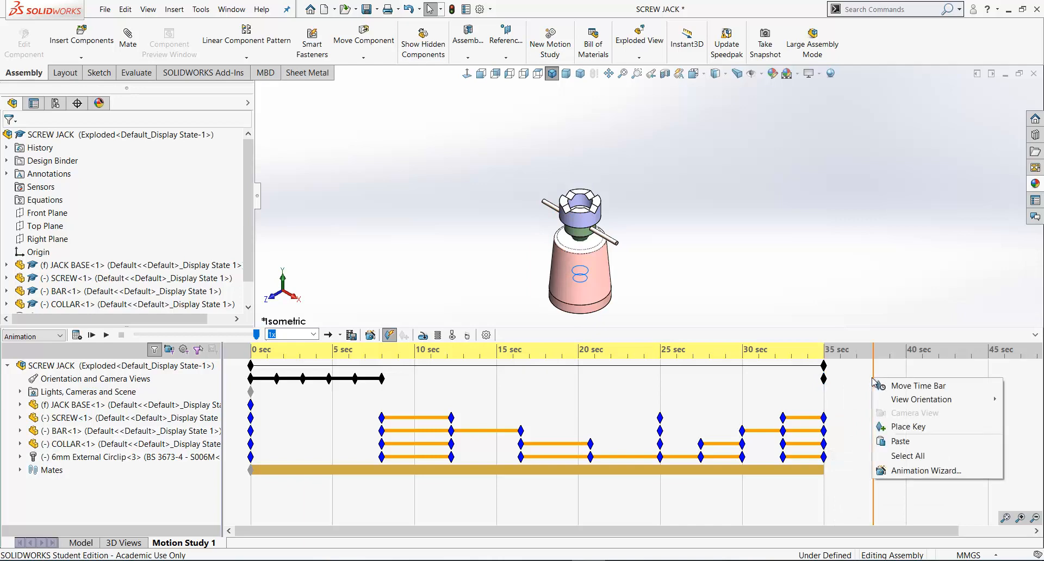
right_click(87, 383)
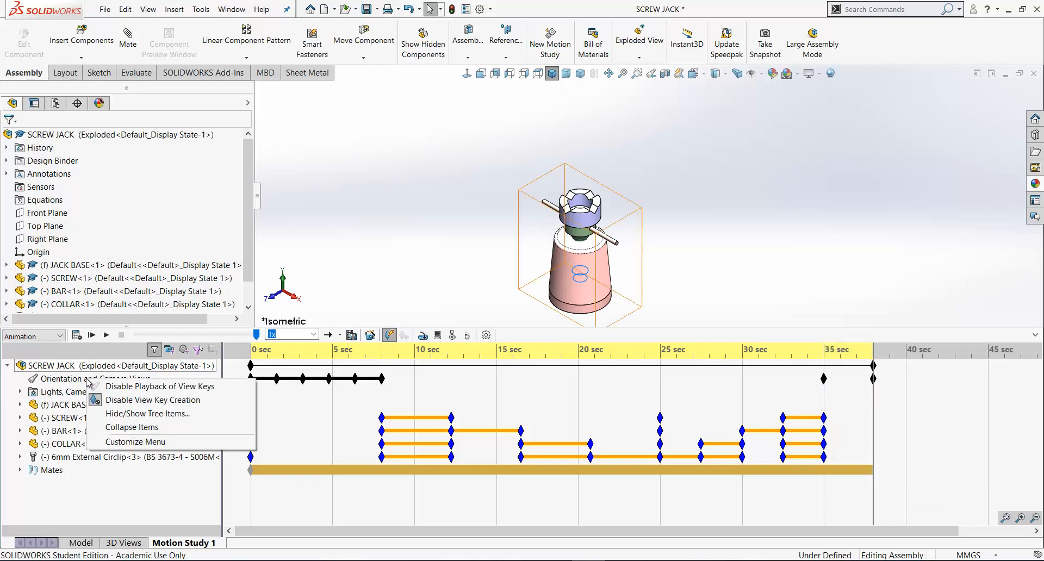
mouse_move(153, 399)
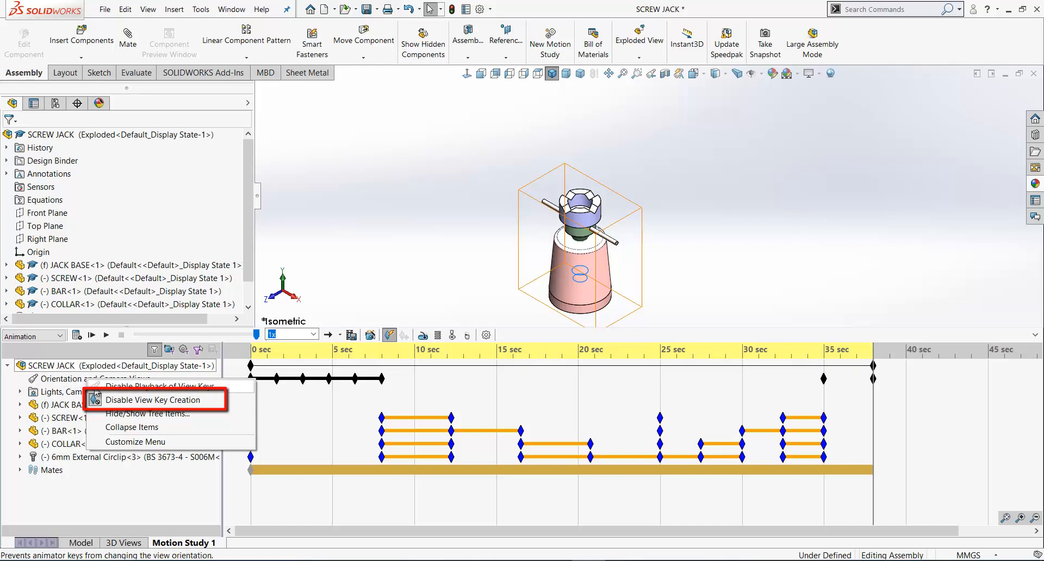
mouse_move(154, 400)
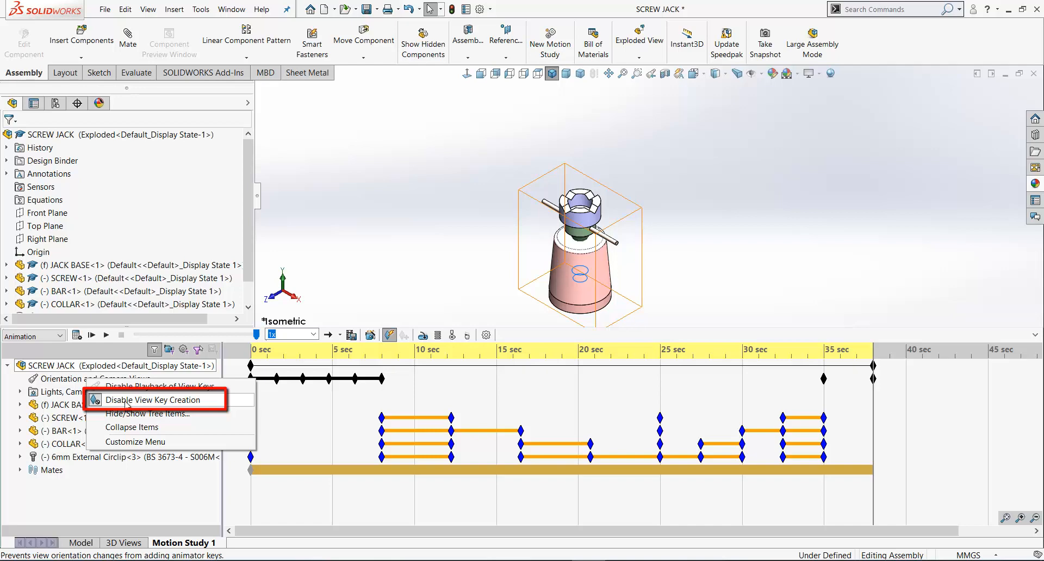
Toggle view key creation for the study, then replay the zoomed-in ending near 35 s and stop
click(151, 400)
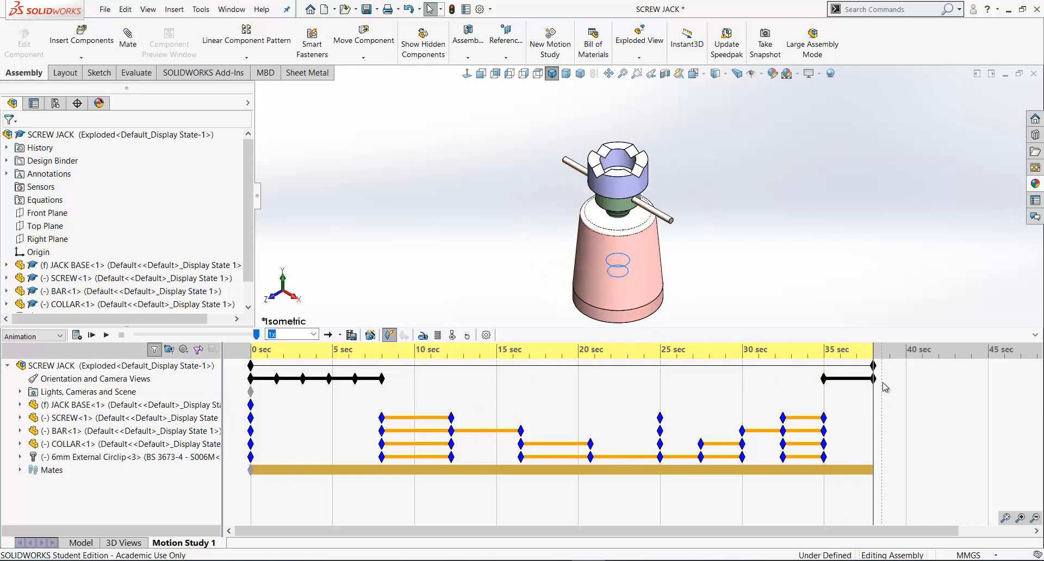
mouse_move(582, 298)
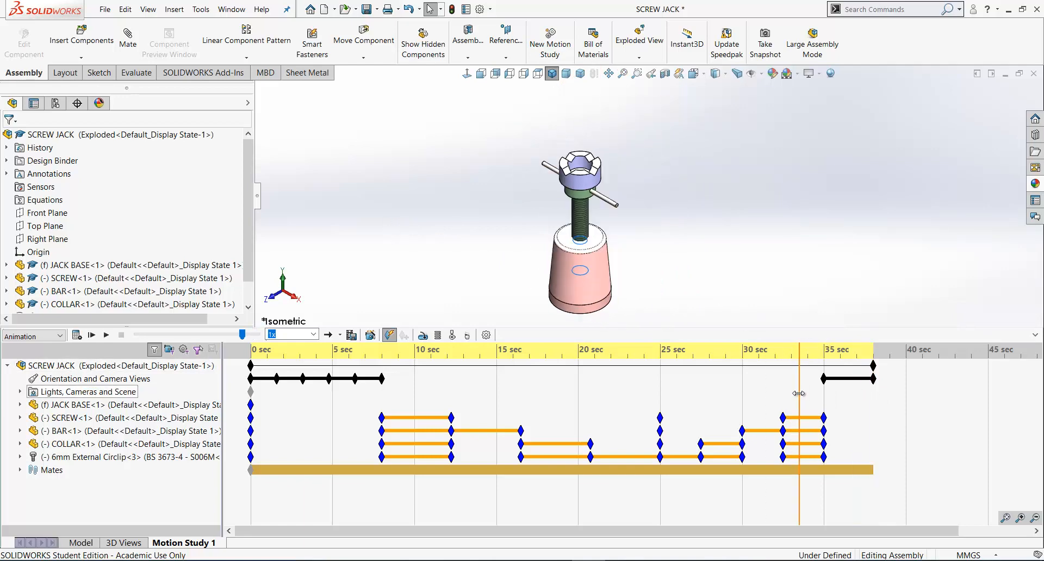
click(92, 335)
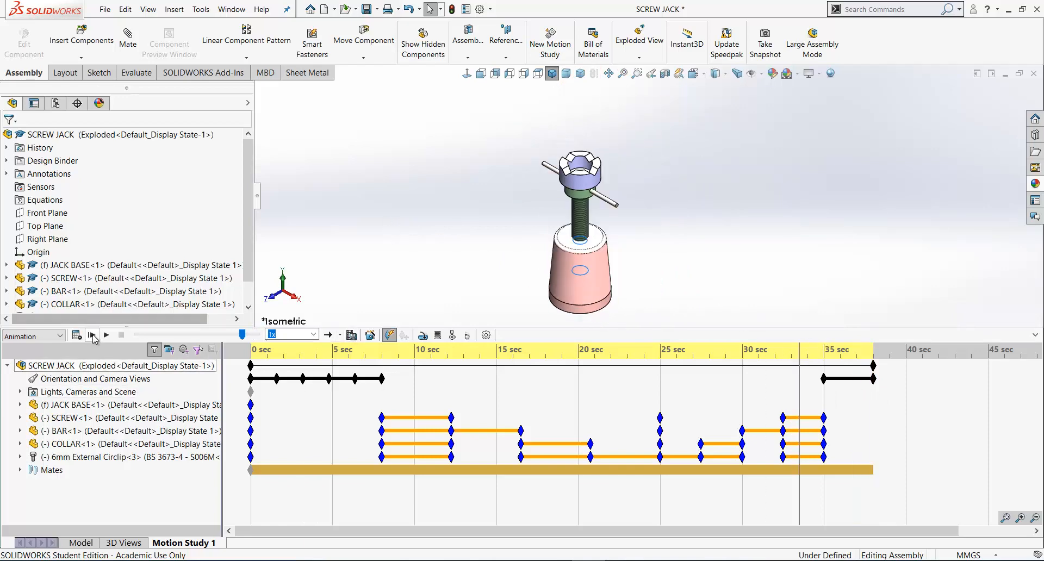
click(106, 334)
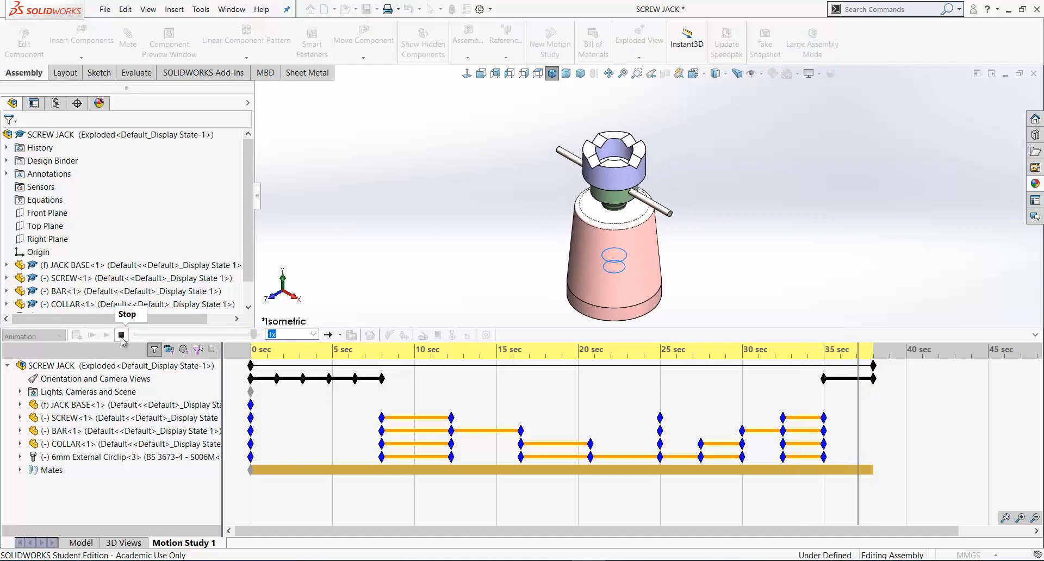
click(120, 334)
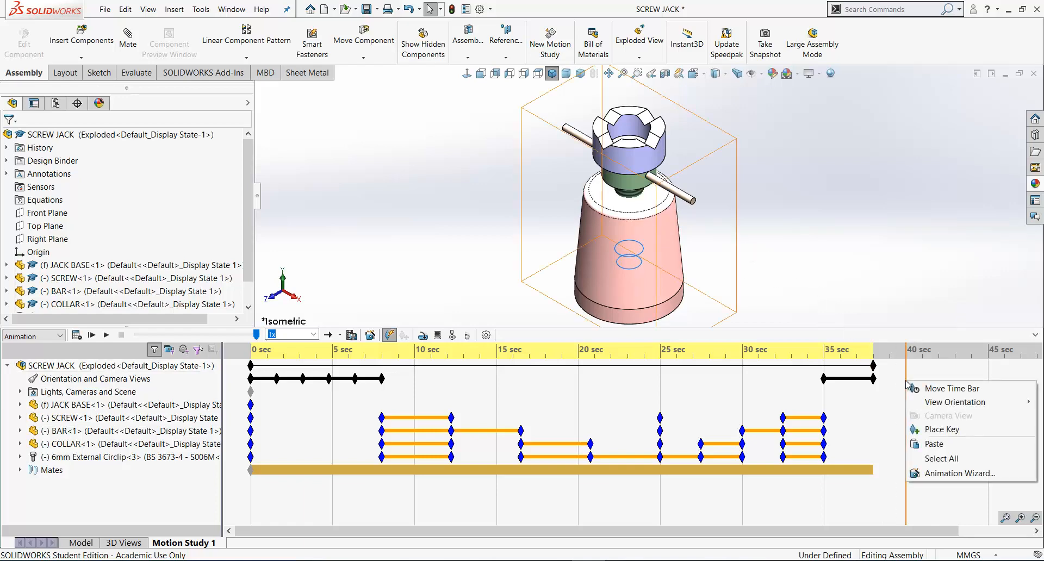
mouse_move(955, 402)
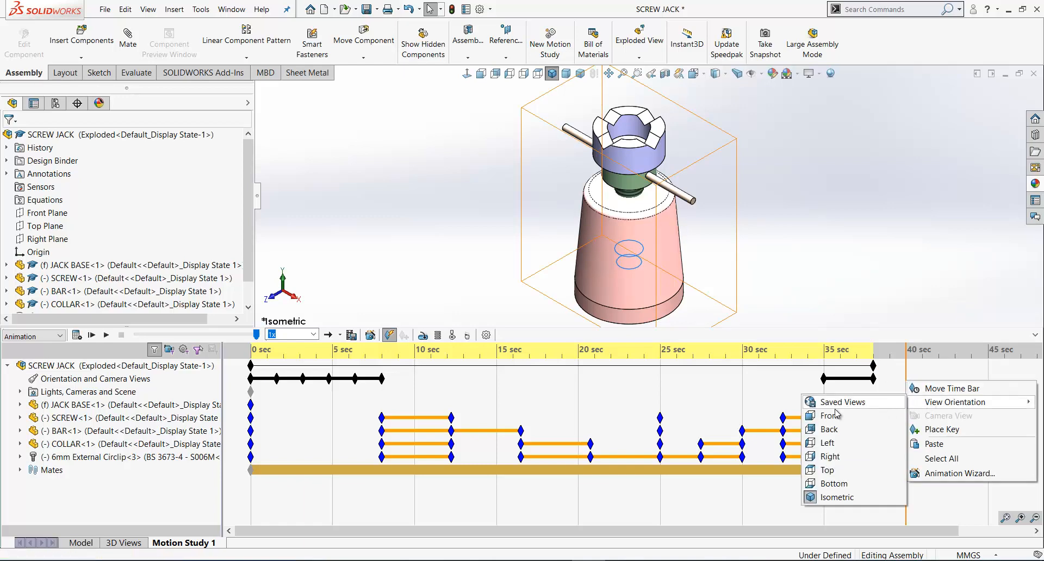
Set the 40 s camera key to the Front orientation of the screw jack
click(829, 416)
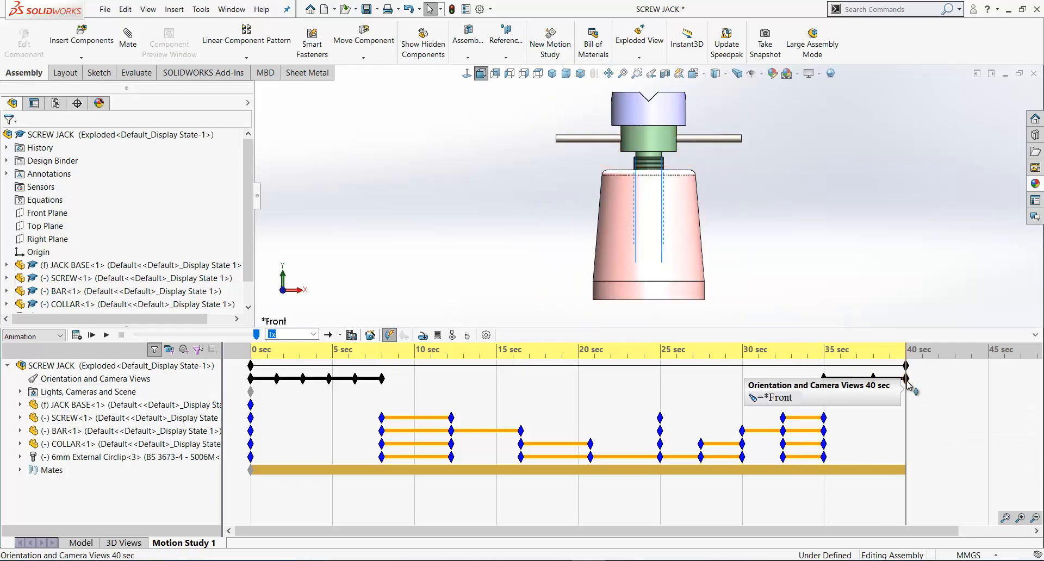
mouse_move(909, 388)
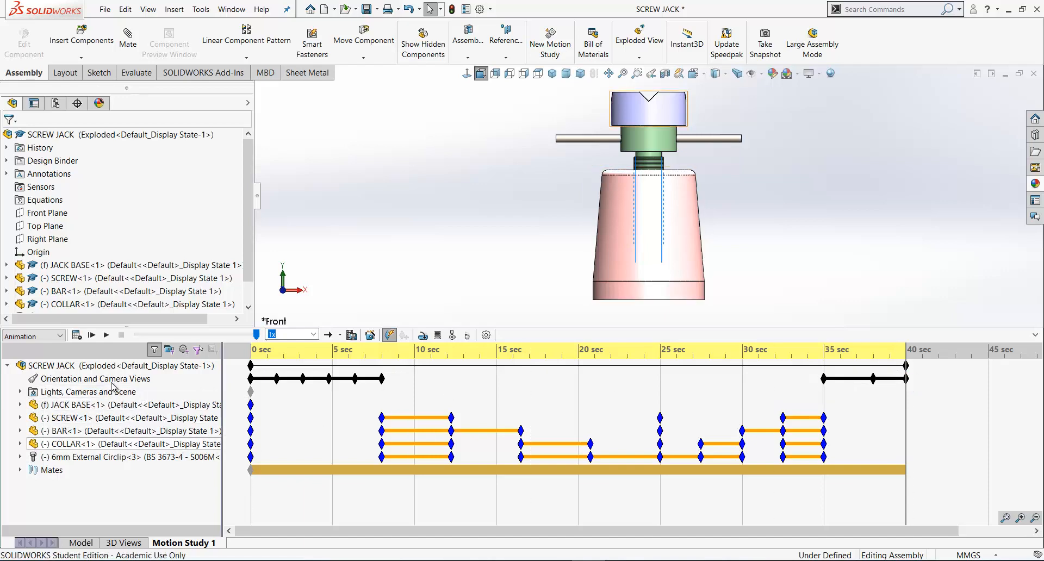
right_click(94, 378)
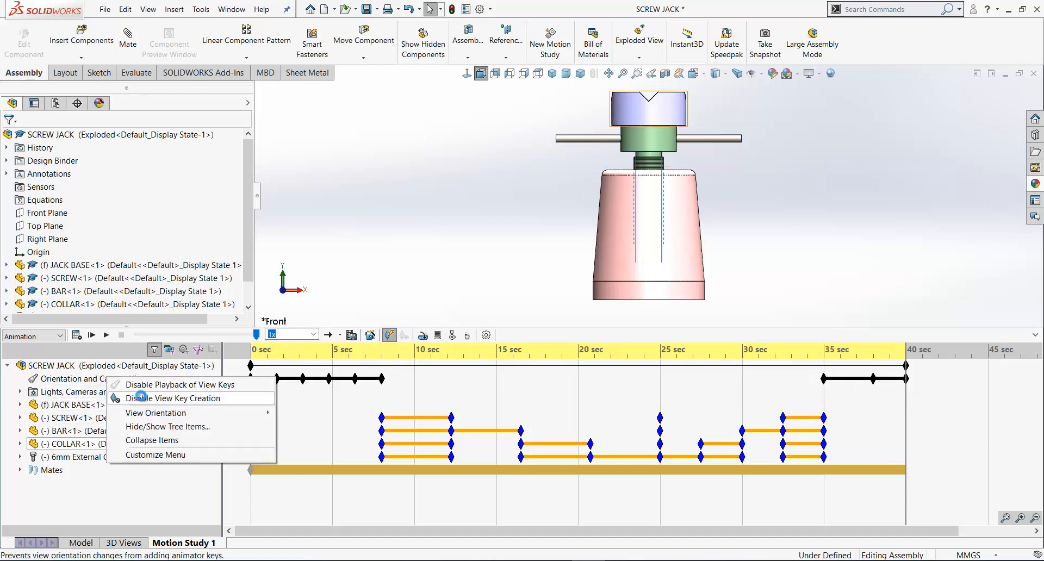
mouse_move(749, 371)
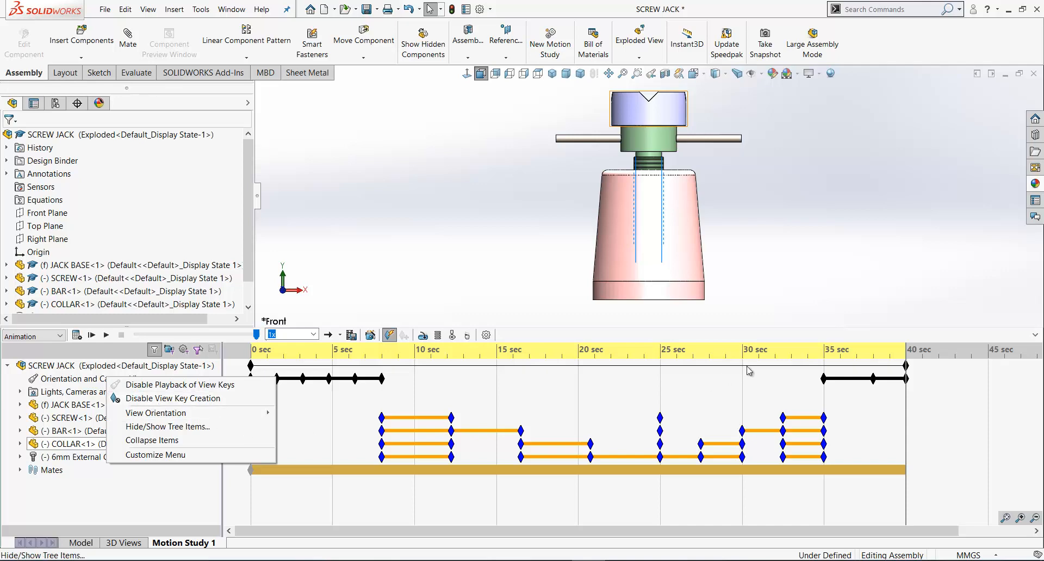
mouse_move(907, 381)
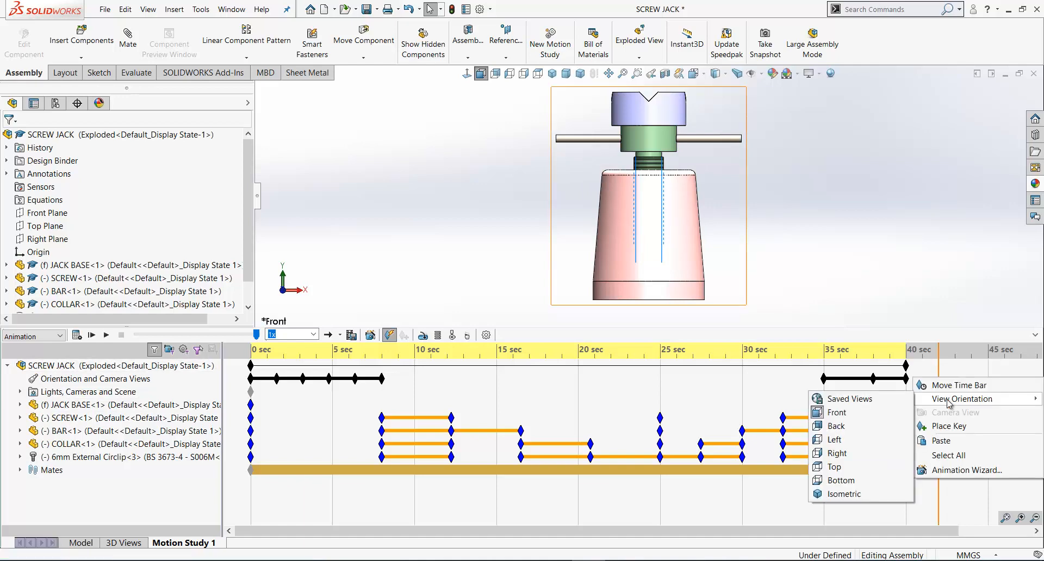
mouse_move(843, 493)
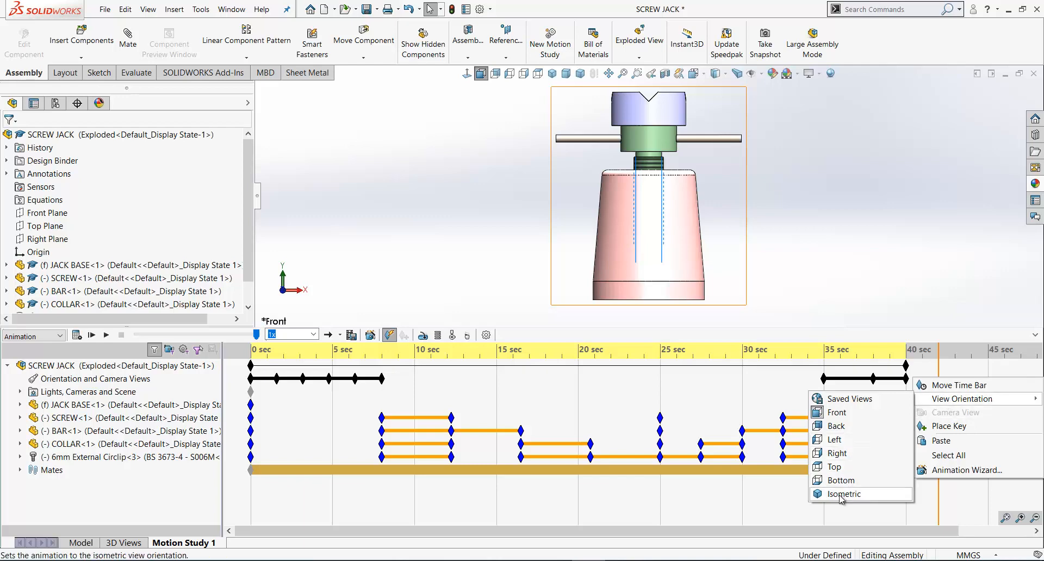
Change the 40 s view key to Isometric and scrub the study to around 37 s
click(844, 494)
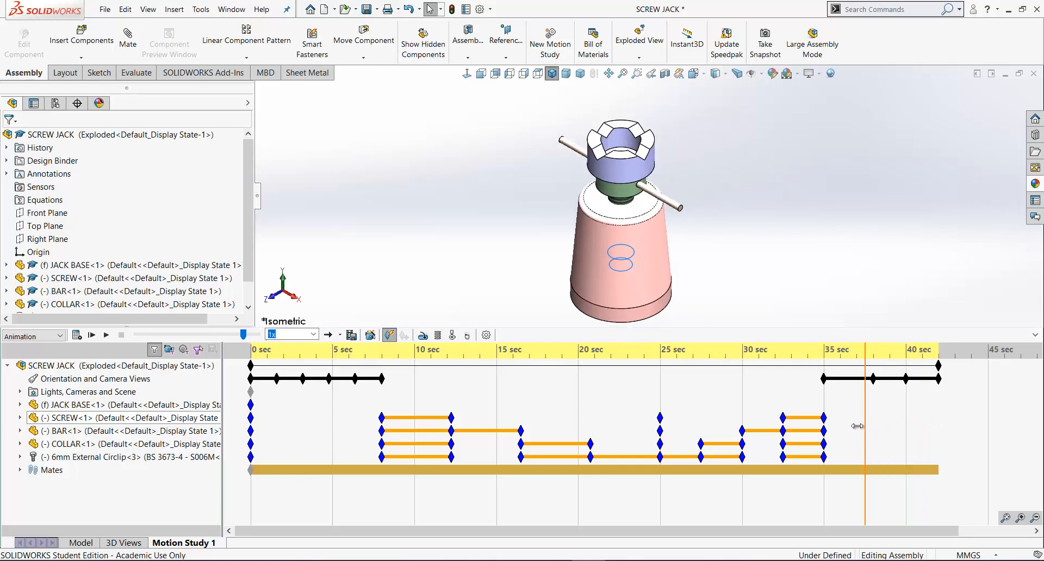
drag(861, 413, 879, 413)
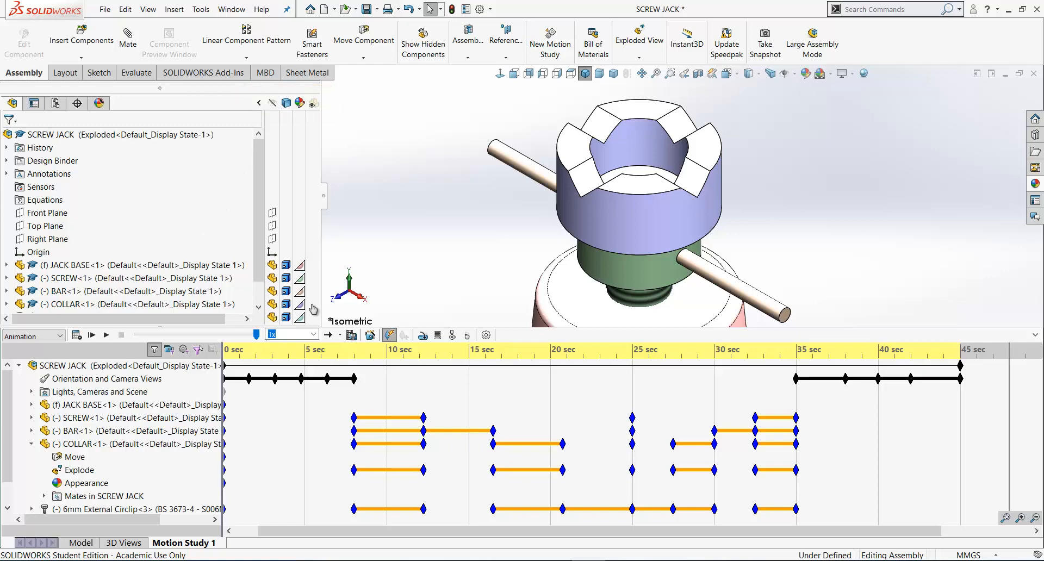
Turn the COLLAR transparent, place an Appearance key at 45 s, and preview the study
click(87, 305)
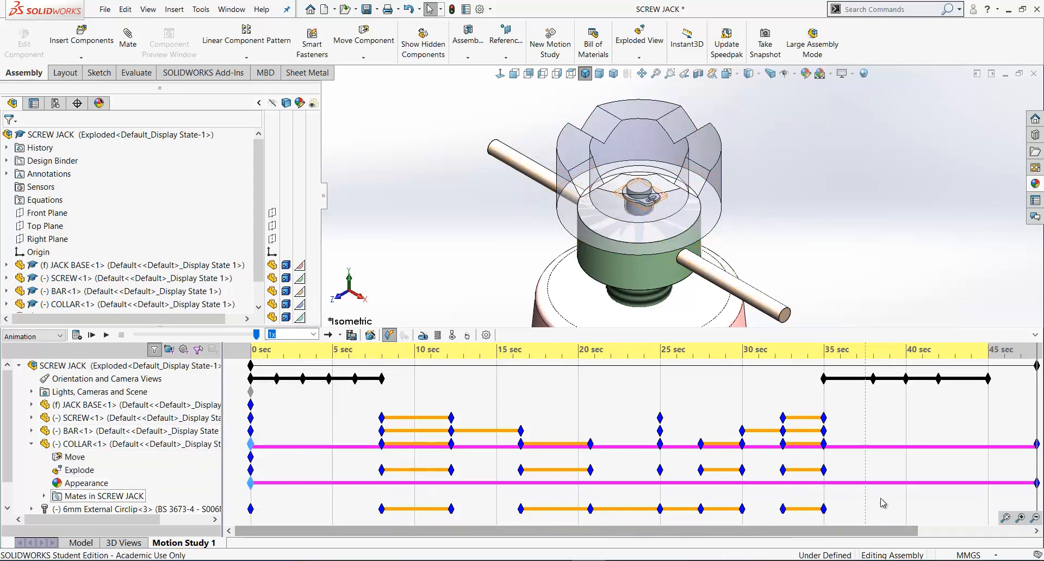
click(87, 483)
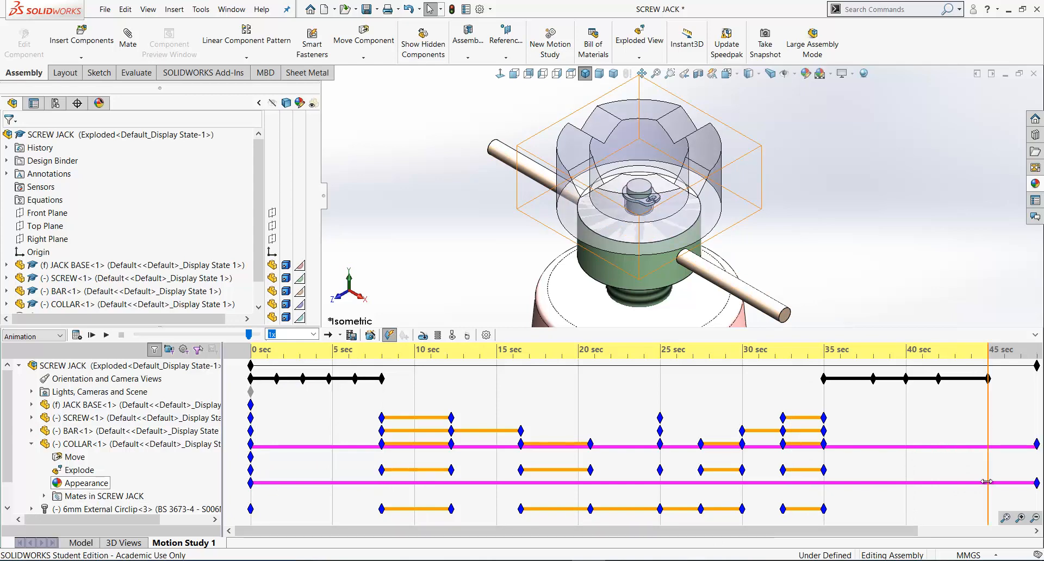
right_click(987, 482)
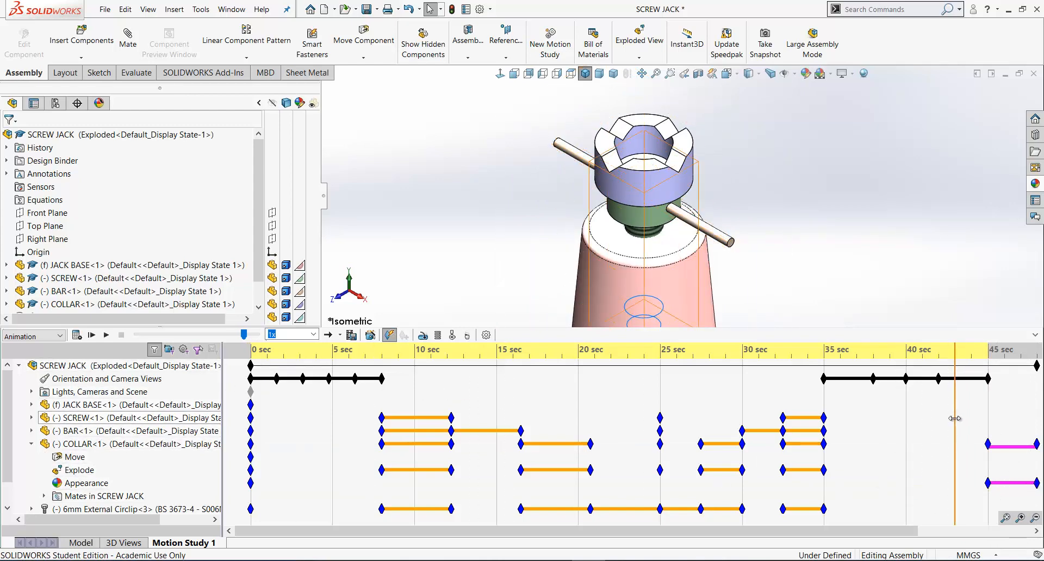
click(91, 335)
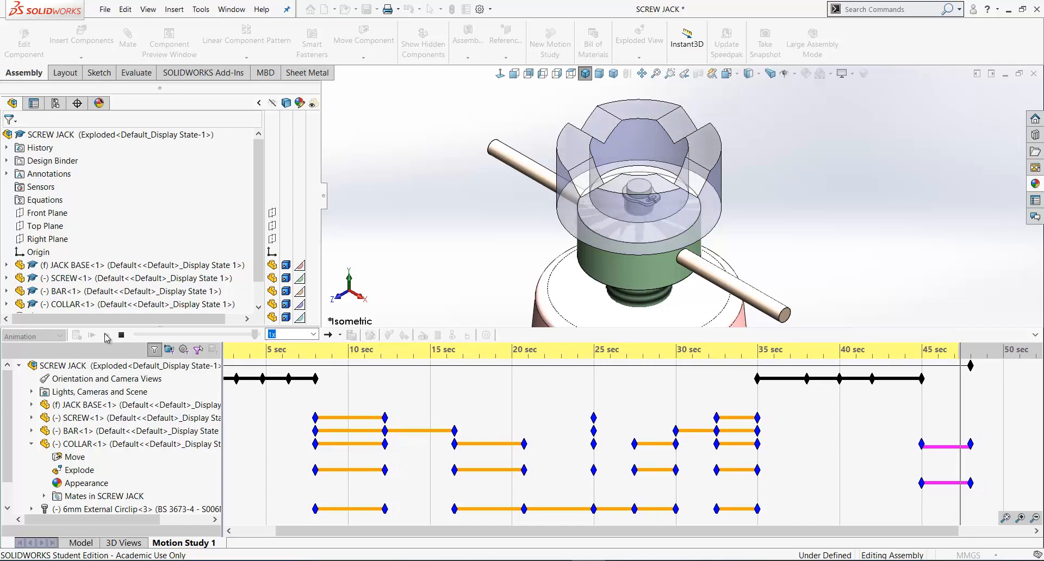
click(91, 334)
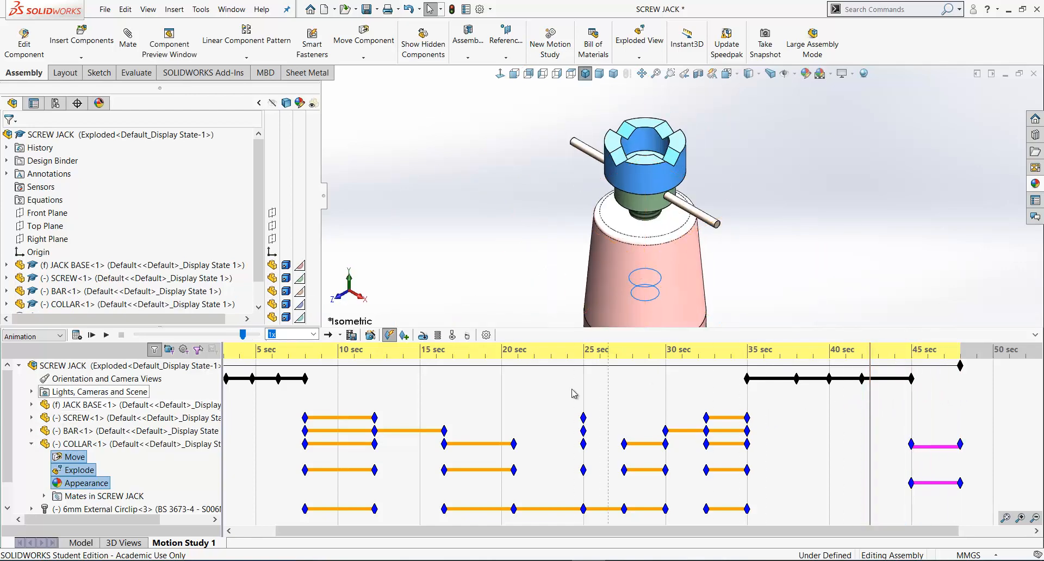
Replay the motion study from the start to review the view changes and collar transparency
click(91, 335)
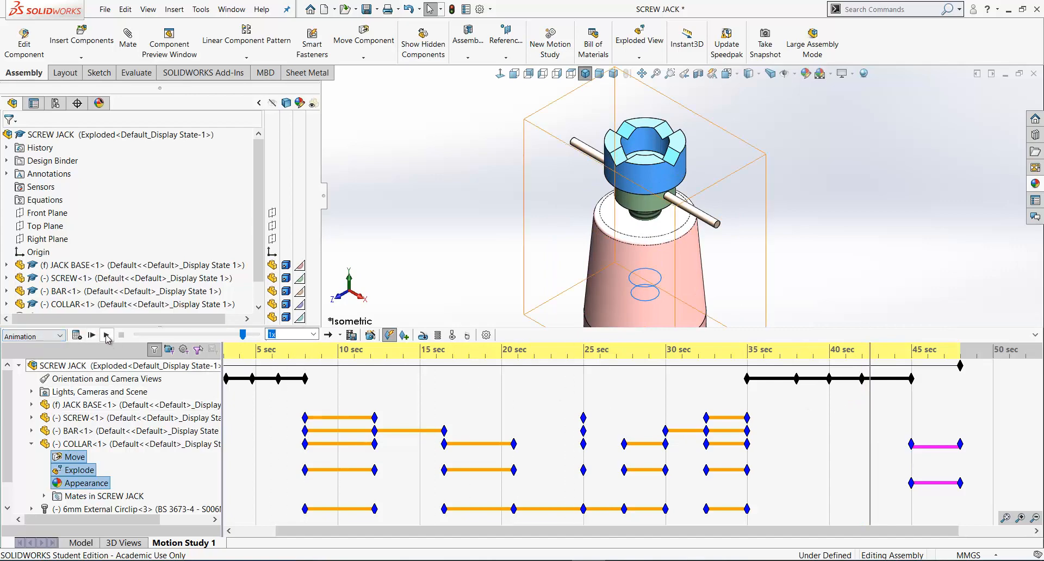
click(91, 335)
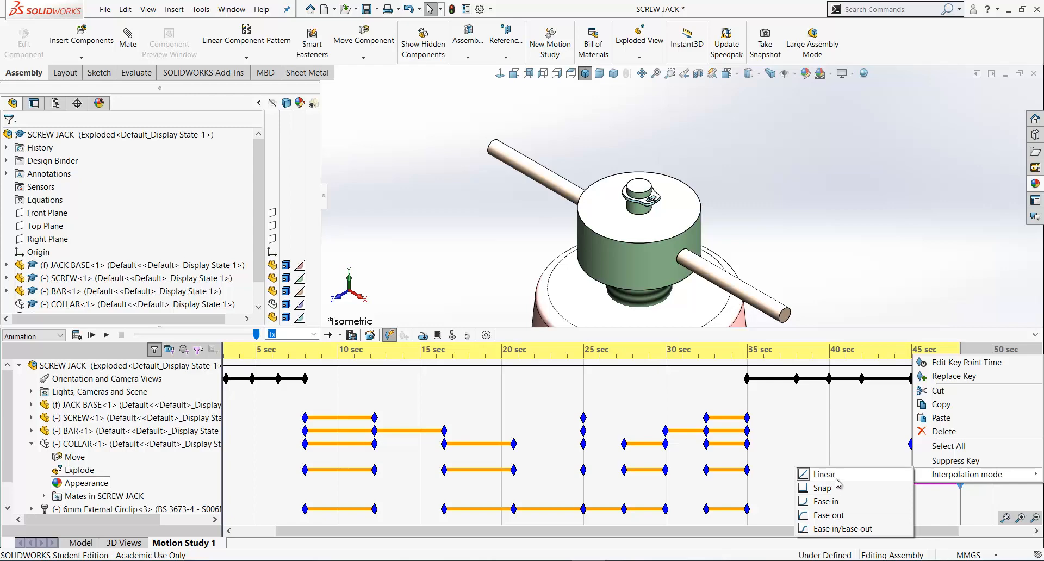
mouse_move(827, 514)
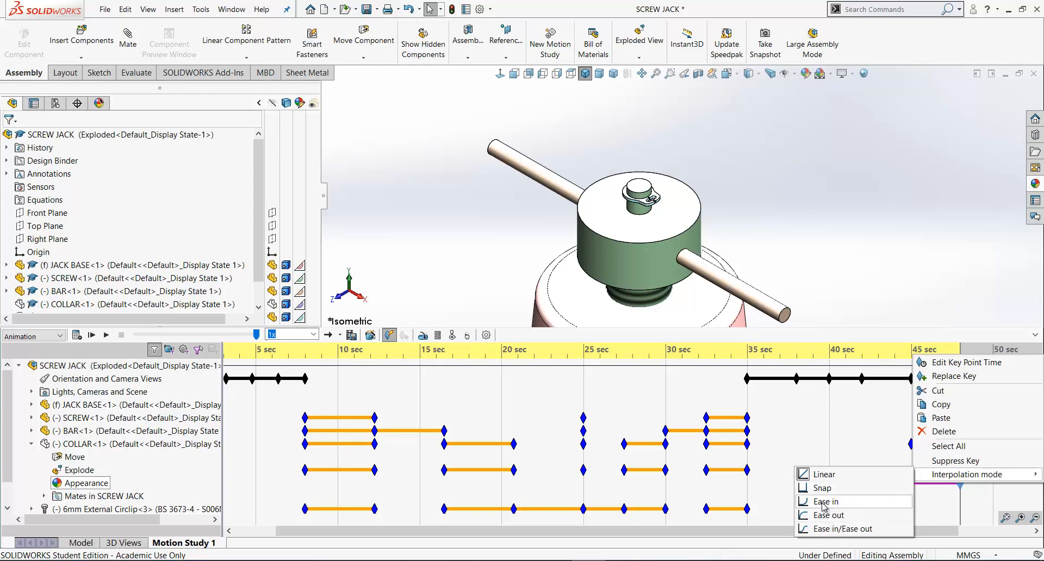
Give the collar transparency key Ease in interpolation and select its last key
click(825, 501)
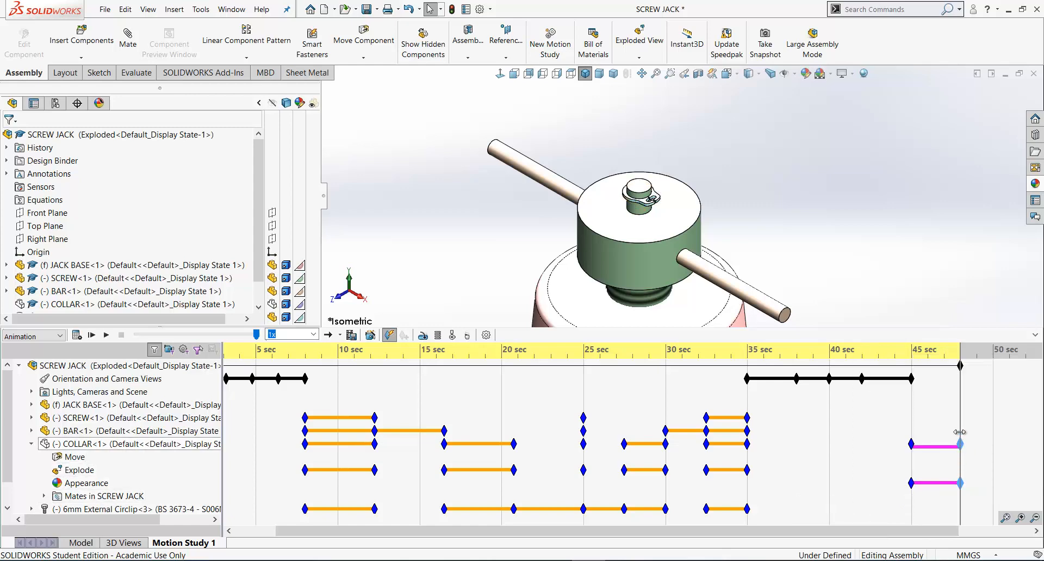
click(120, 334)
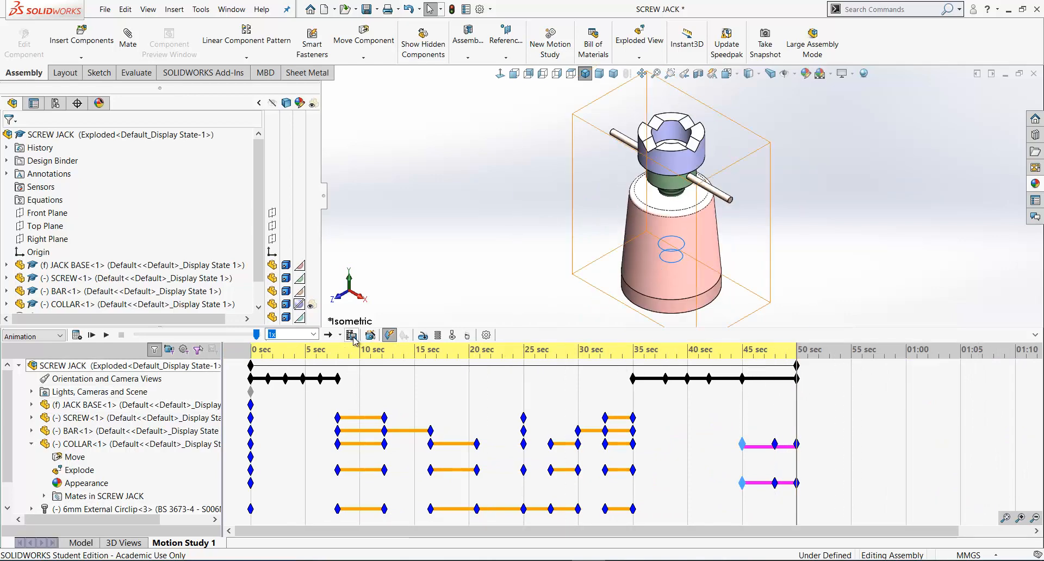
mouse_move(351, 335)
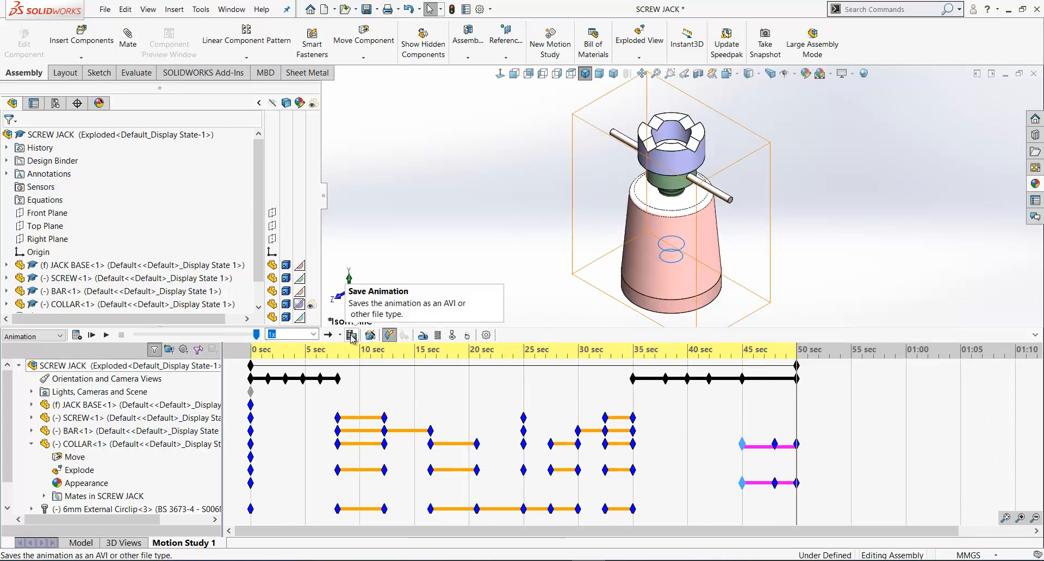
Save the animation as a 1920×1080, 16:9 MP4 at 20 frames per second
click(351, 335)
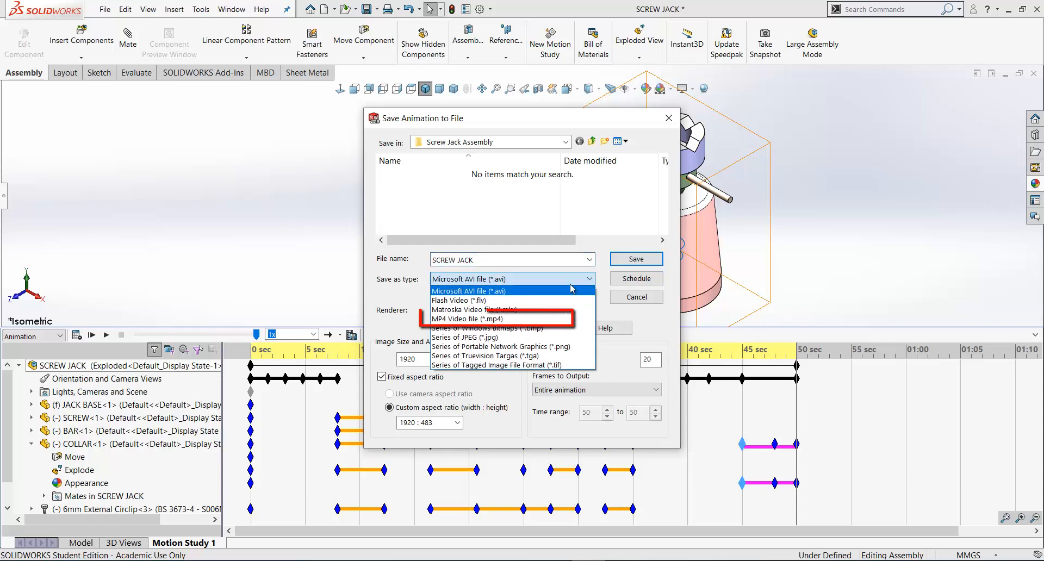
click(470, 319)
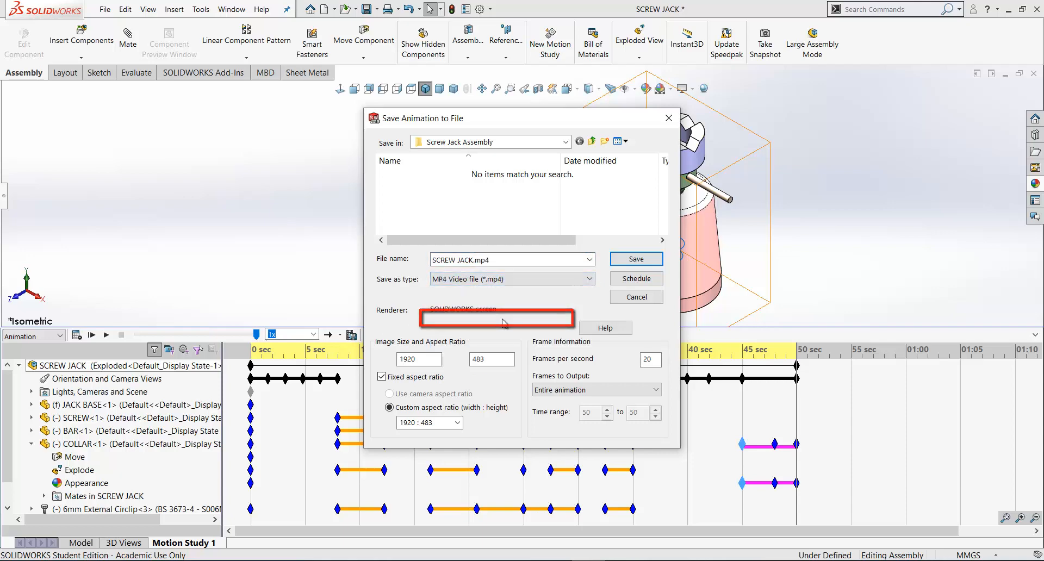
click(649, 359)
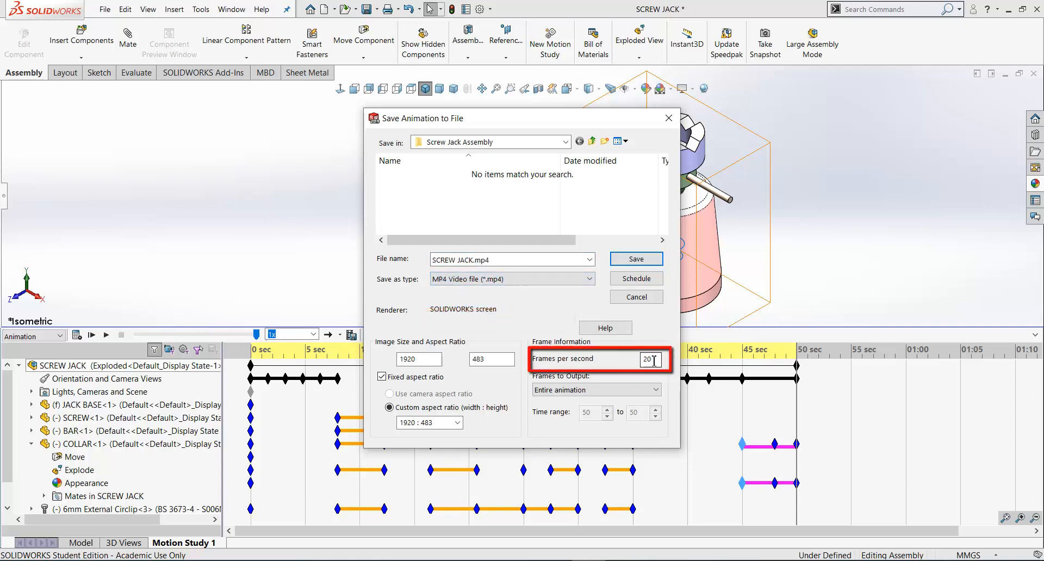
click(458, 423)
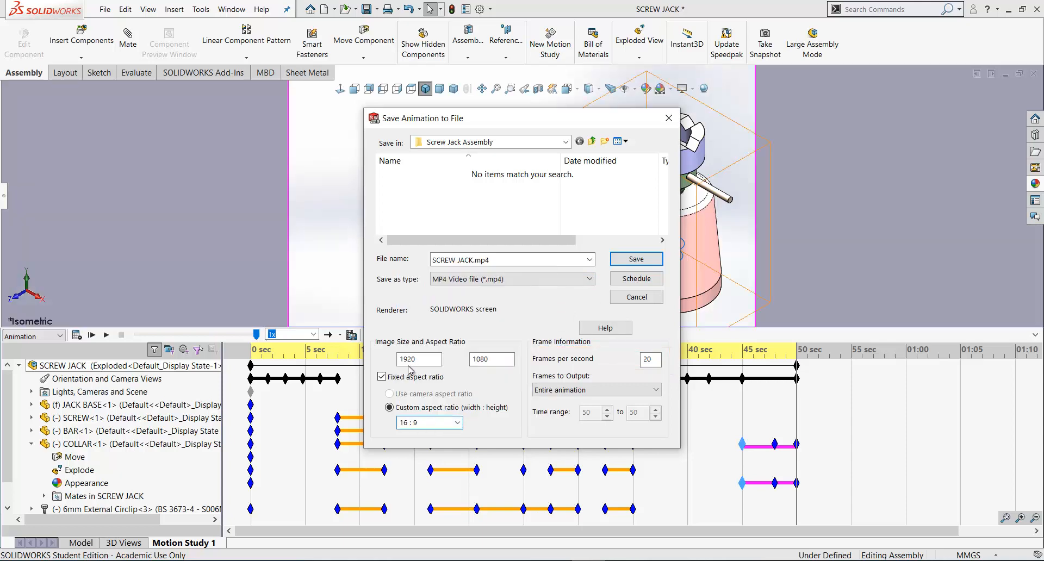
click(418, 359)
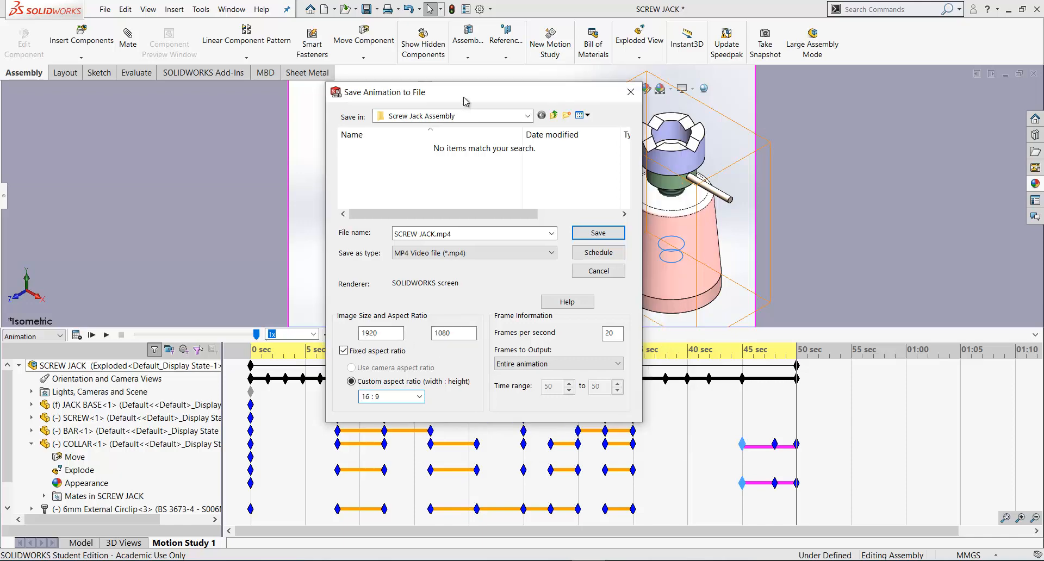
click(420, 396)
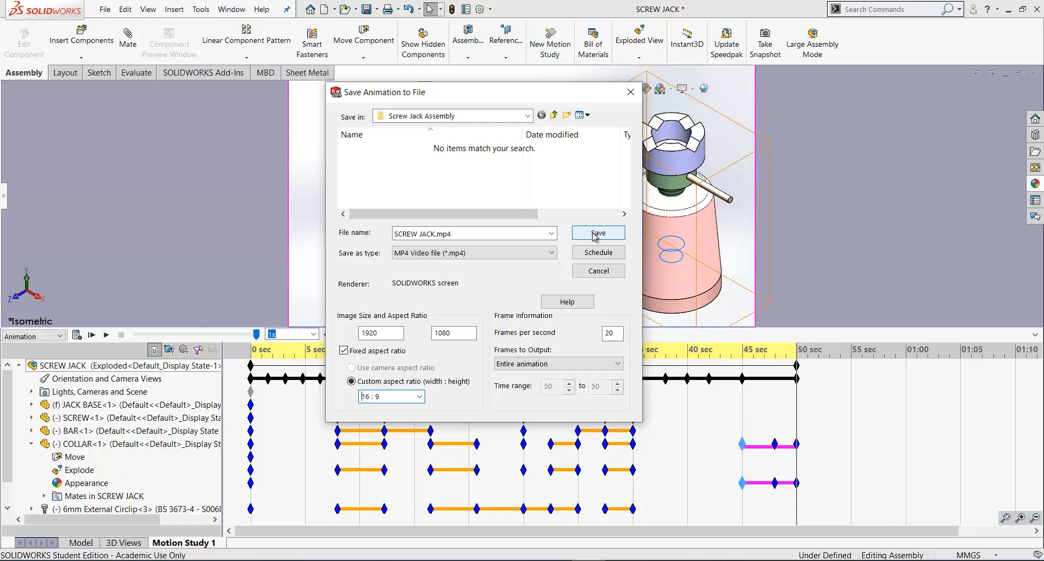
click(597, 233)
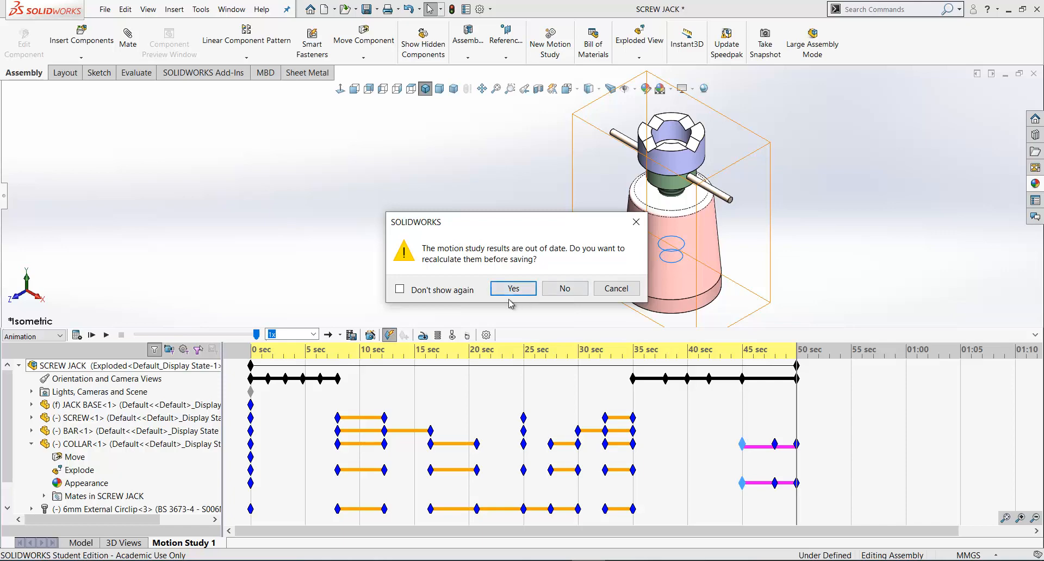
Answer Yes to recalculate the out-of-date motion study results before saving
click(512, 288)
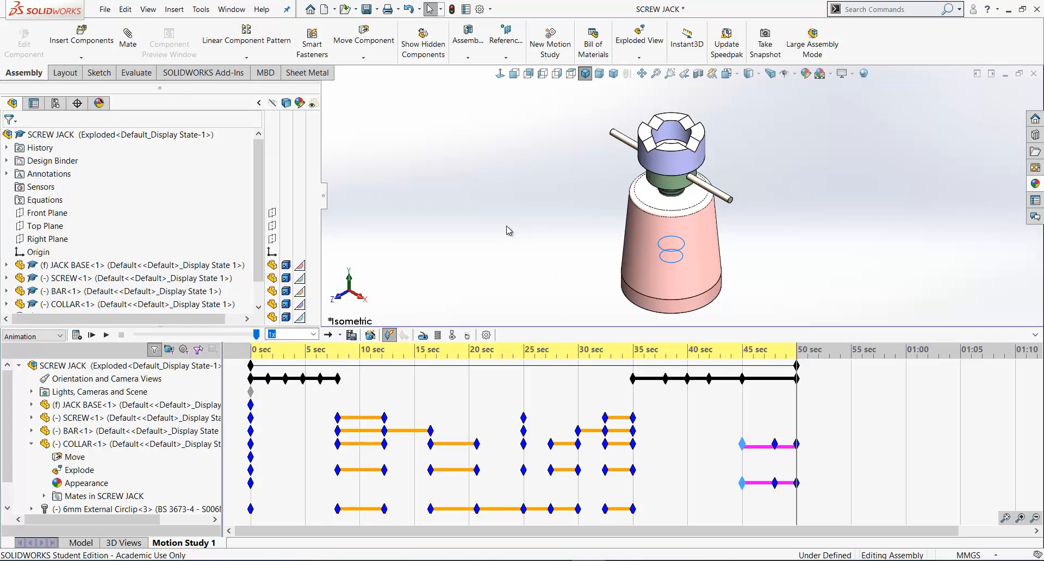
mouse_move(527, 260)
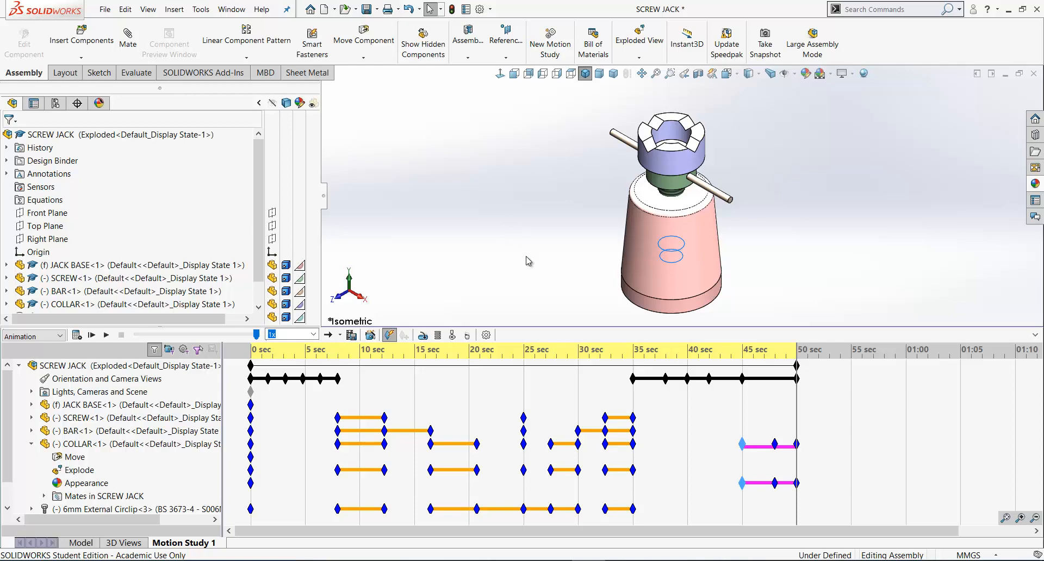
mouse_move(520, 238)
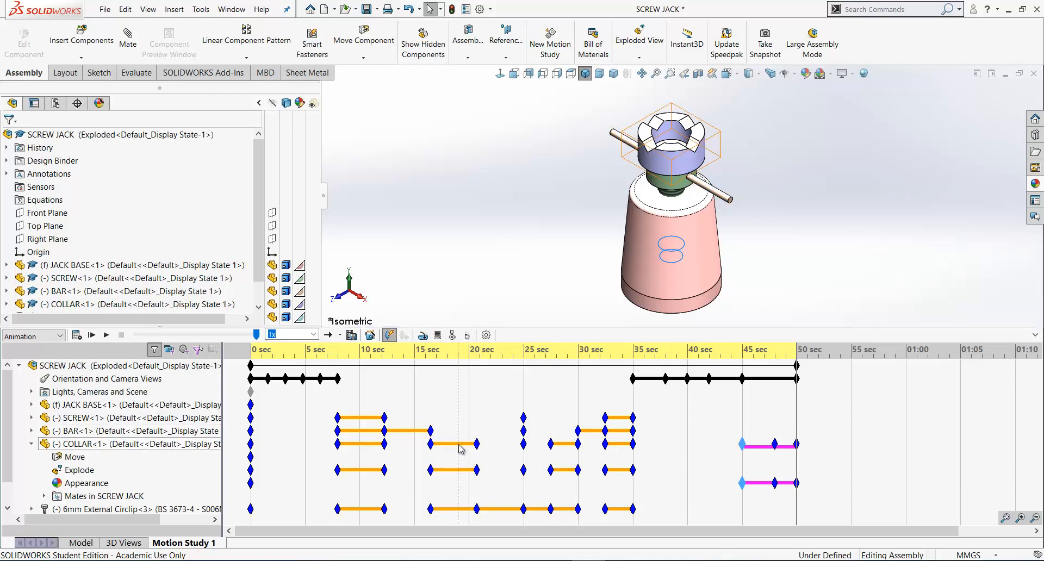
mouse_move(462, 445)
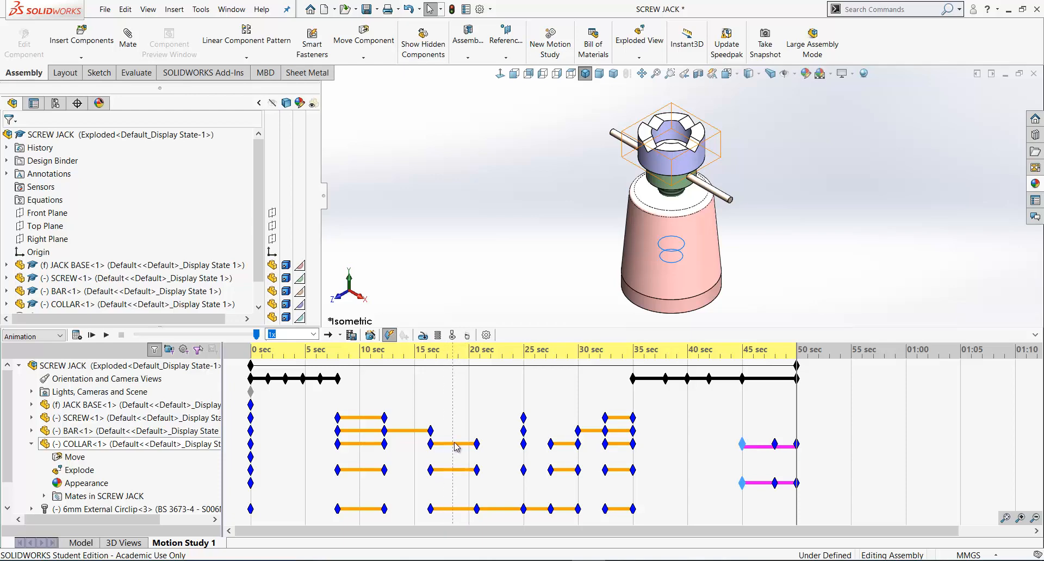
mouse_move(445, 450)
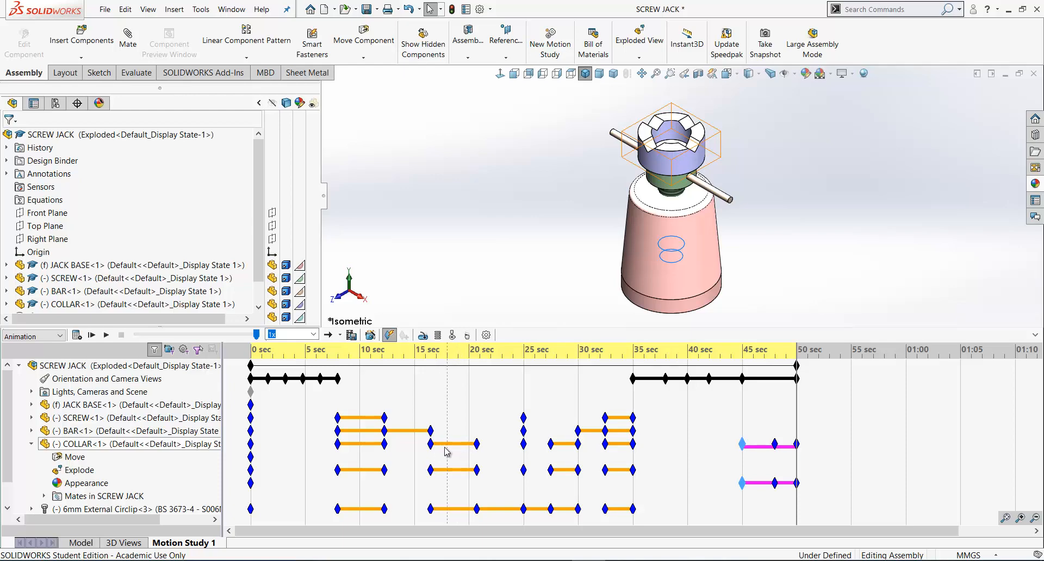
mouse_move(456, 449)
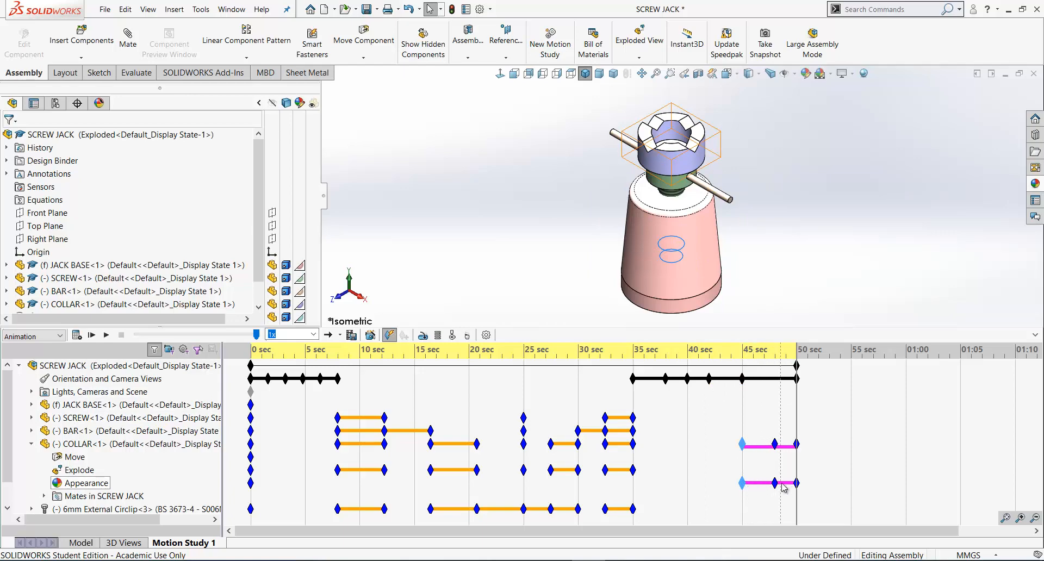
mouse_move(834, 488)
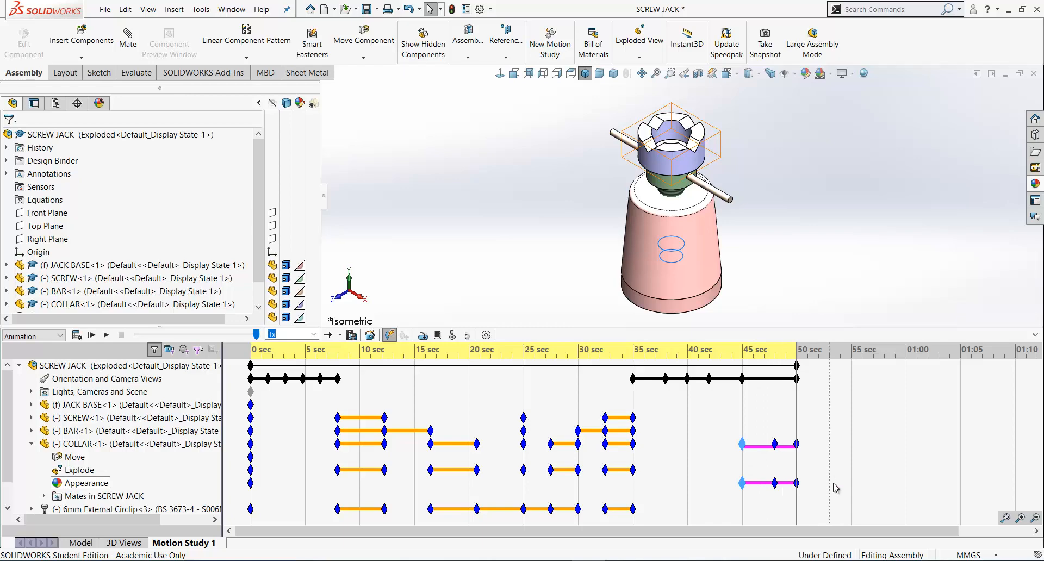